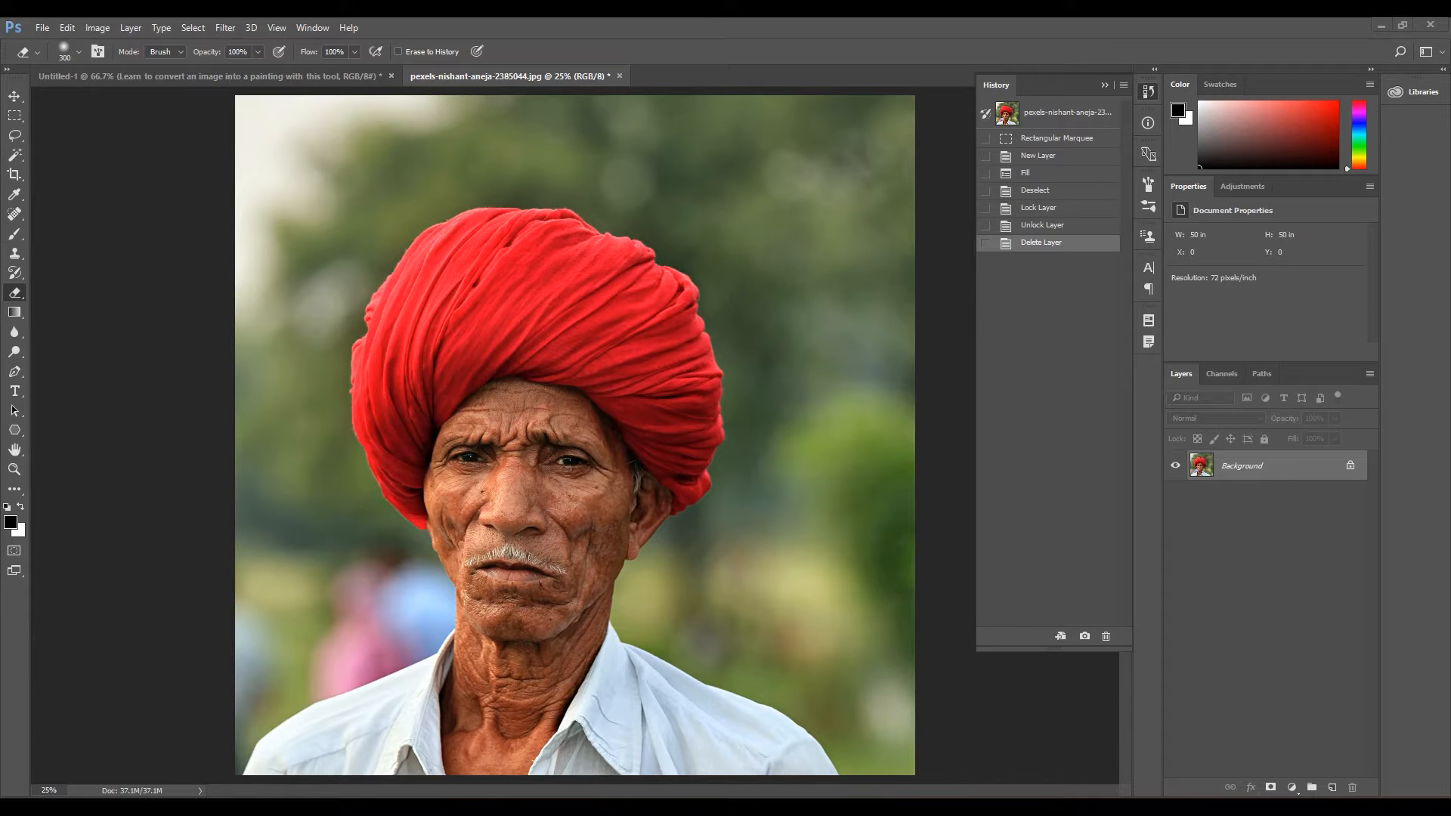
pyautogui.moveTo(895, 247)
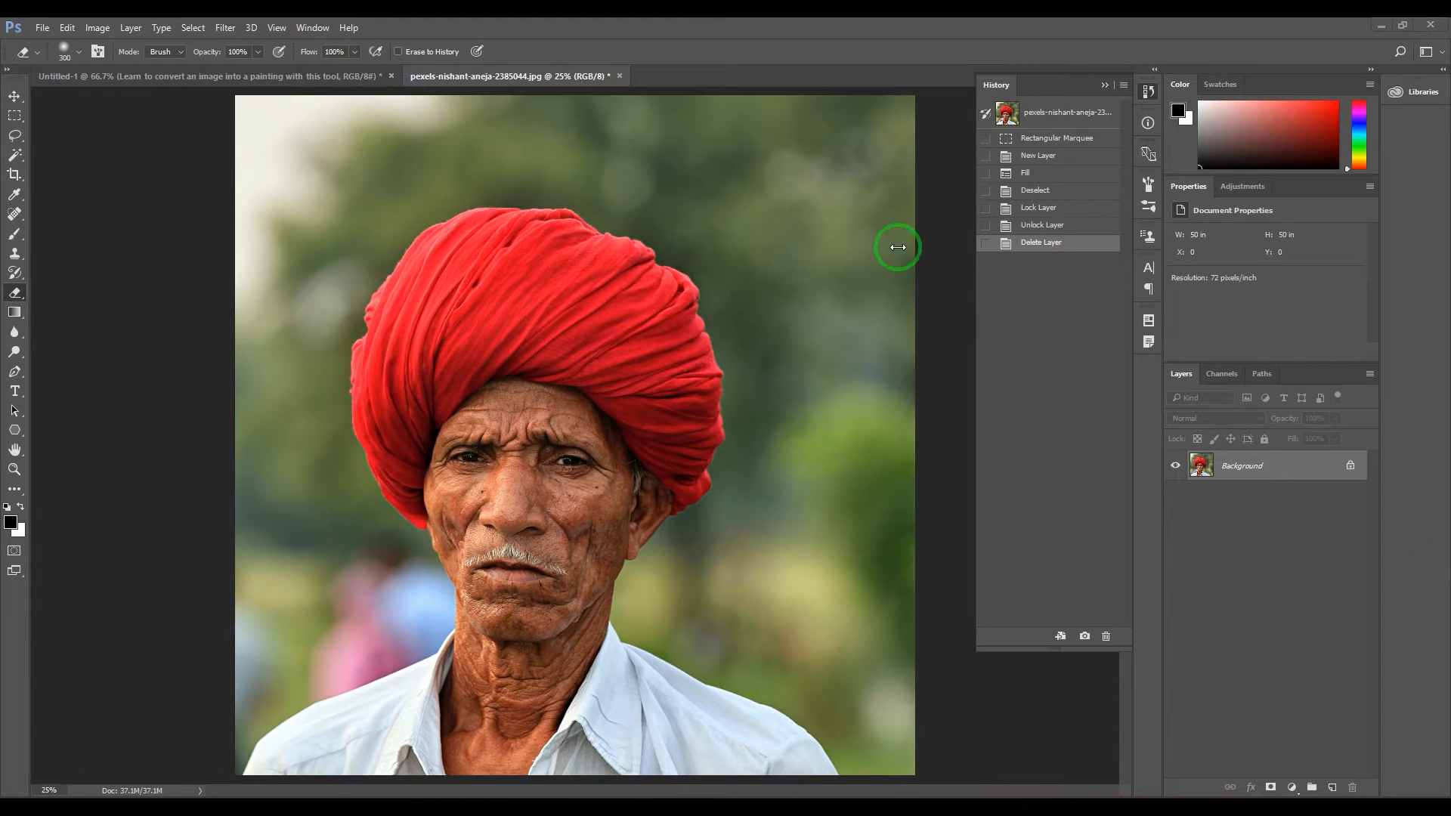
pyautogui.moveTo(874, 247)
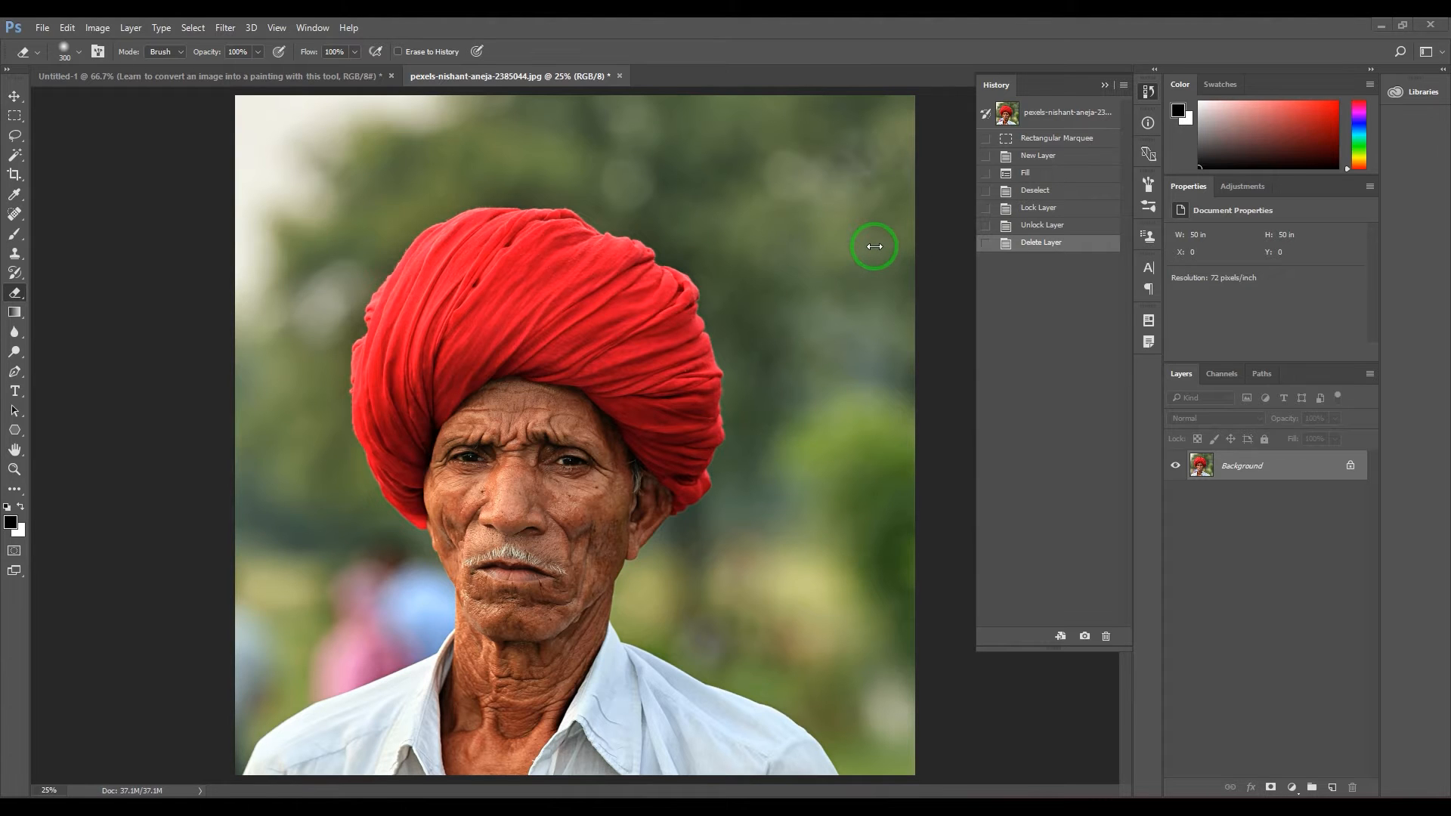
pyautogui.moveTo(13, 100)
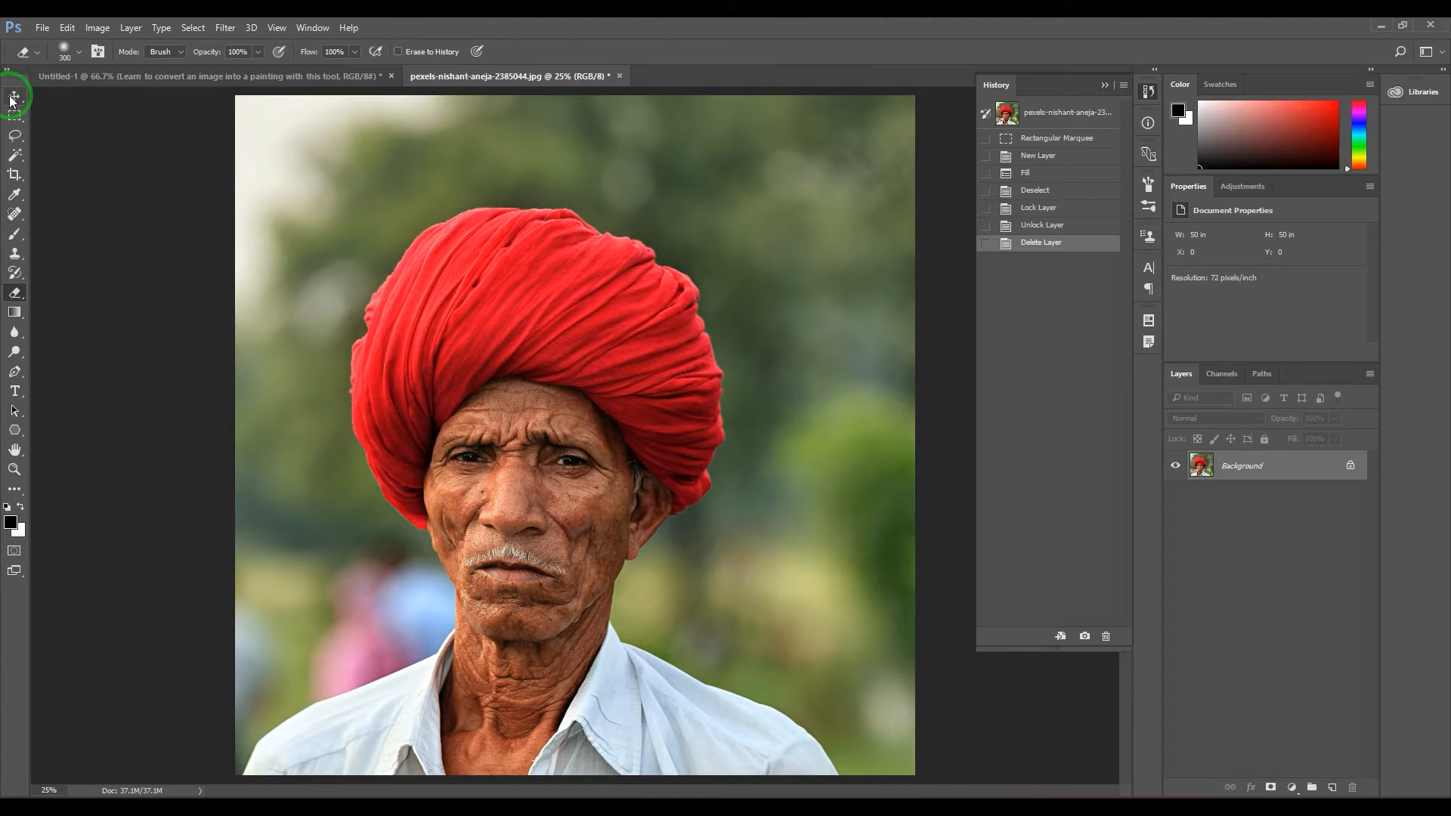
# Toggle between the Background Eraser and standard Eraser variants, ending on the standard Eraser
pyautogui.click(14, 95)
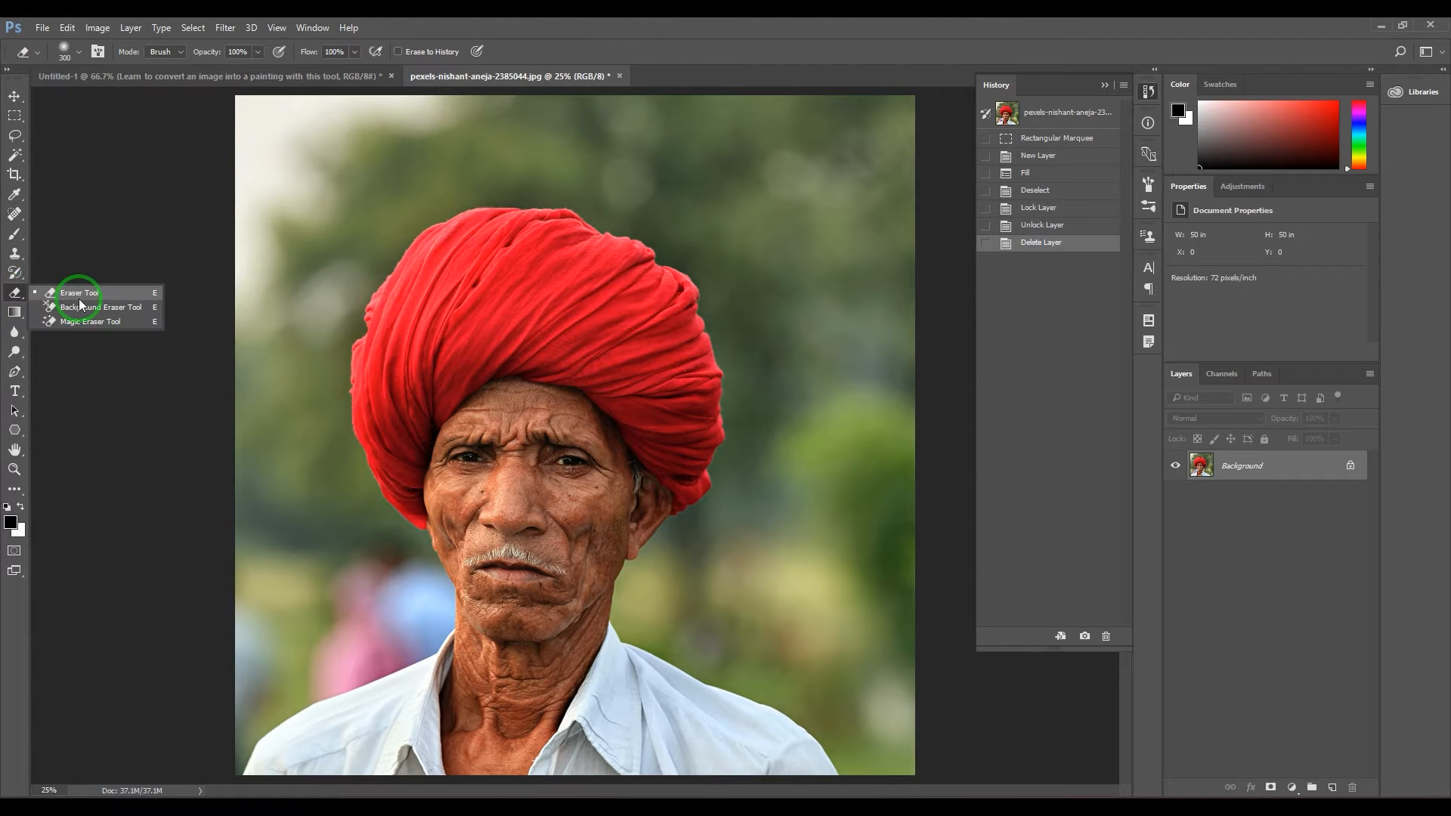
pyautogui.click(90, 321)
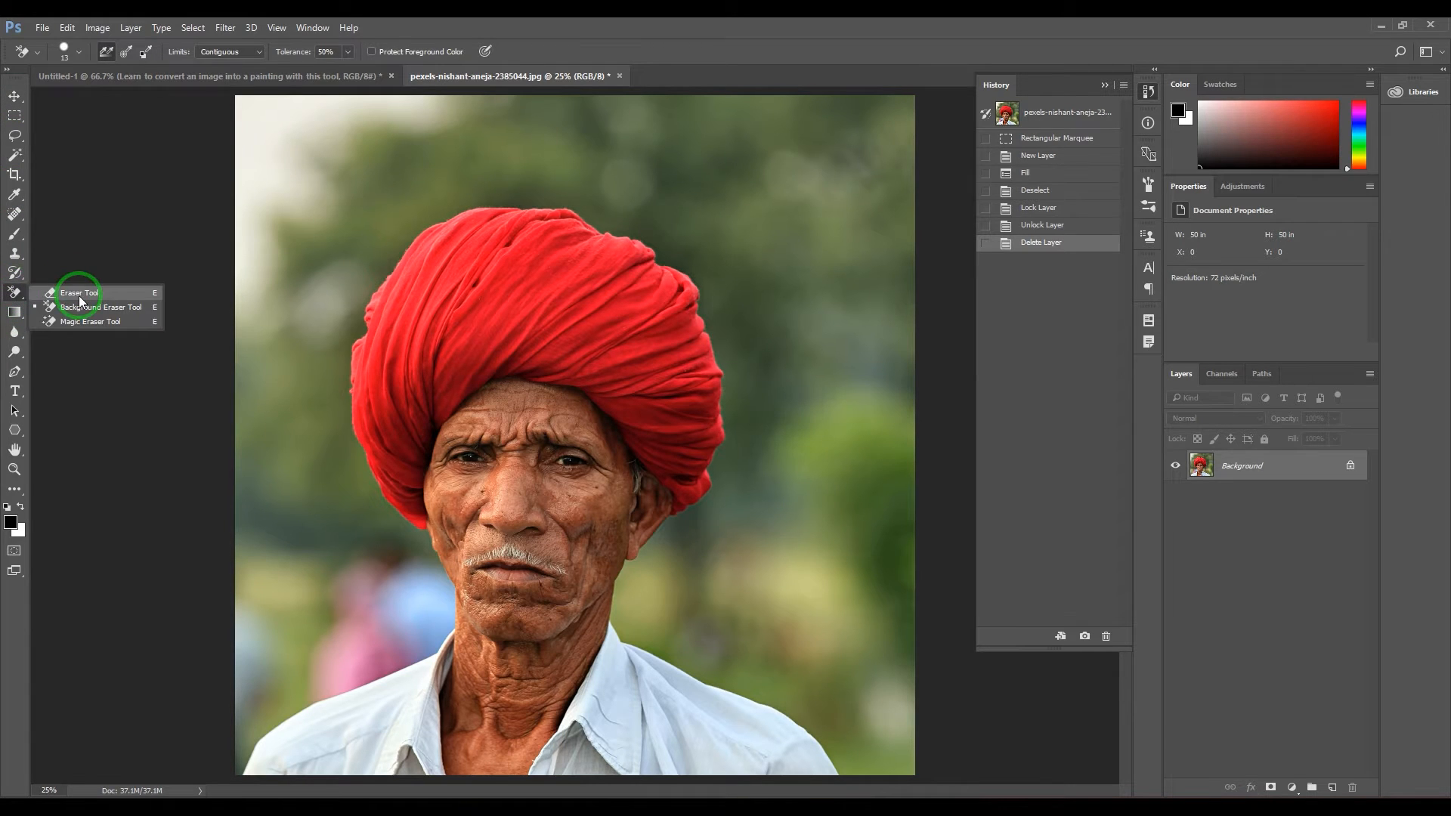
pyautogui.moveTo(108, 325)
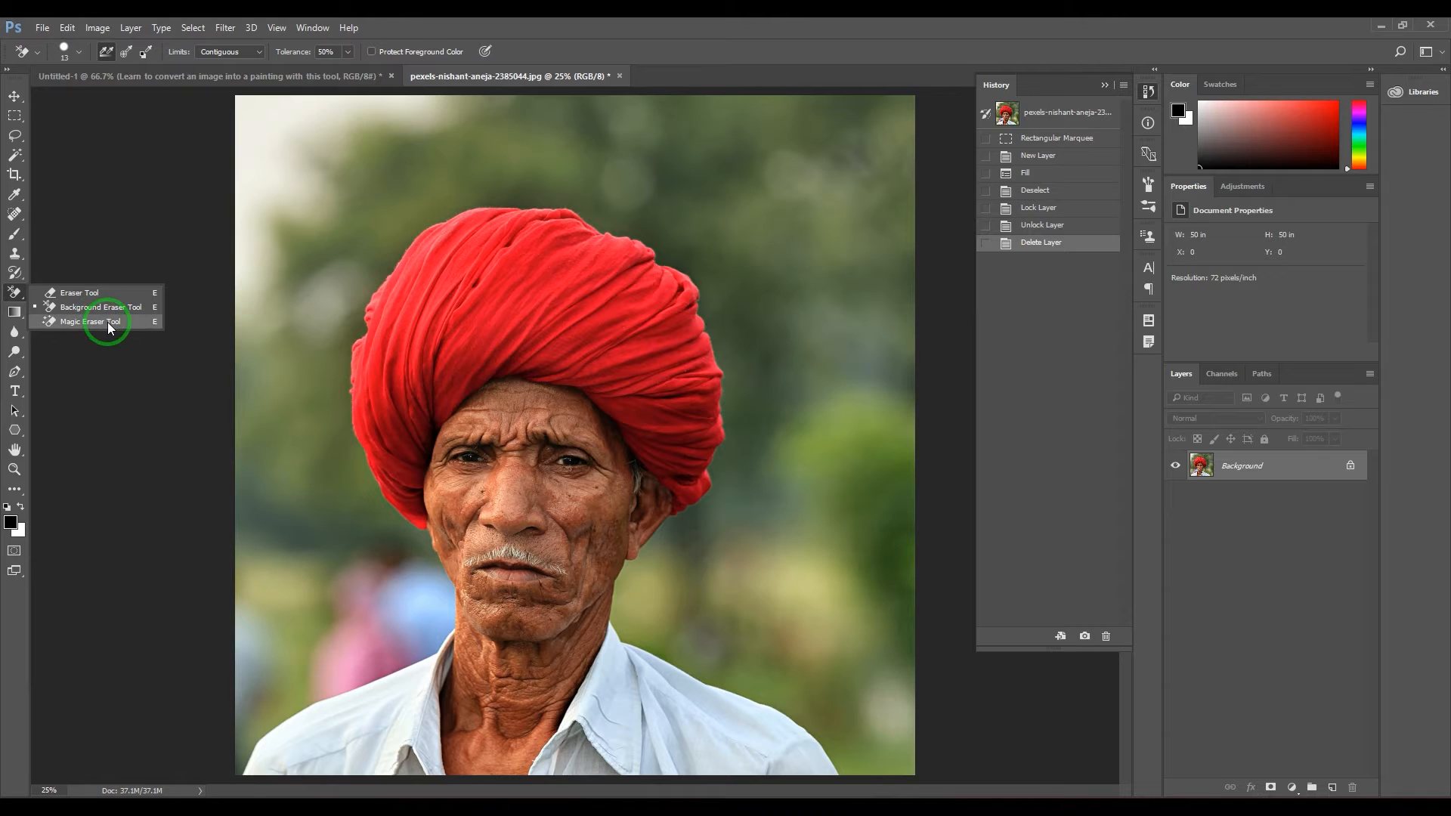
pyautogui.click(79, 293)
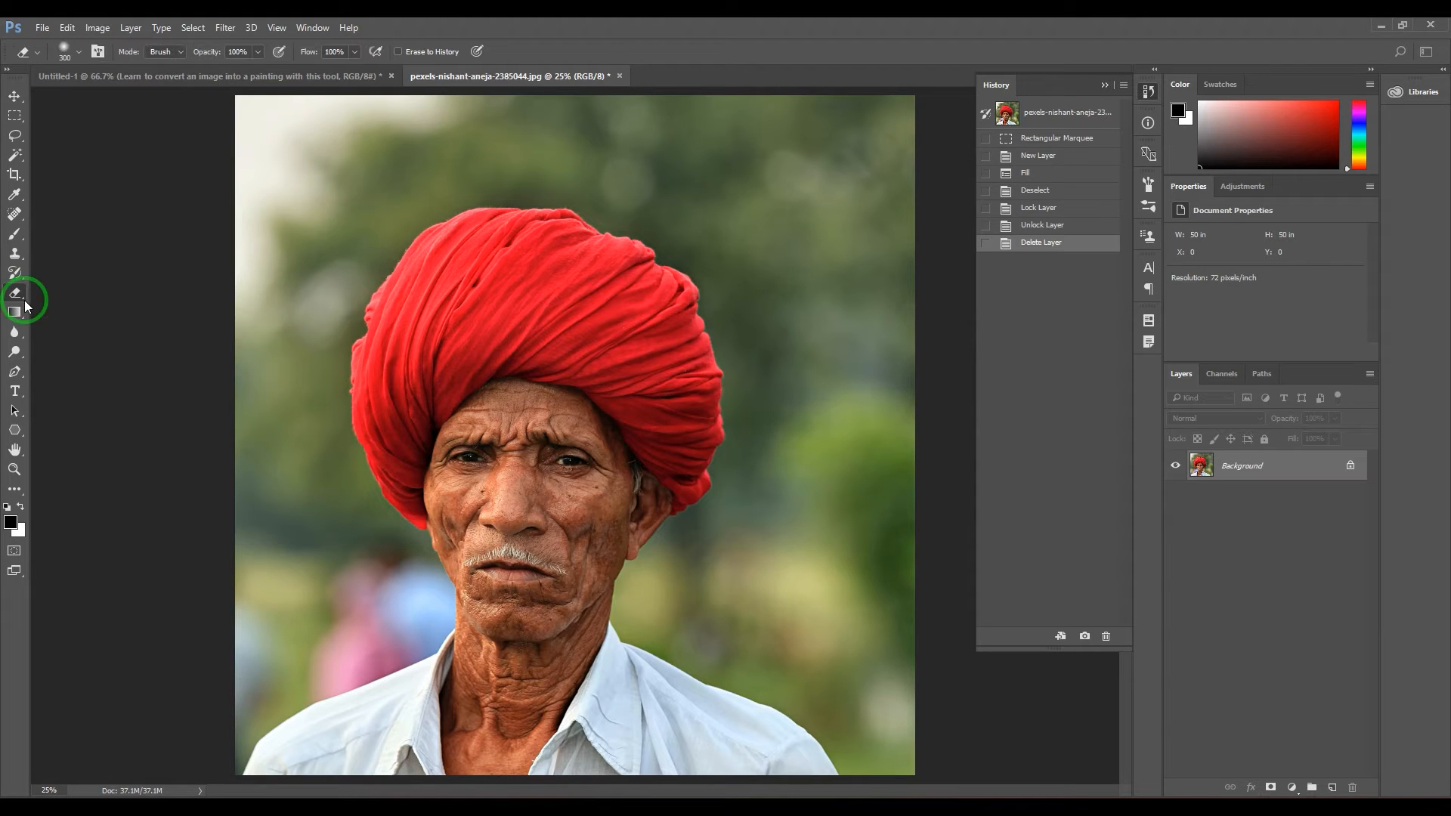
pyautogui.click(15, 294)
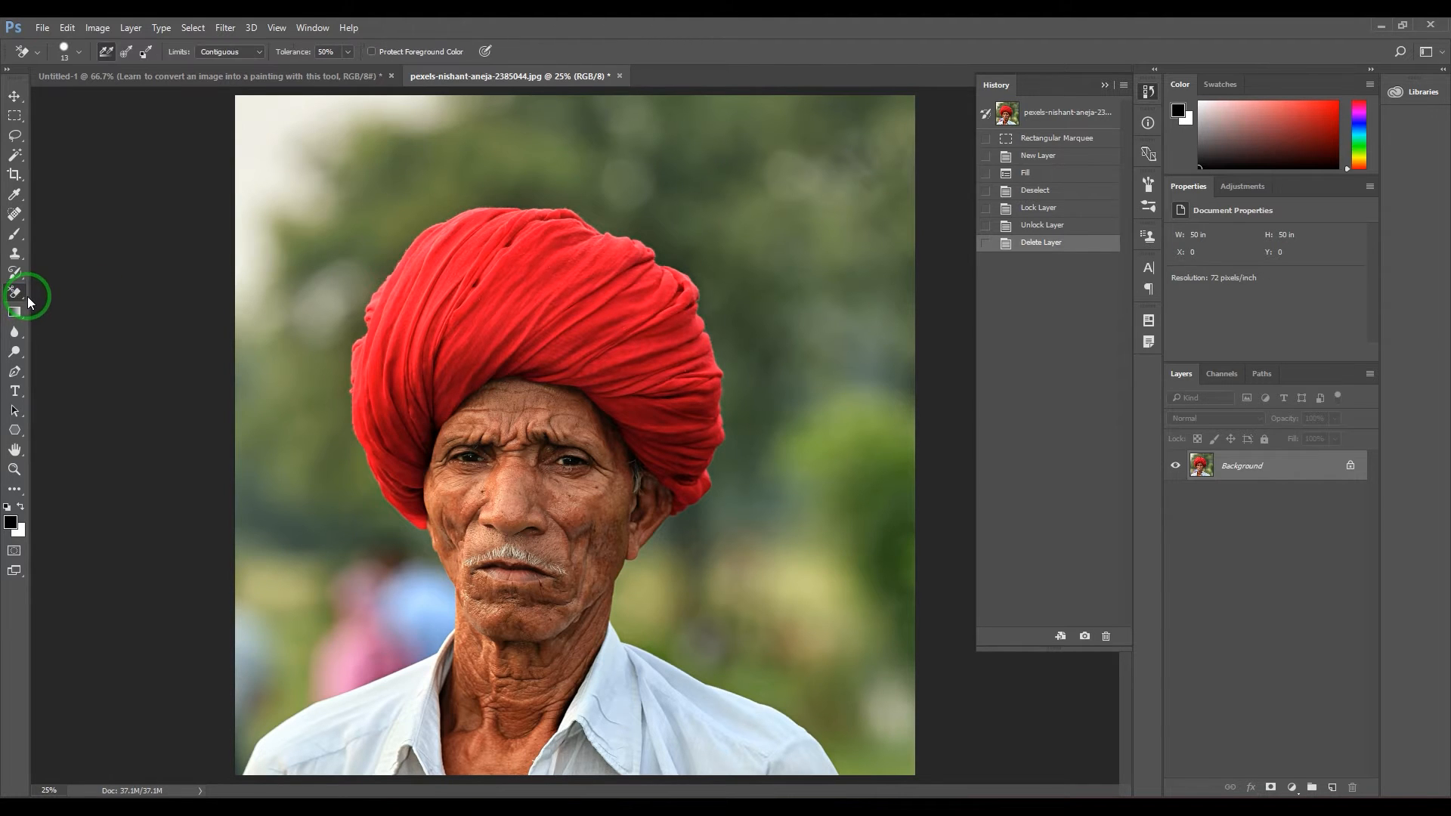
pyautogui.click(15, 293)
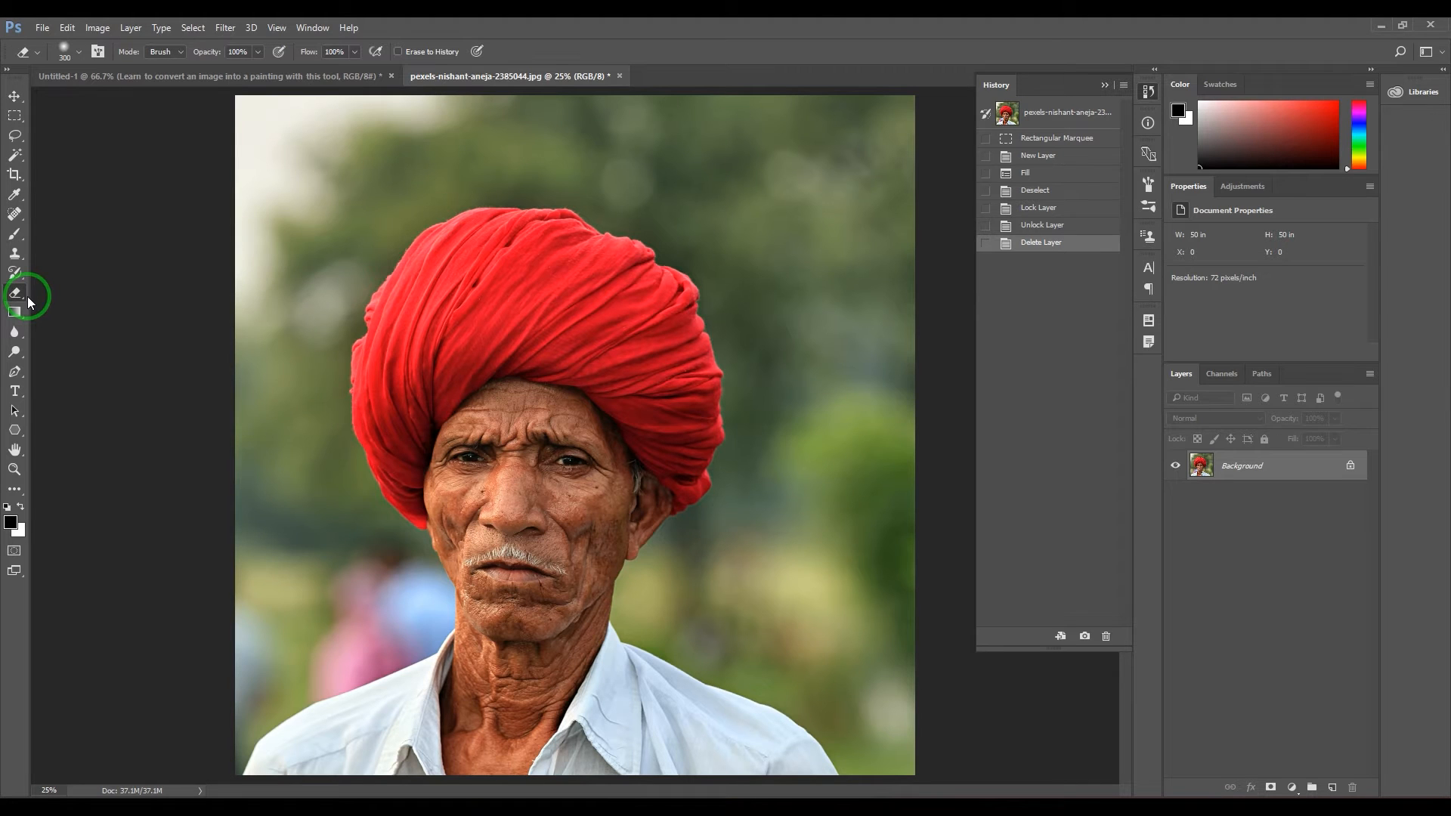
pyautogui.moveTo(119, 194)
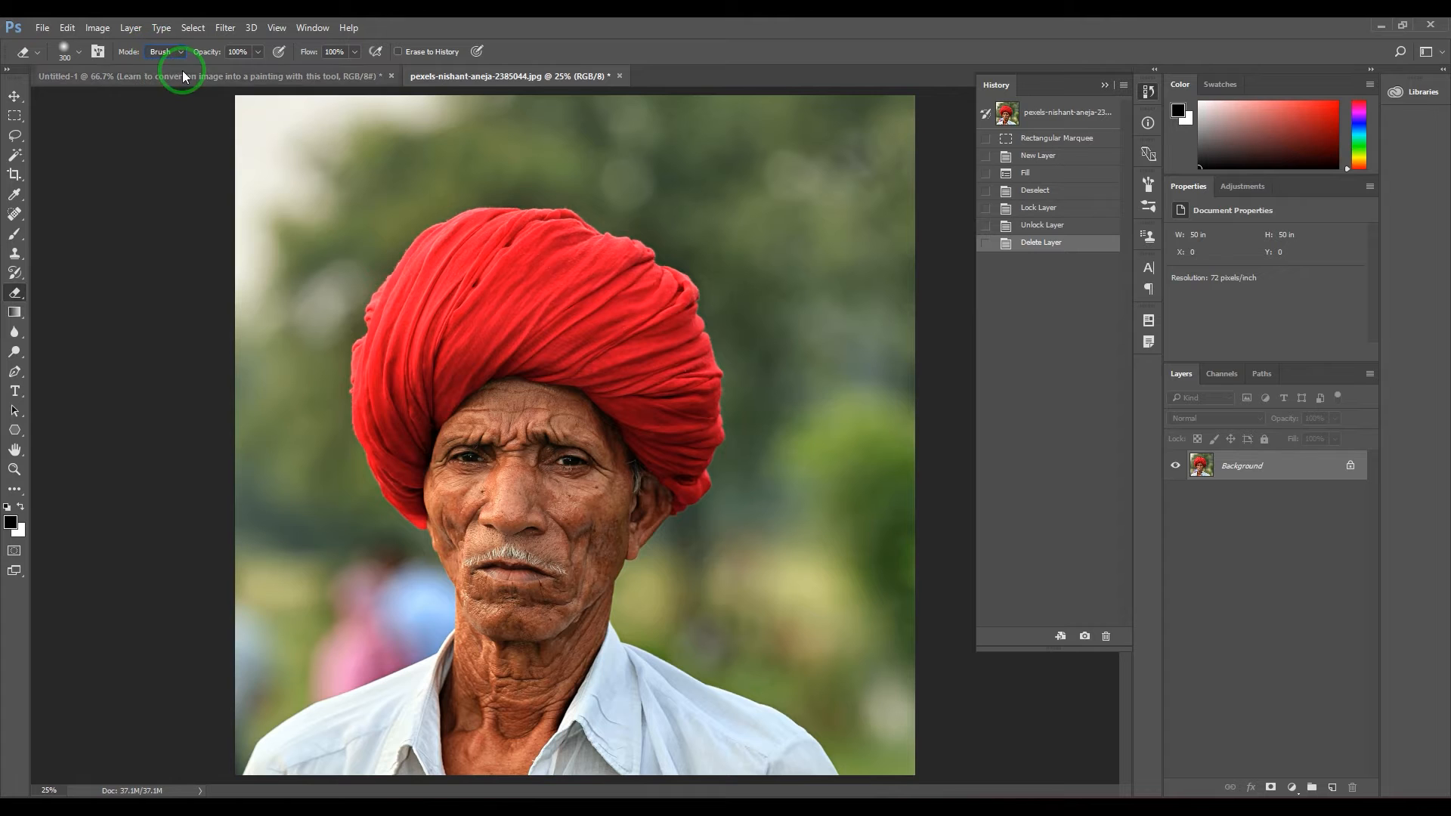
pyautogui.moveTo(412, 269)
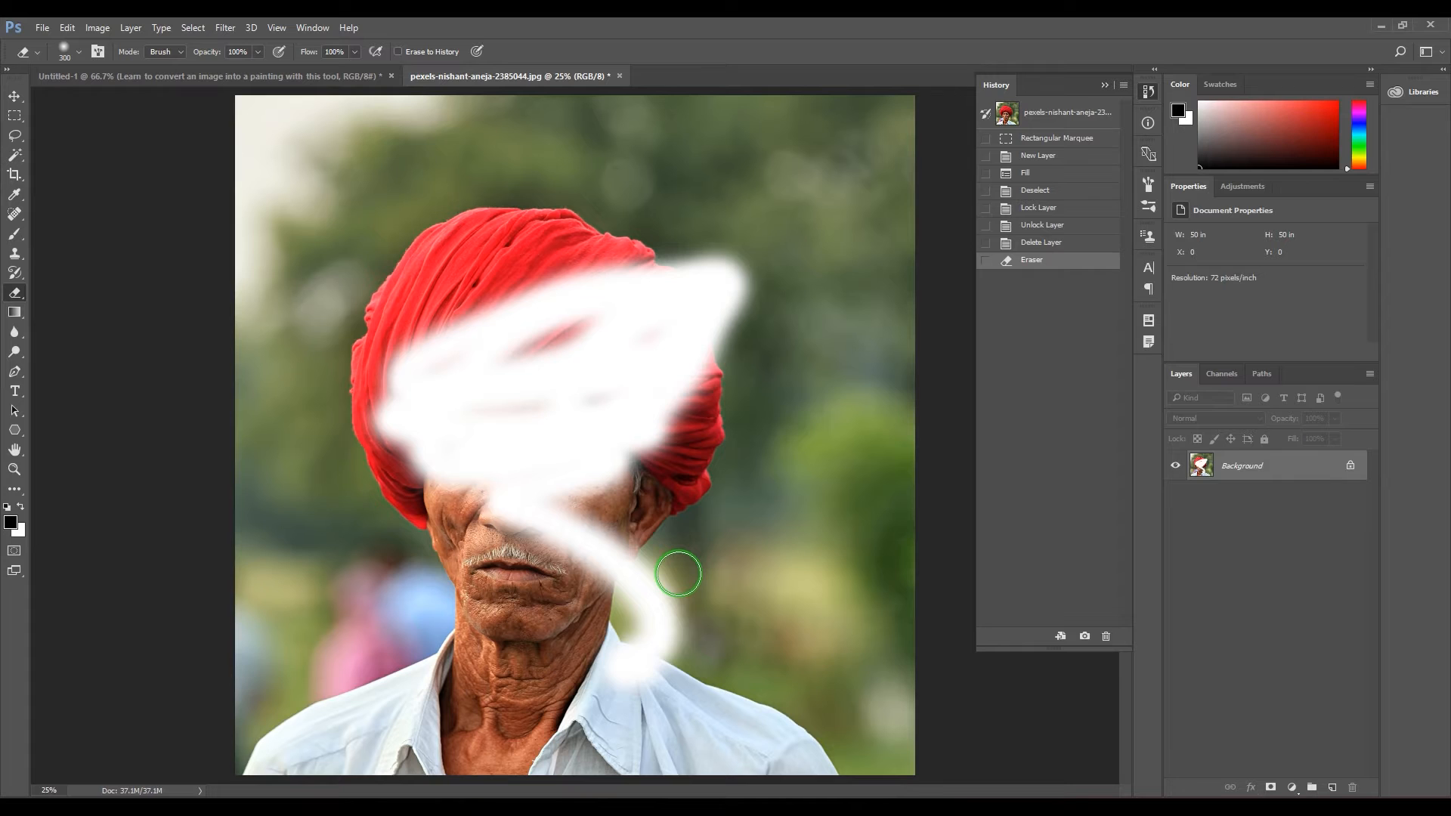
pyautogui.moveTo(673, 565)
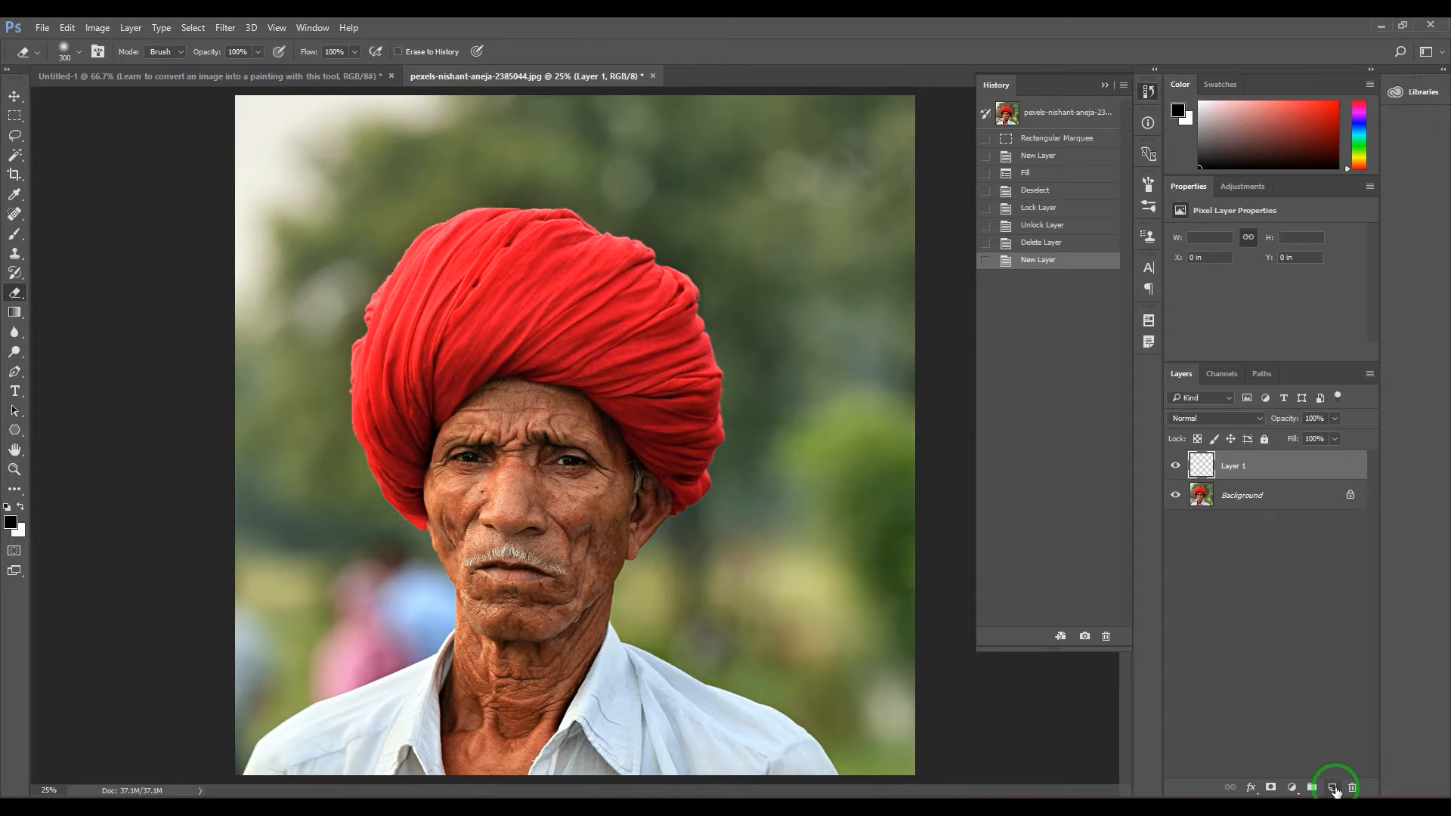
pyautogui.moveTo(15, 119)
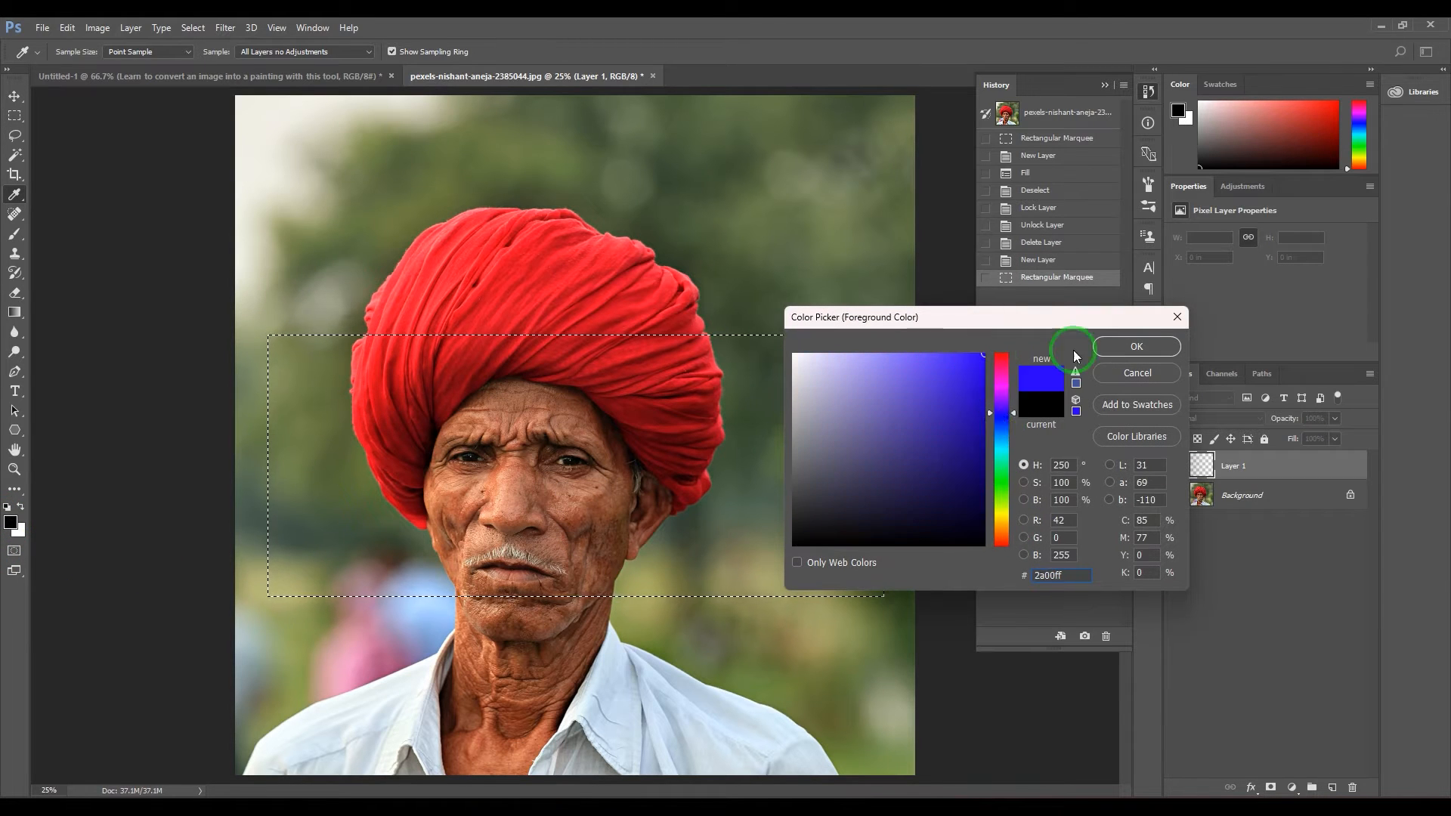
# Confirm blue as the foreground colour
pyautogui.click(1135, 347)
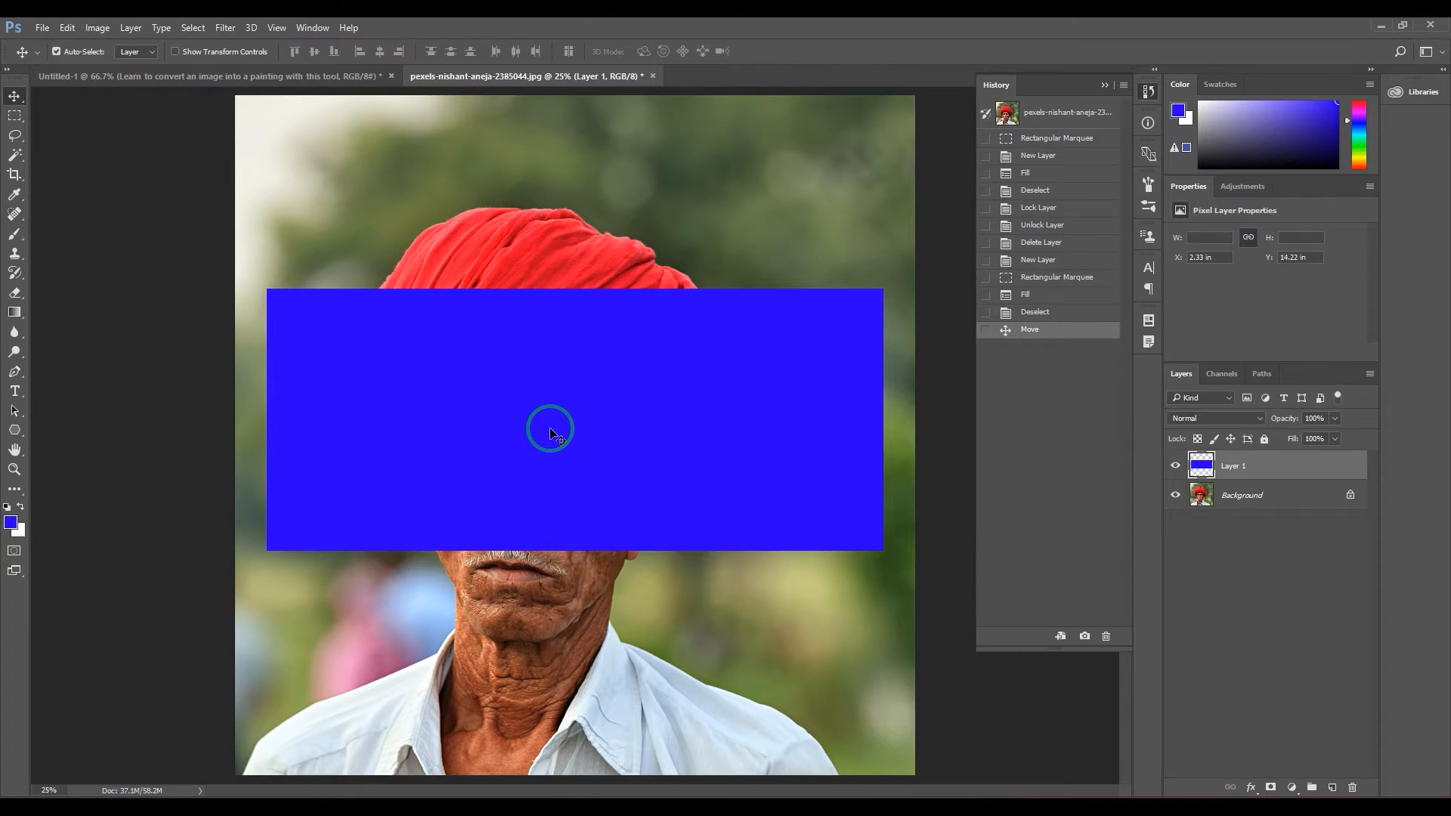
pyautogui.moveTo(607, 407)
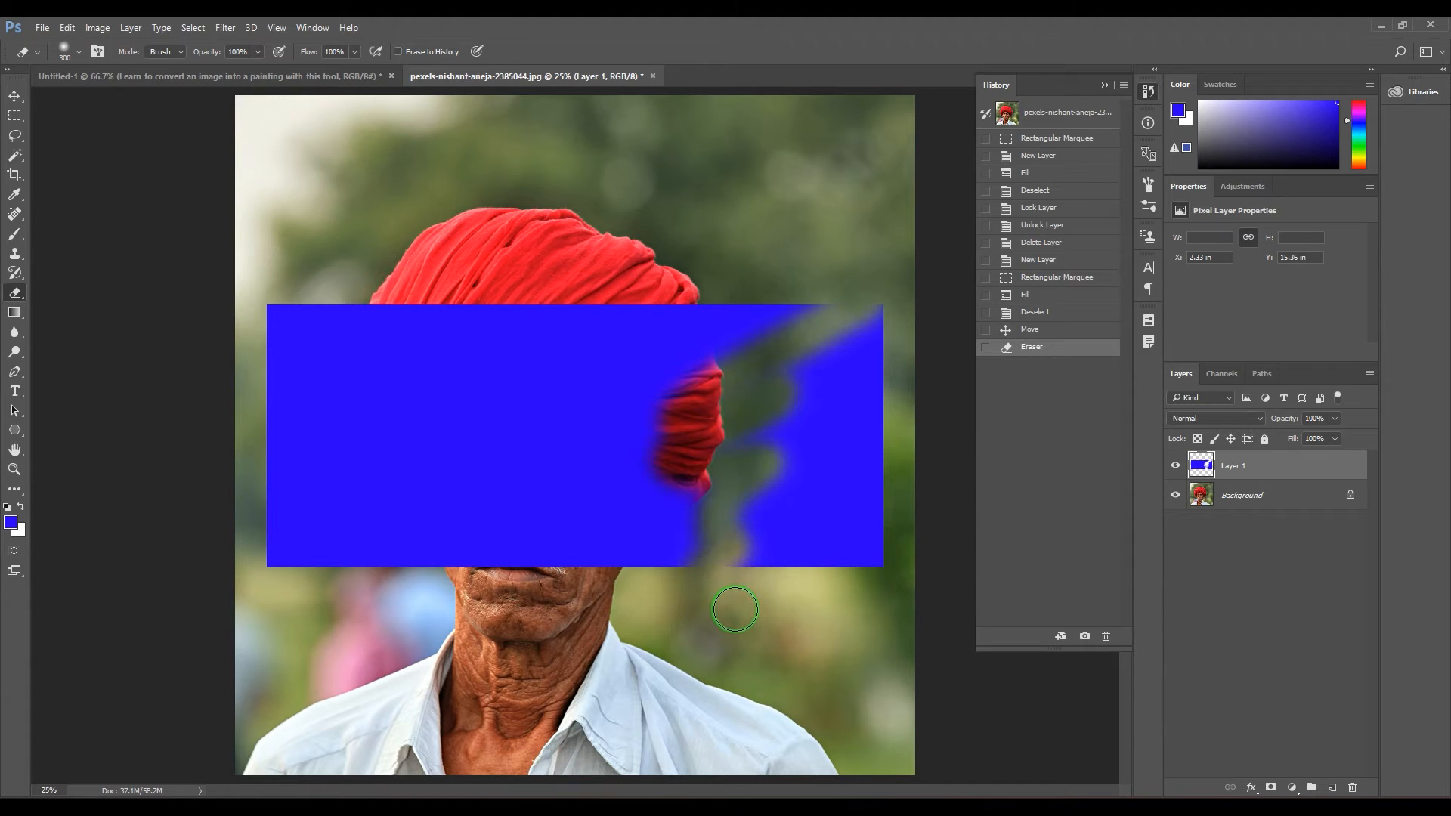
pyautogui.moveTo(738, 613)
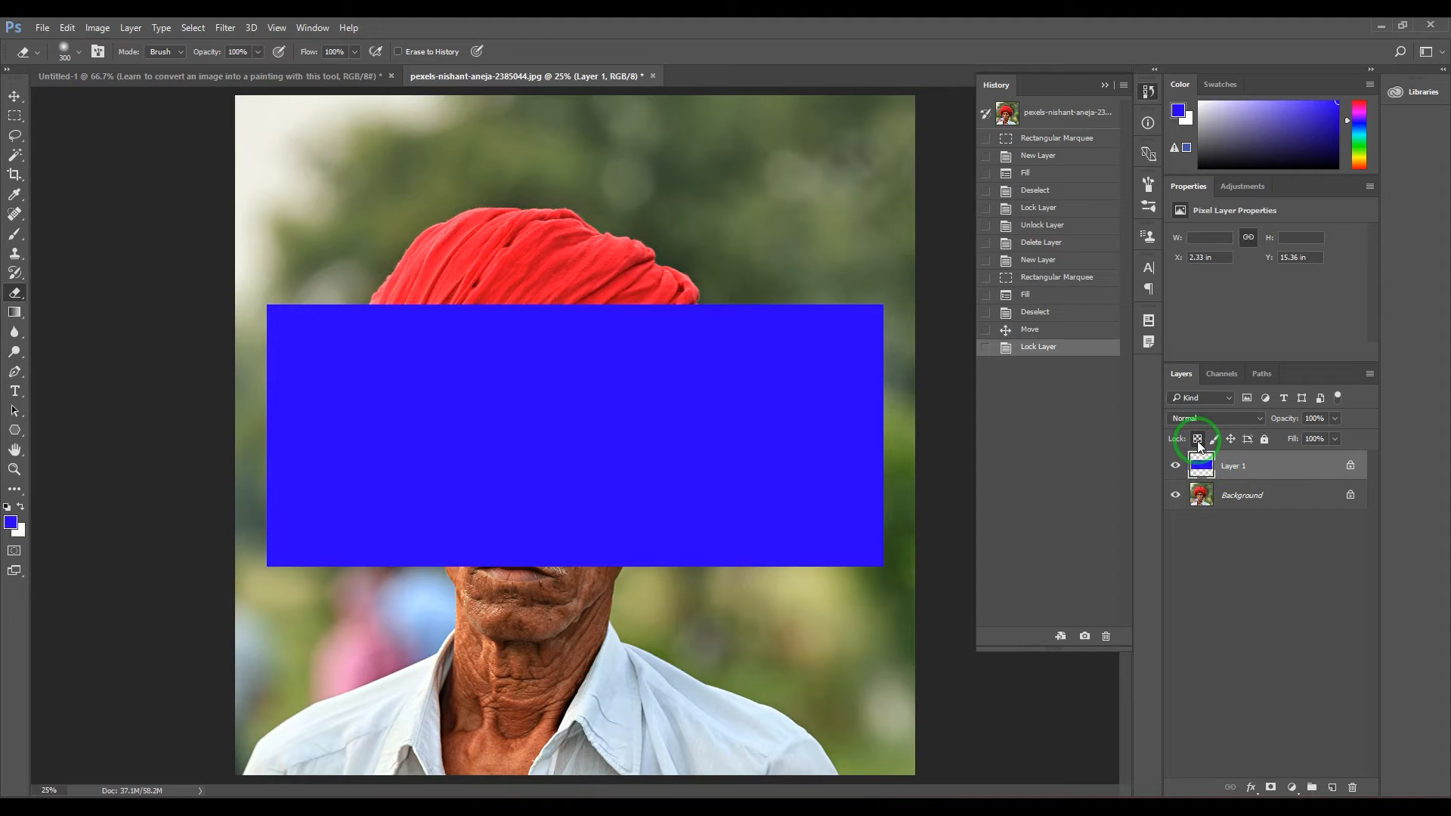
pyautogui.moveTo(1197, 438)
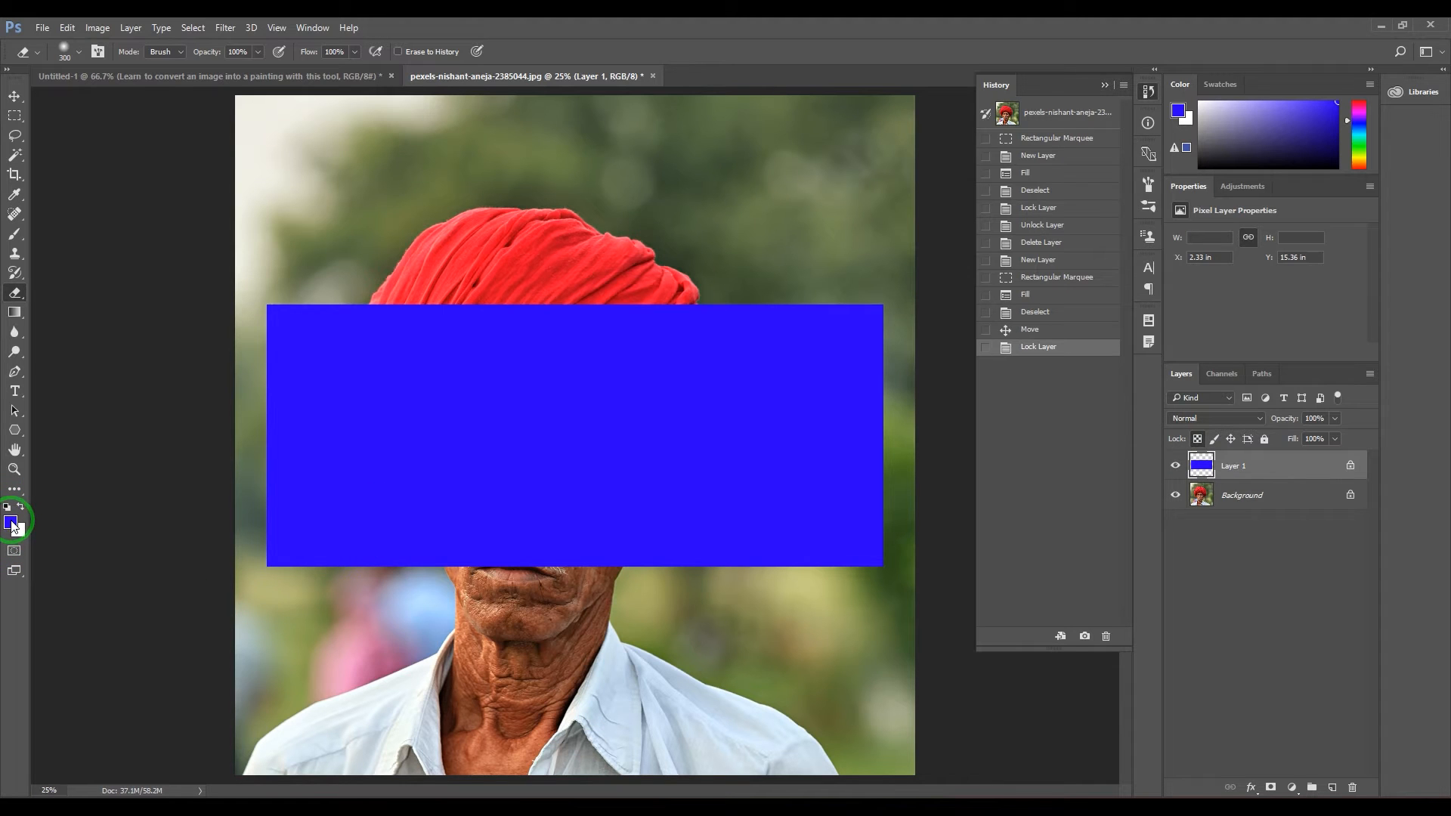
pyautogui.moveTo(18, 541)
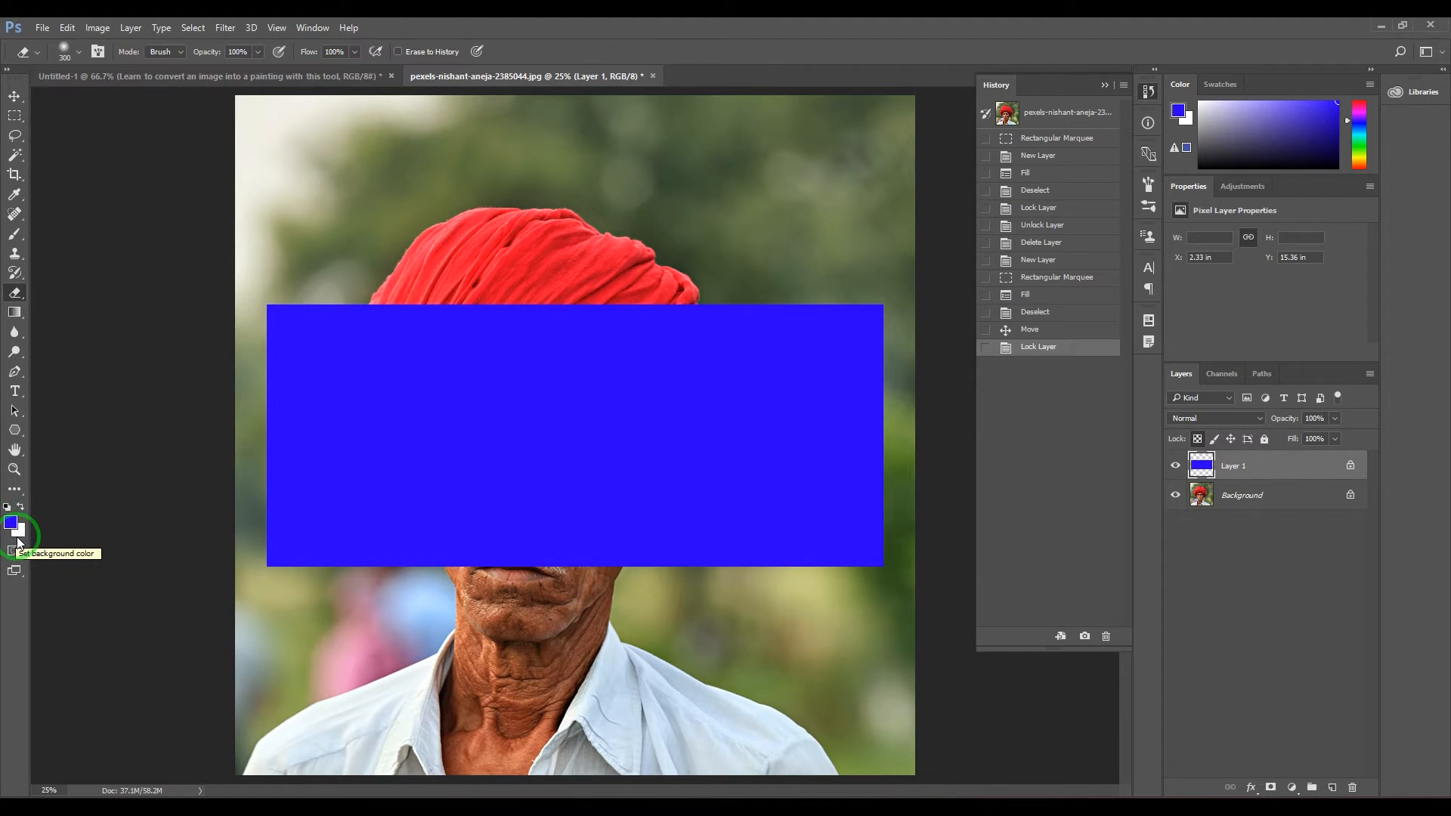
# Set the background colour to red (ff0000)
pyautogui.click(20, 531)
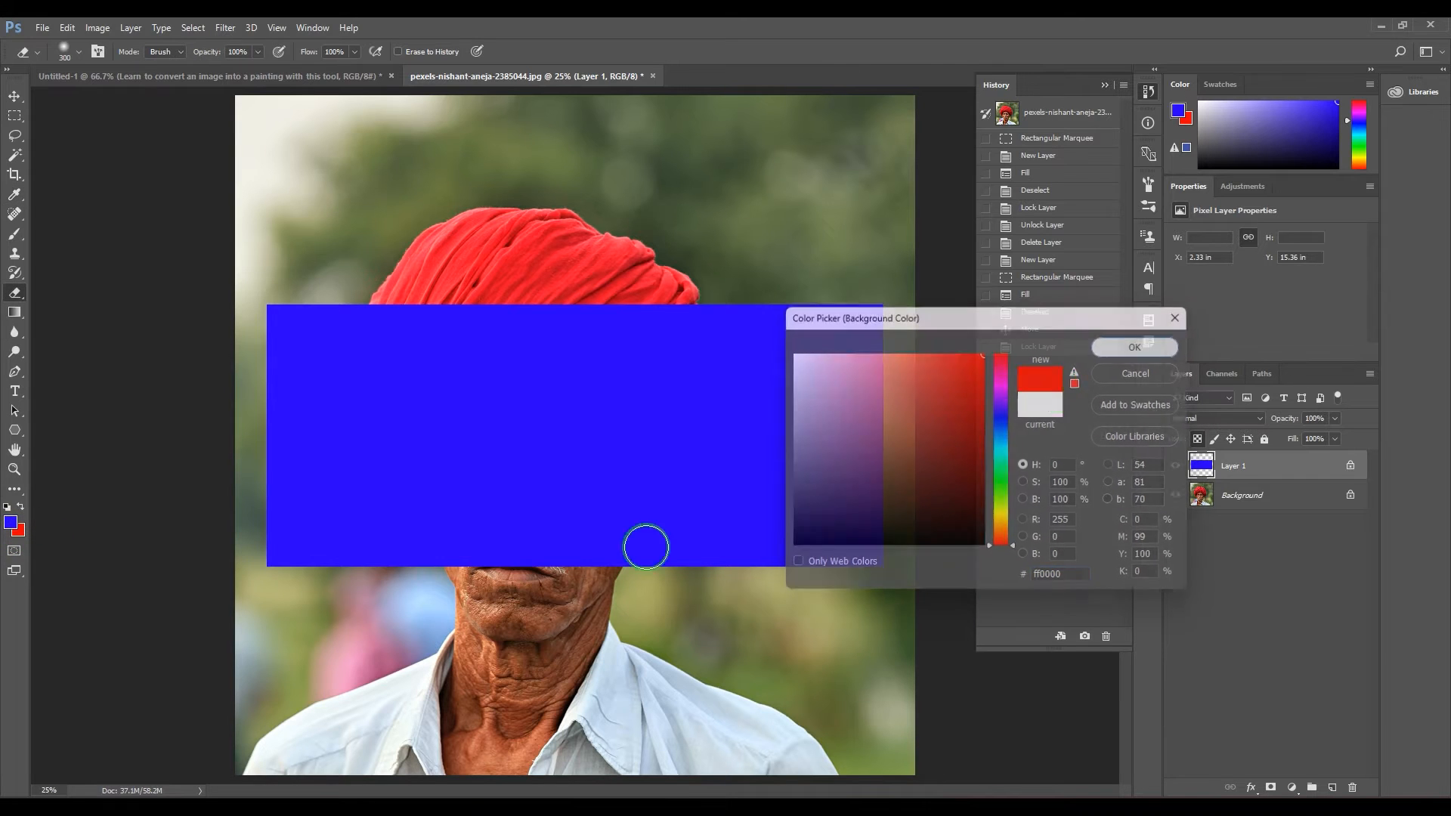
pyautogui.click(1133, 347)
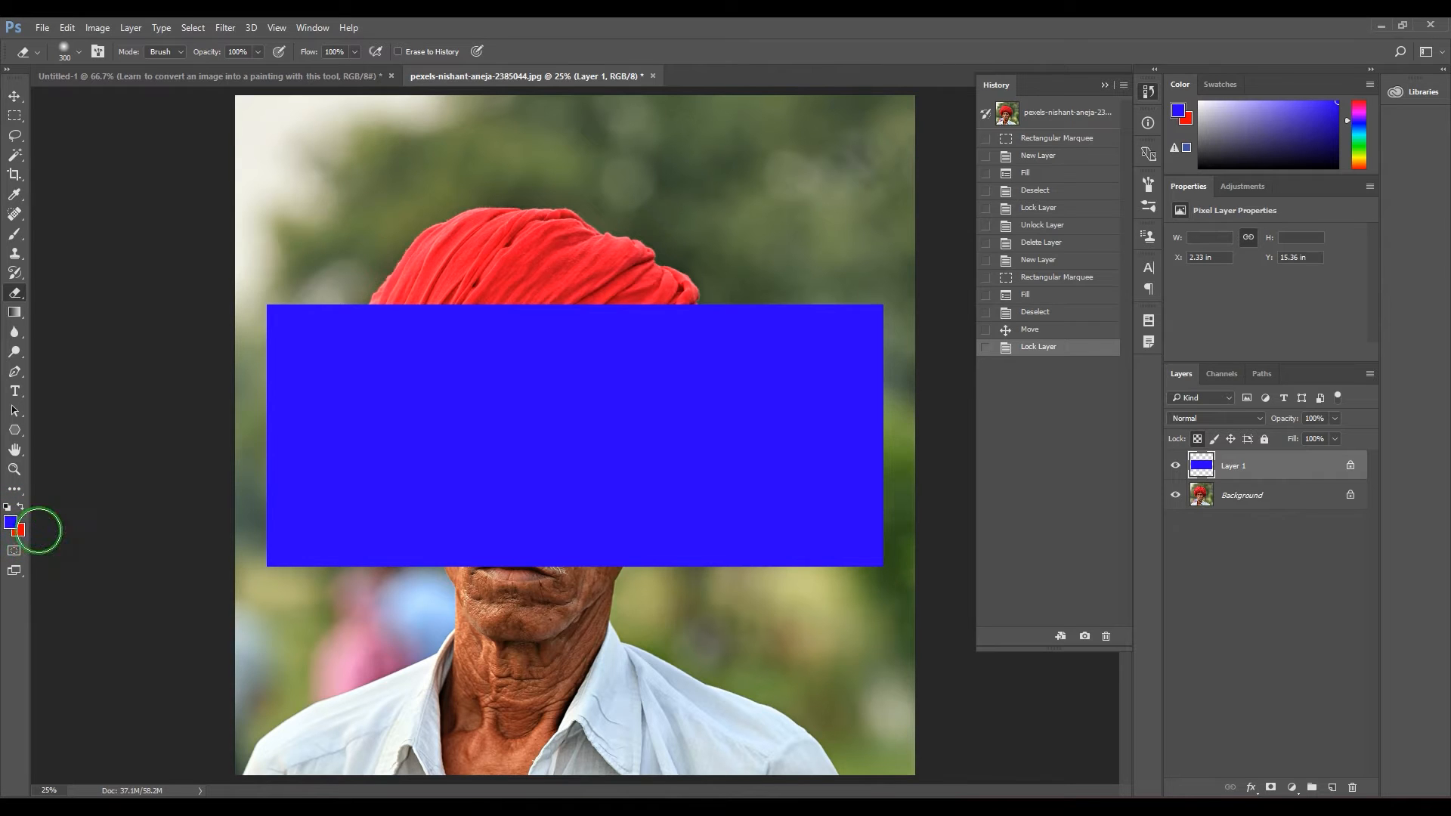
pyautogui.moveTo(877, 396)
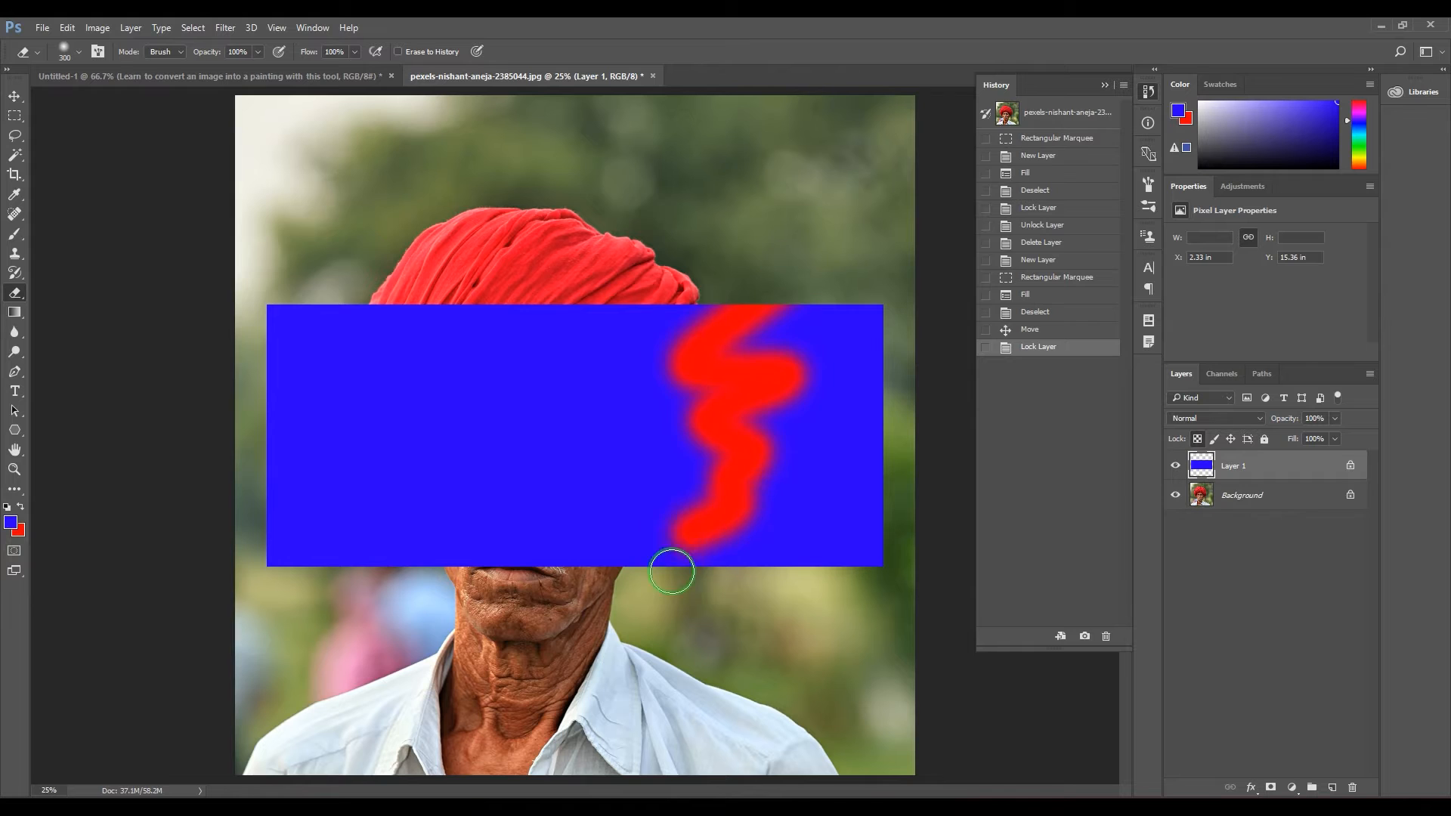
# Erase a red streak across the locked blue rectangle, then unlock Layer 1
pyautogui.click(671, 572)
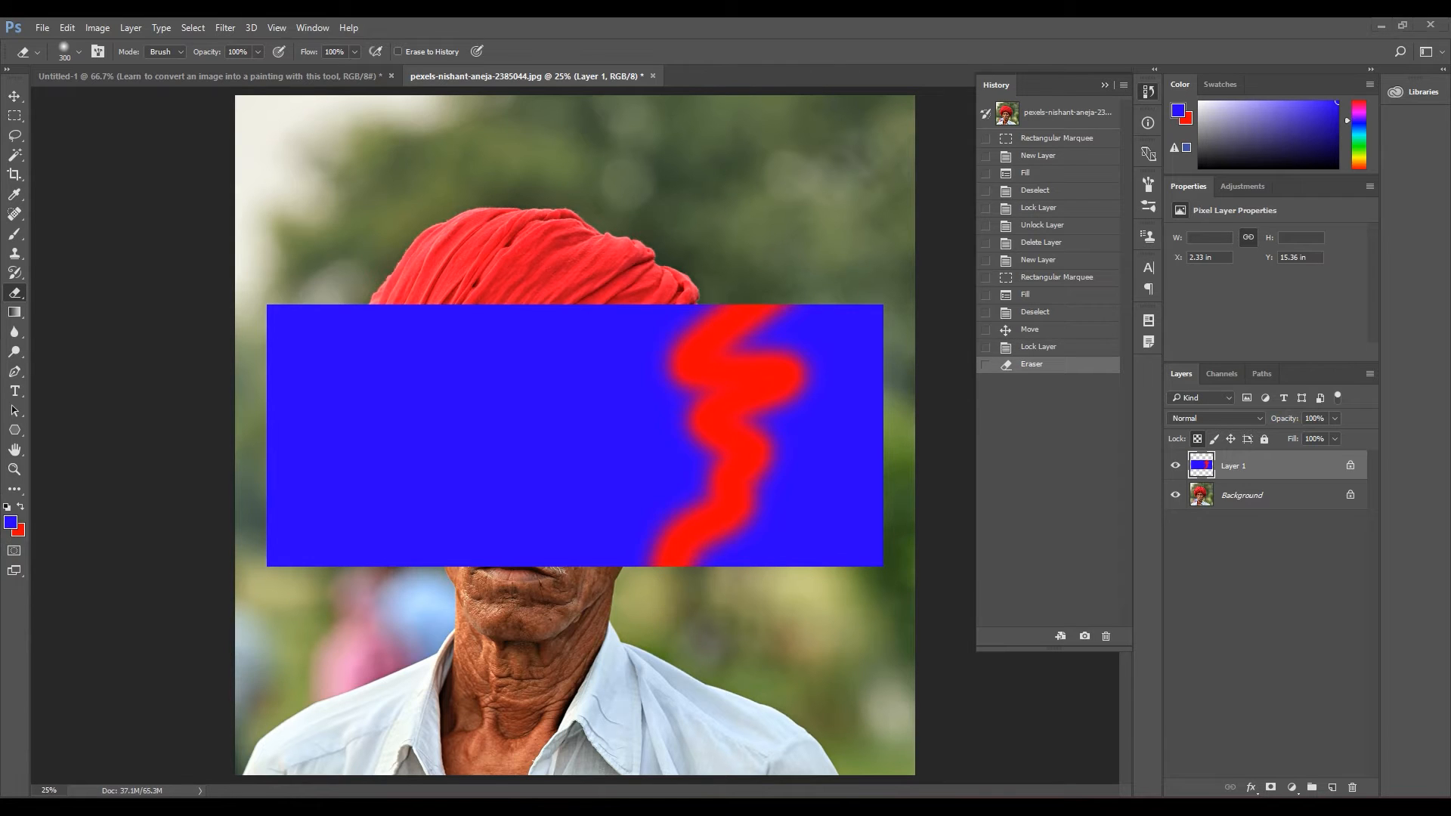
pyautogui.moveTo(640, 359)
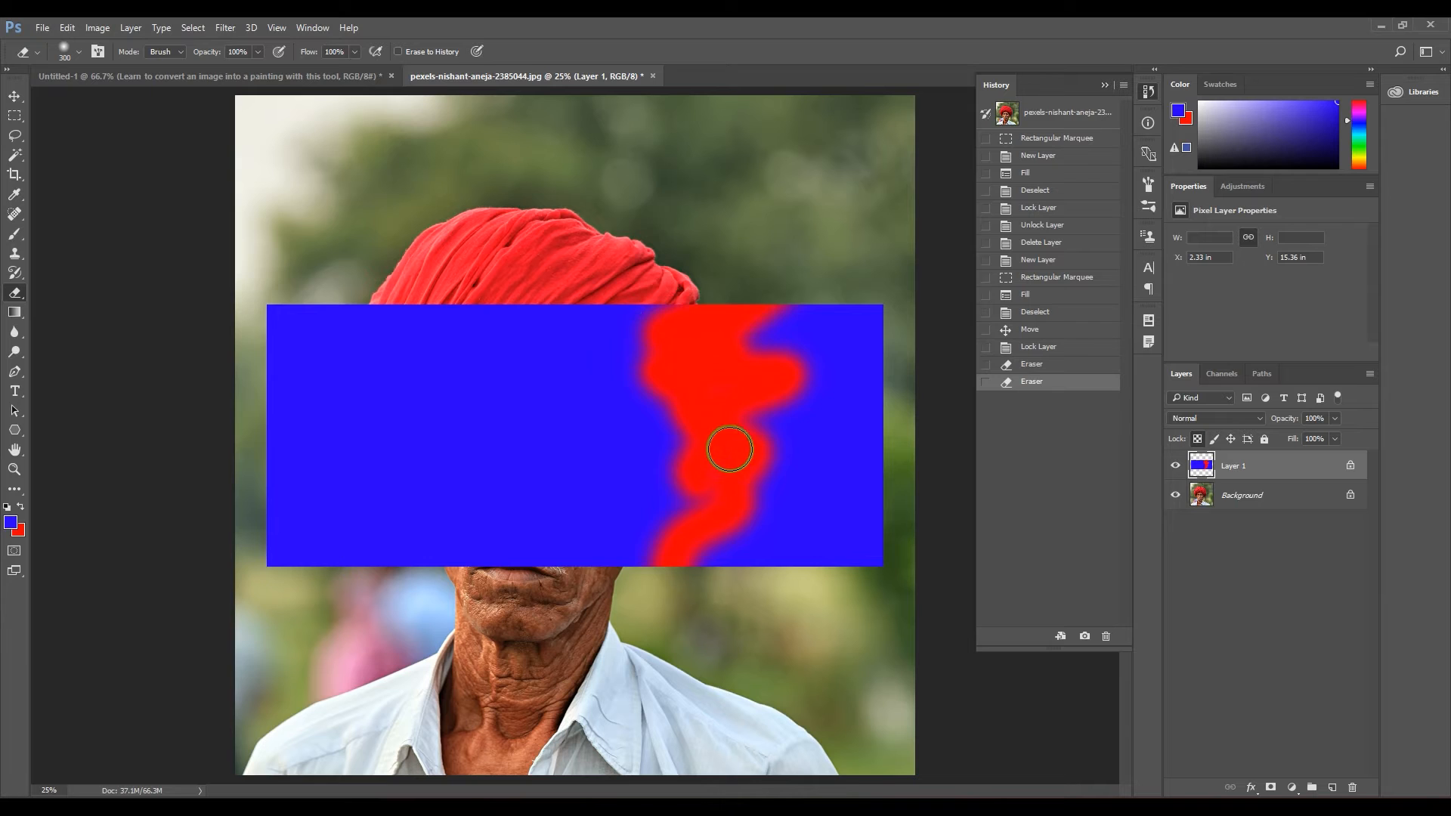
pyautogui.moveTo(734, 438)
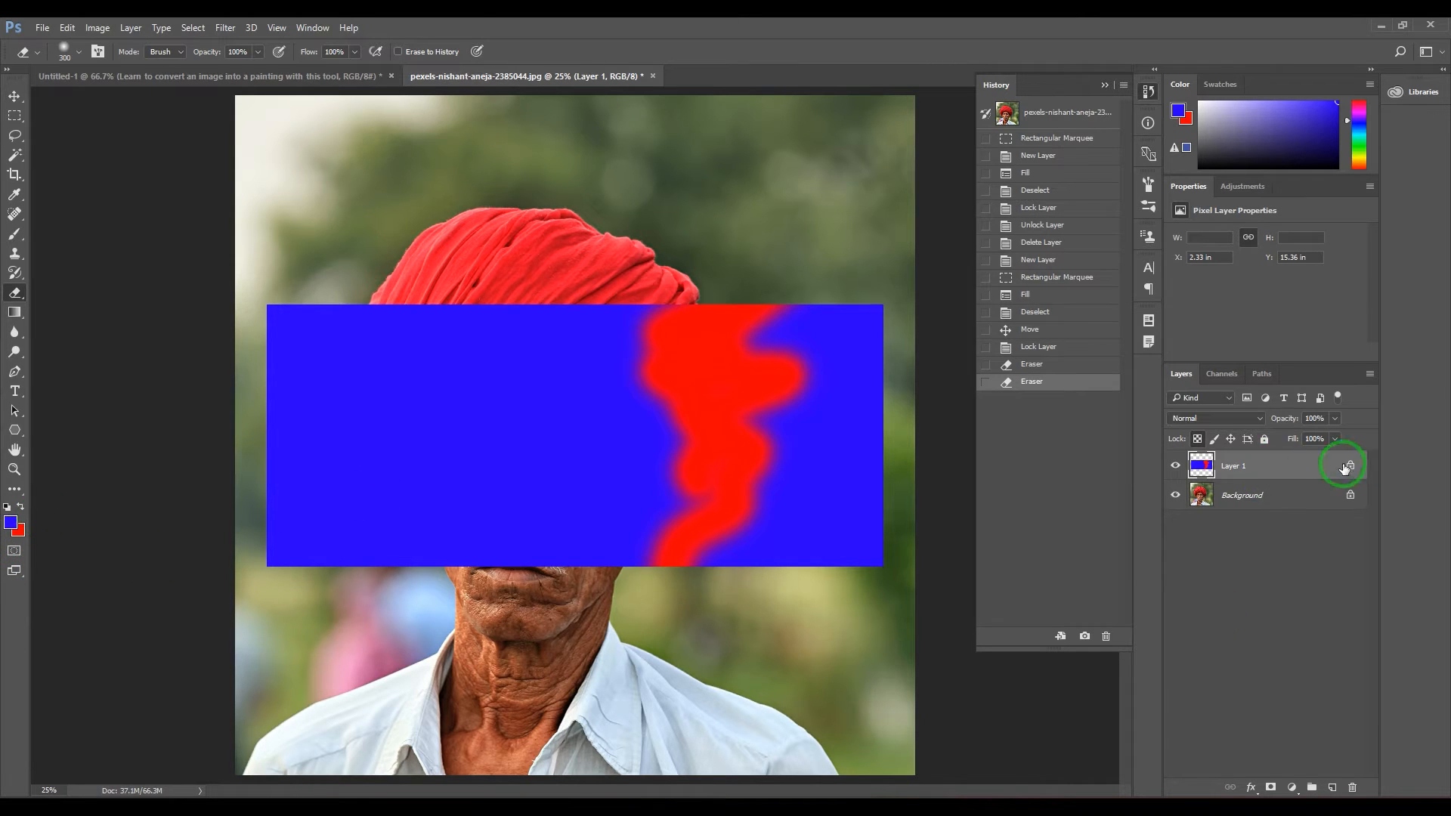
pyautogui.click(1197, 438)
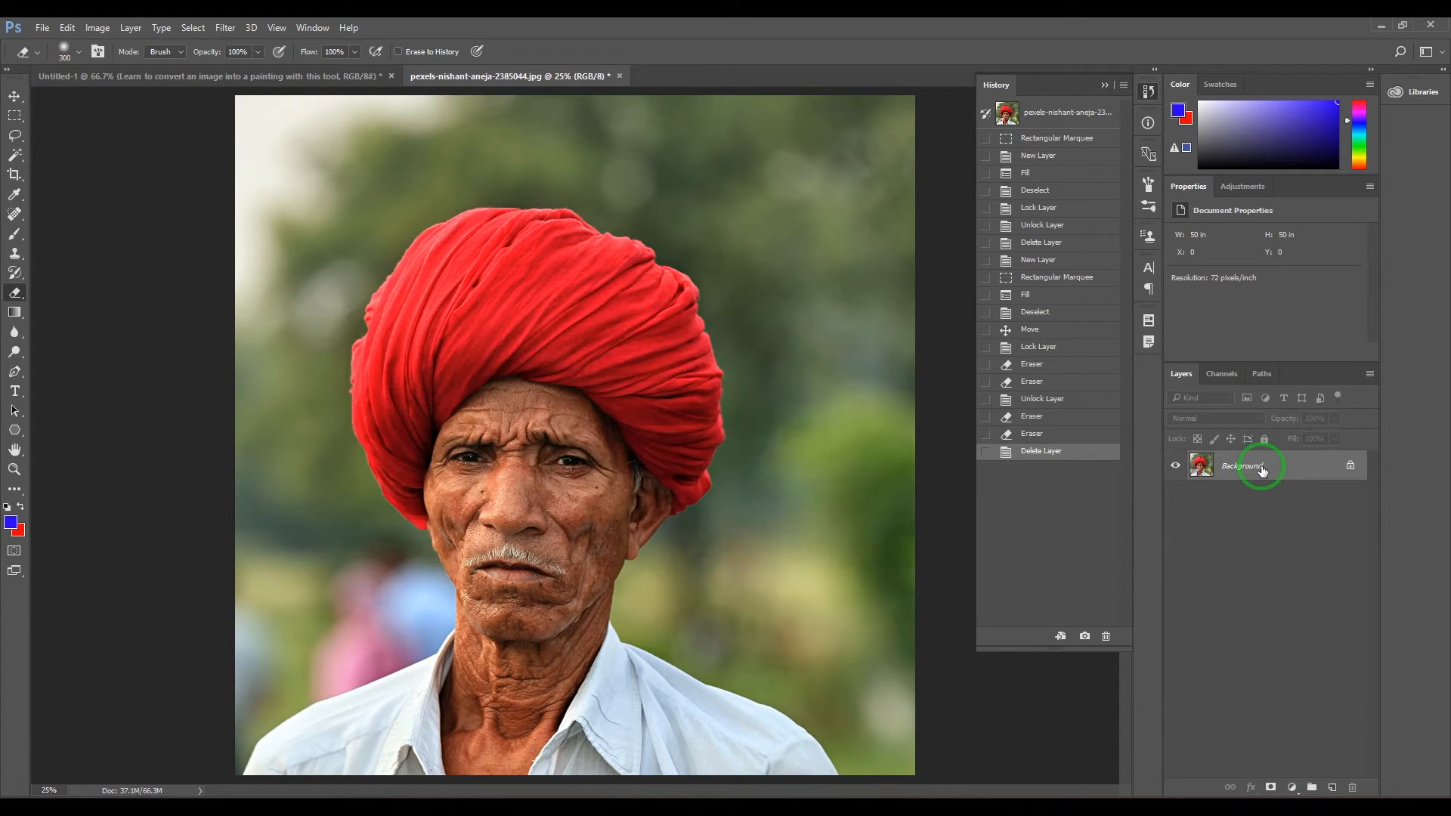
pyautogui.moveTo(1295, 466)
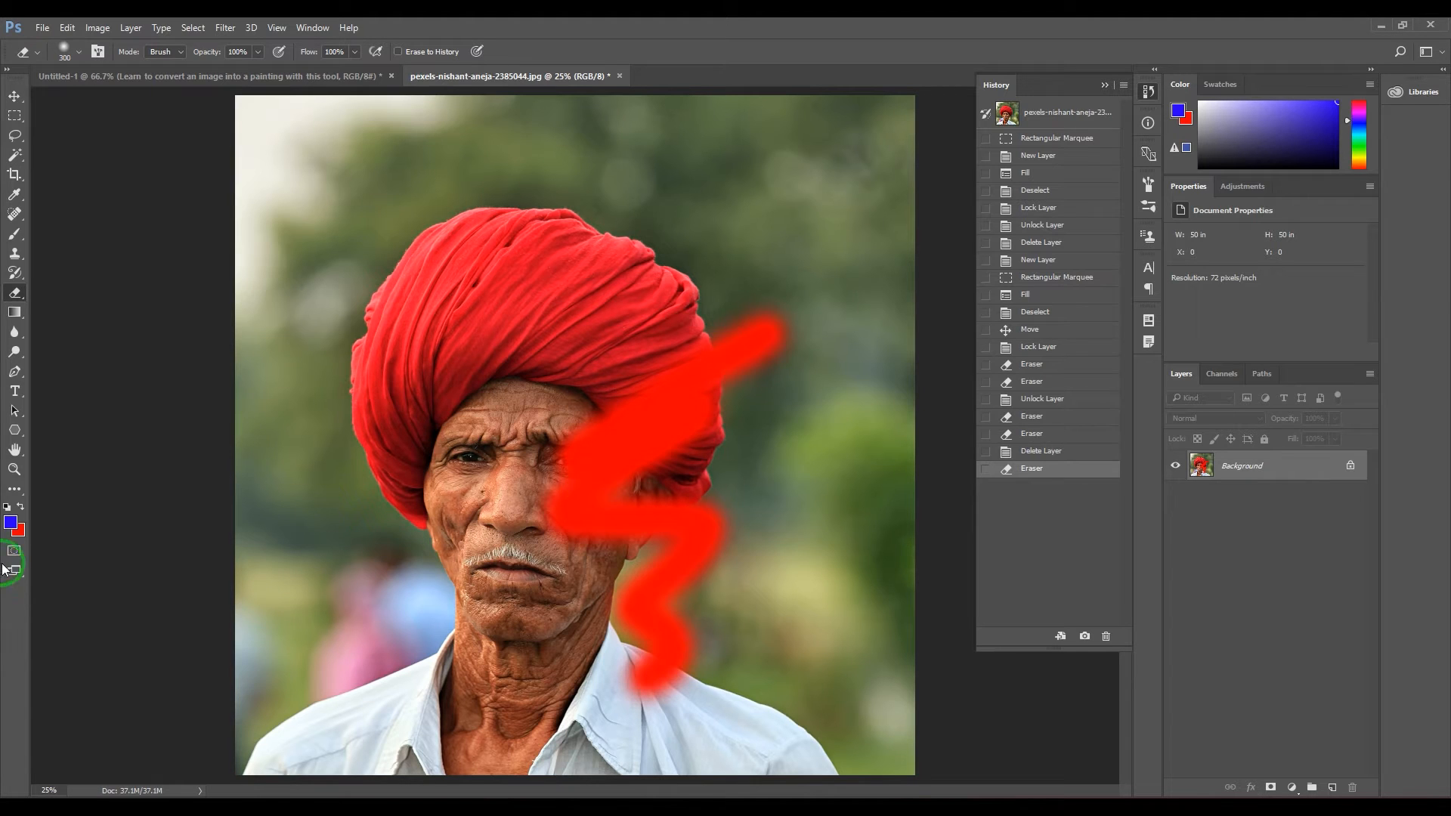
pyautogui.moveTo(32, 569)
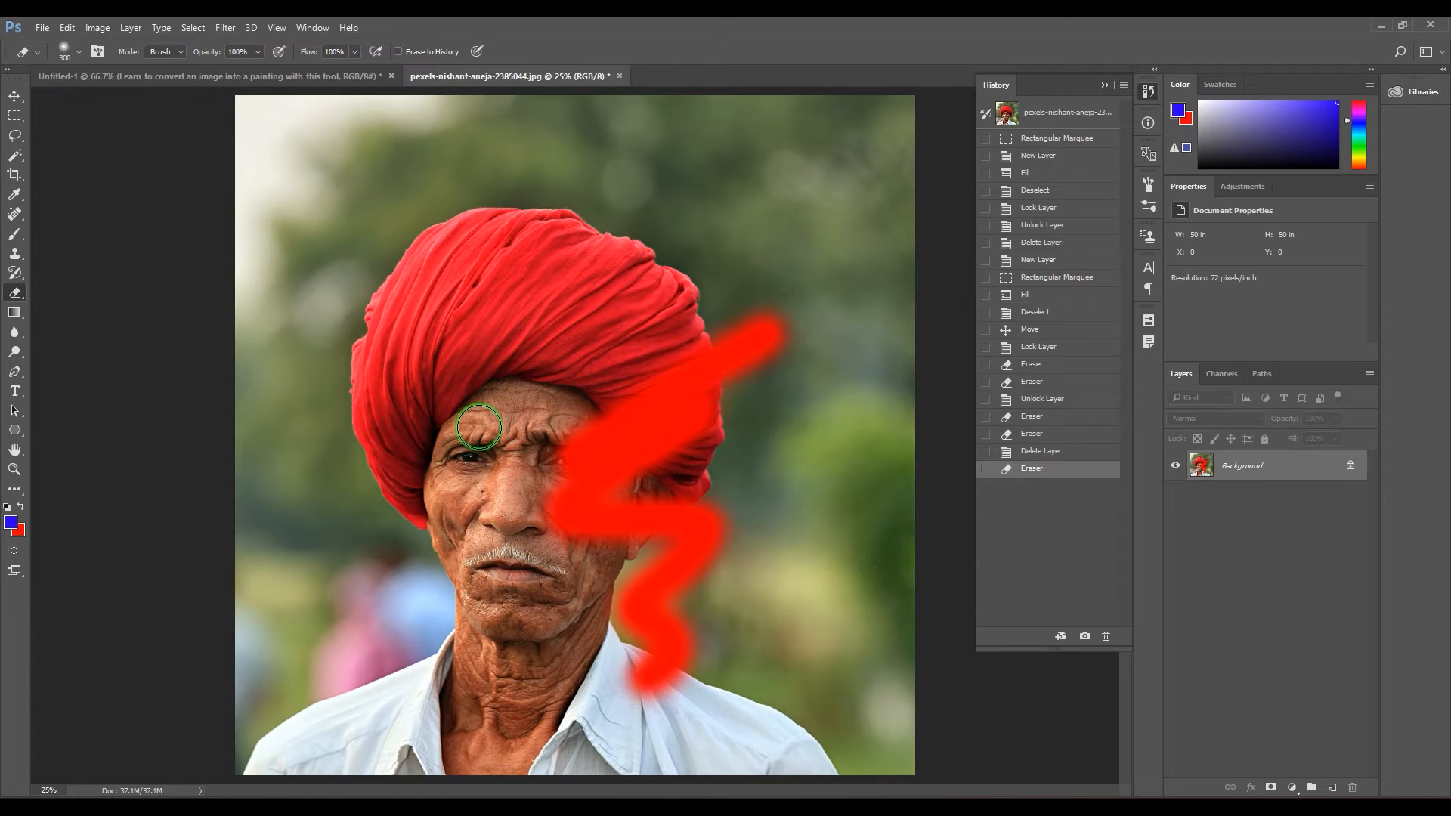
# Revert the history to before the red zigzag erase stroke
pyautogui.click(1039, 451)
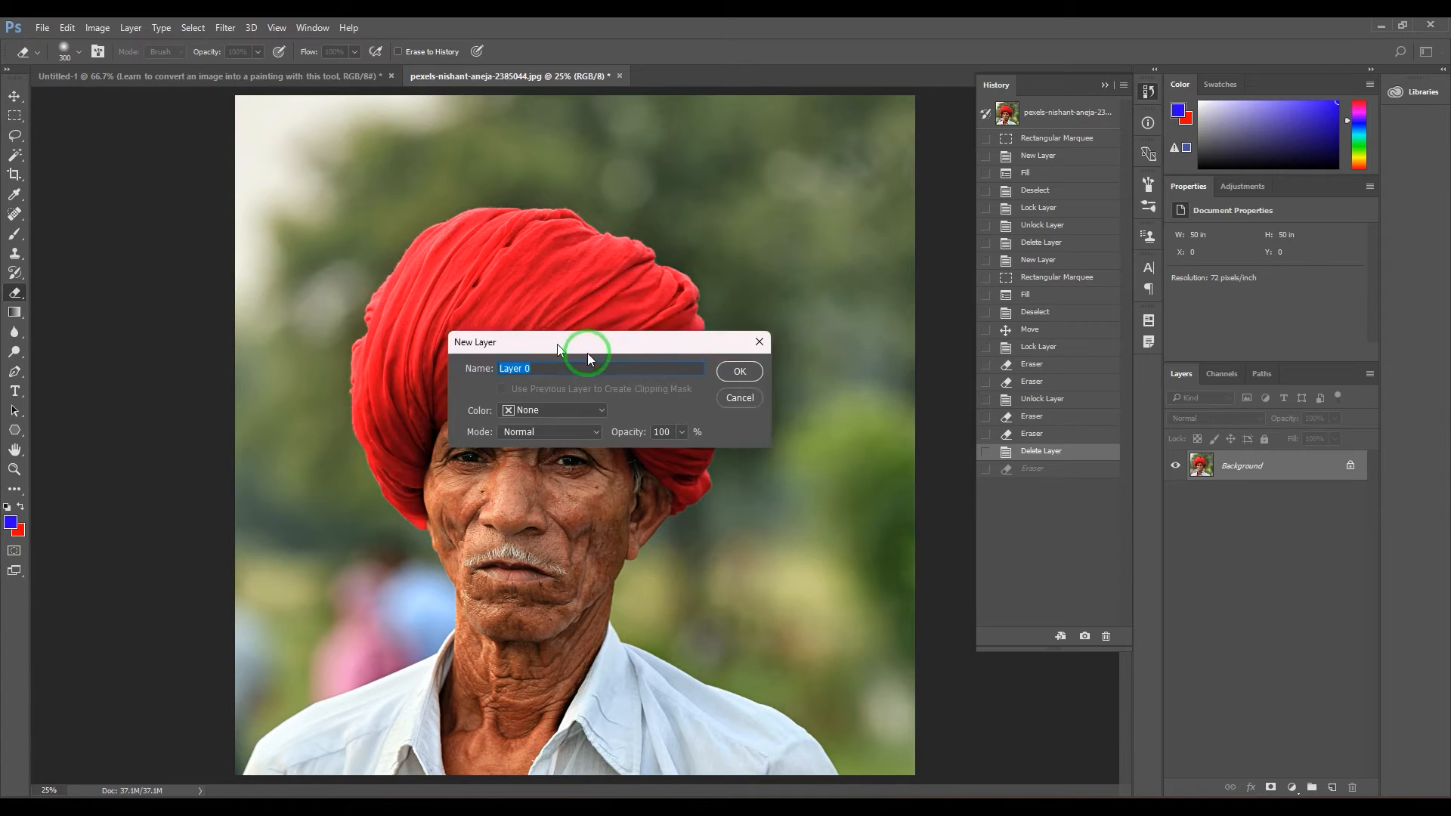
# Convert the Background into regular Layer 0 and revert the test erase stroke
pyautogui.click(739, 371)
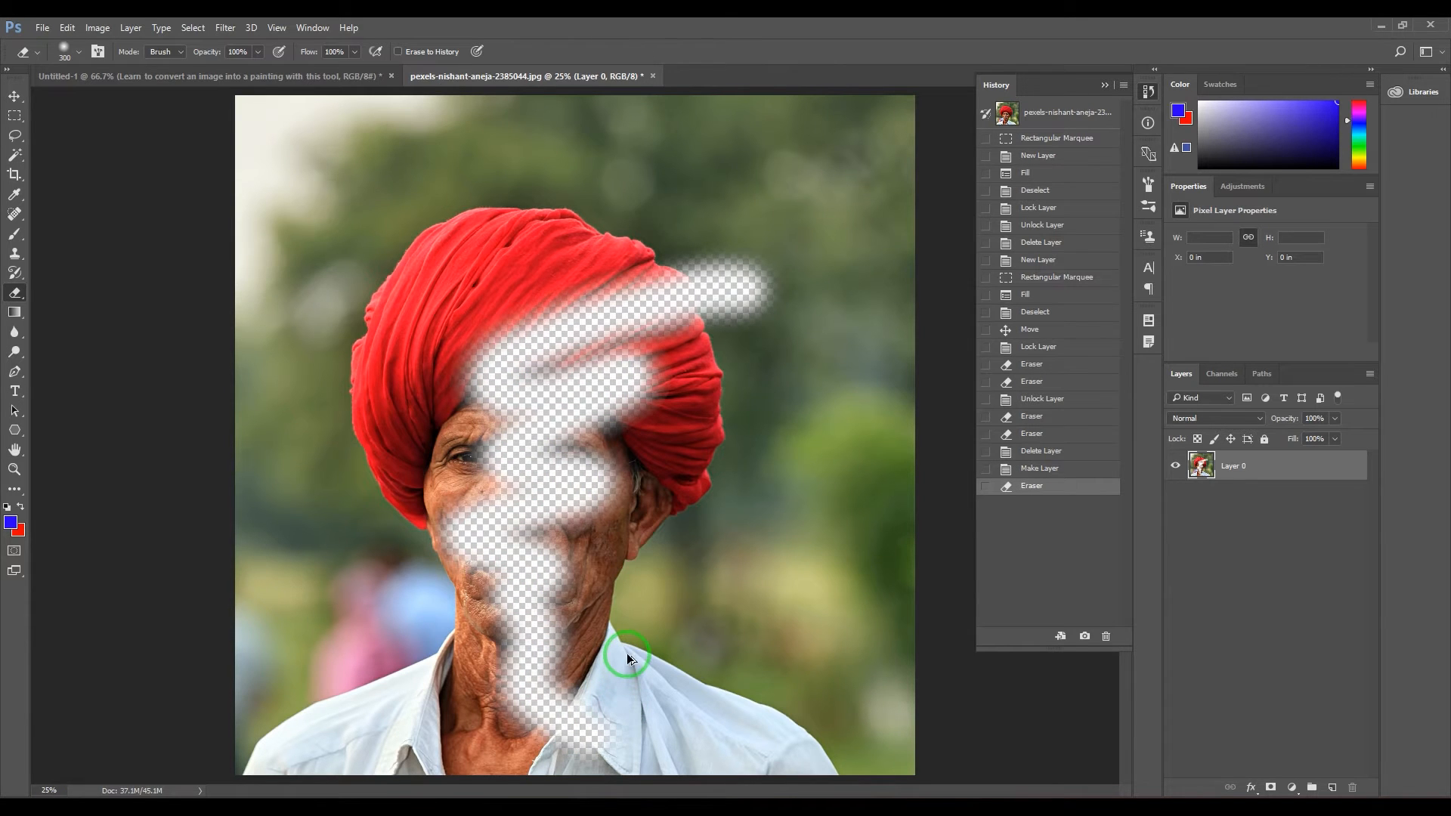
pyautogui.click(1039, 468)
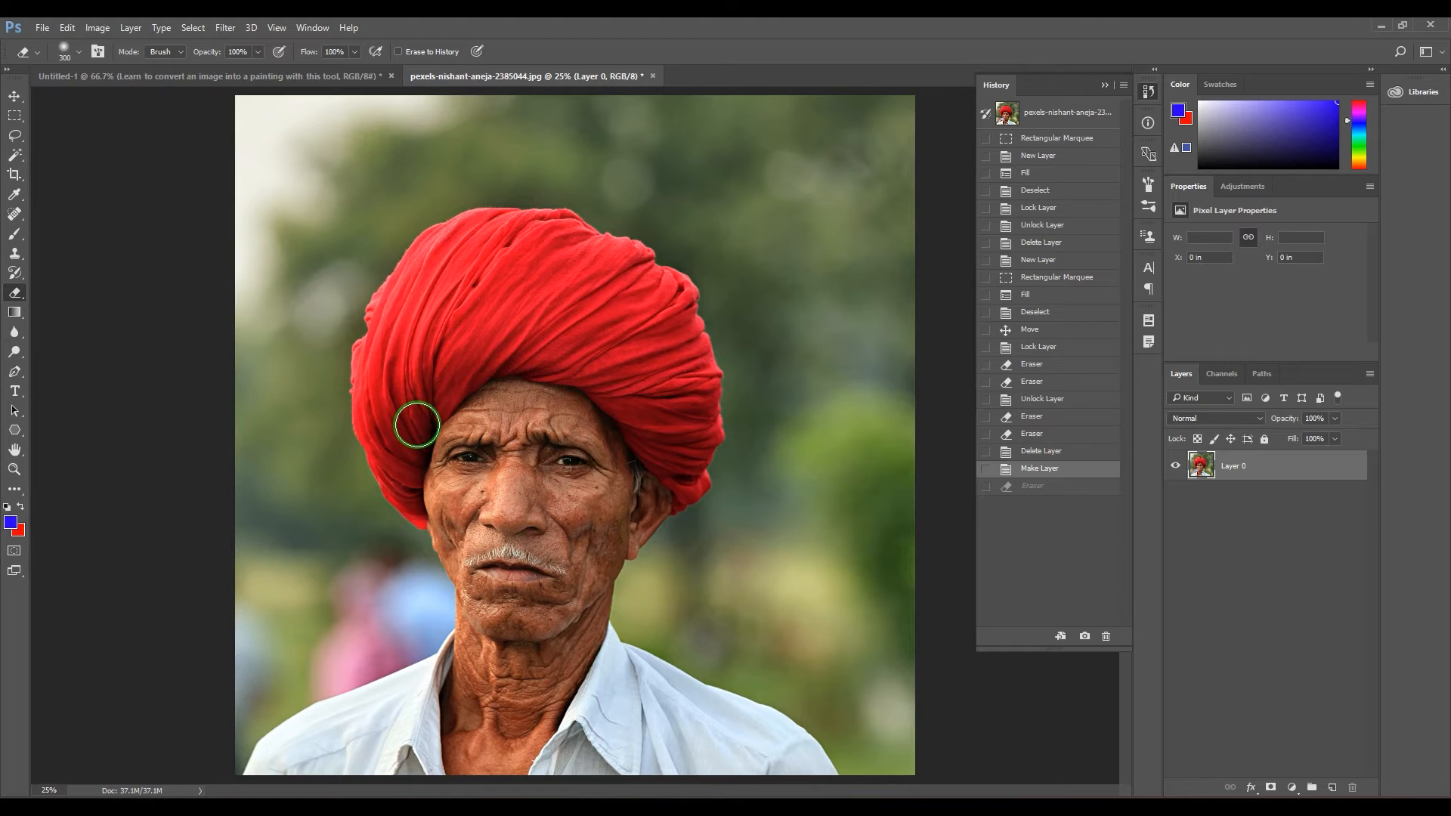
pyautogui.moveTo(424, 388)
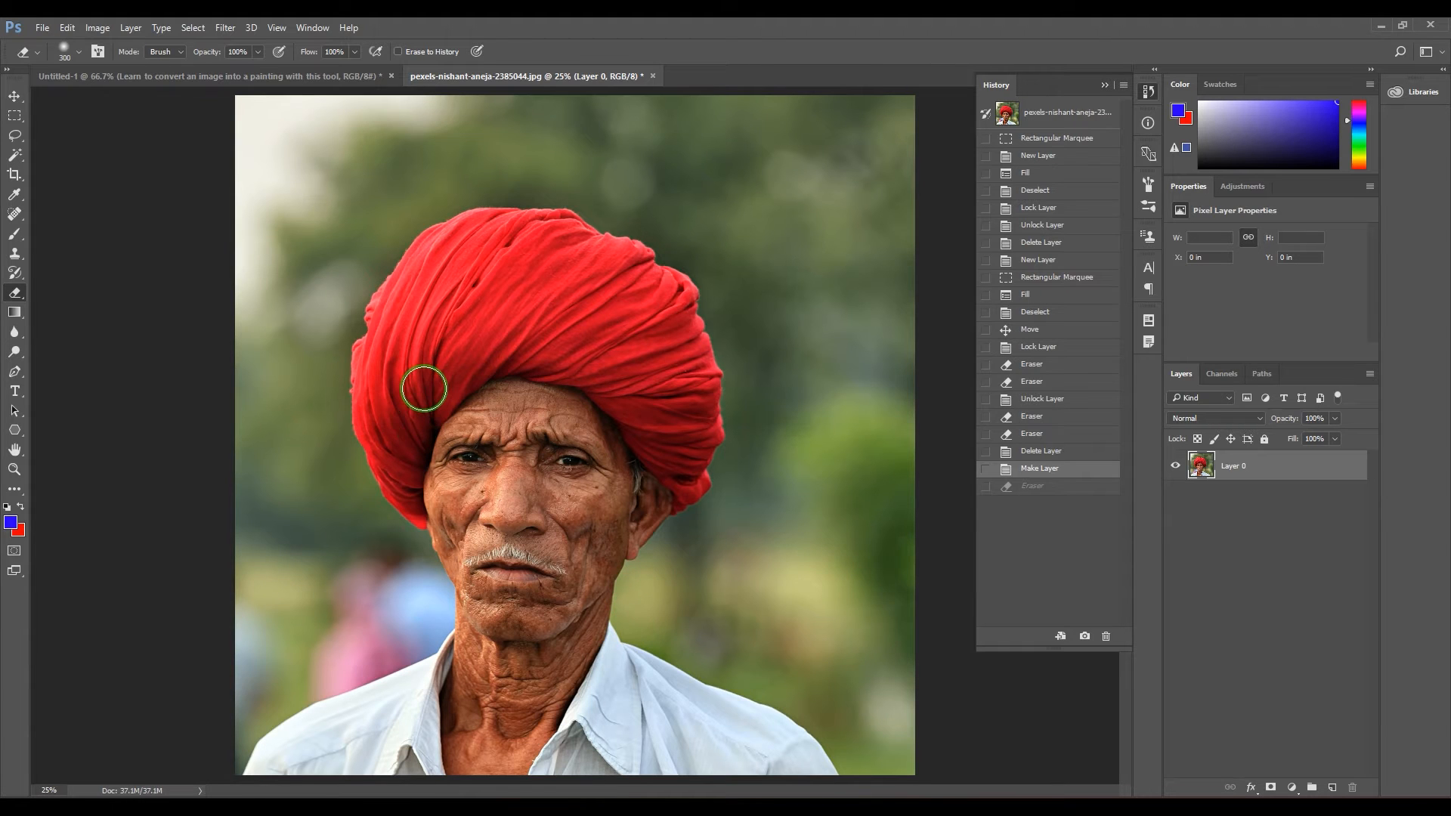
# Choose a scattered star-shaped eraser tip from the tip presets
pyautogui.click(58, 52)
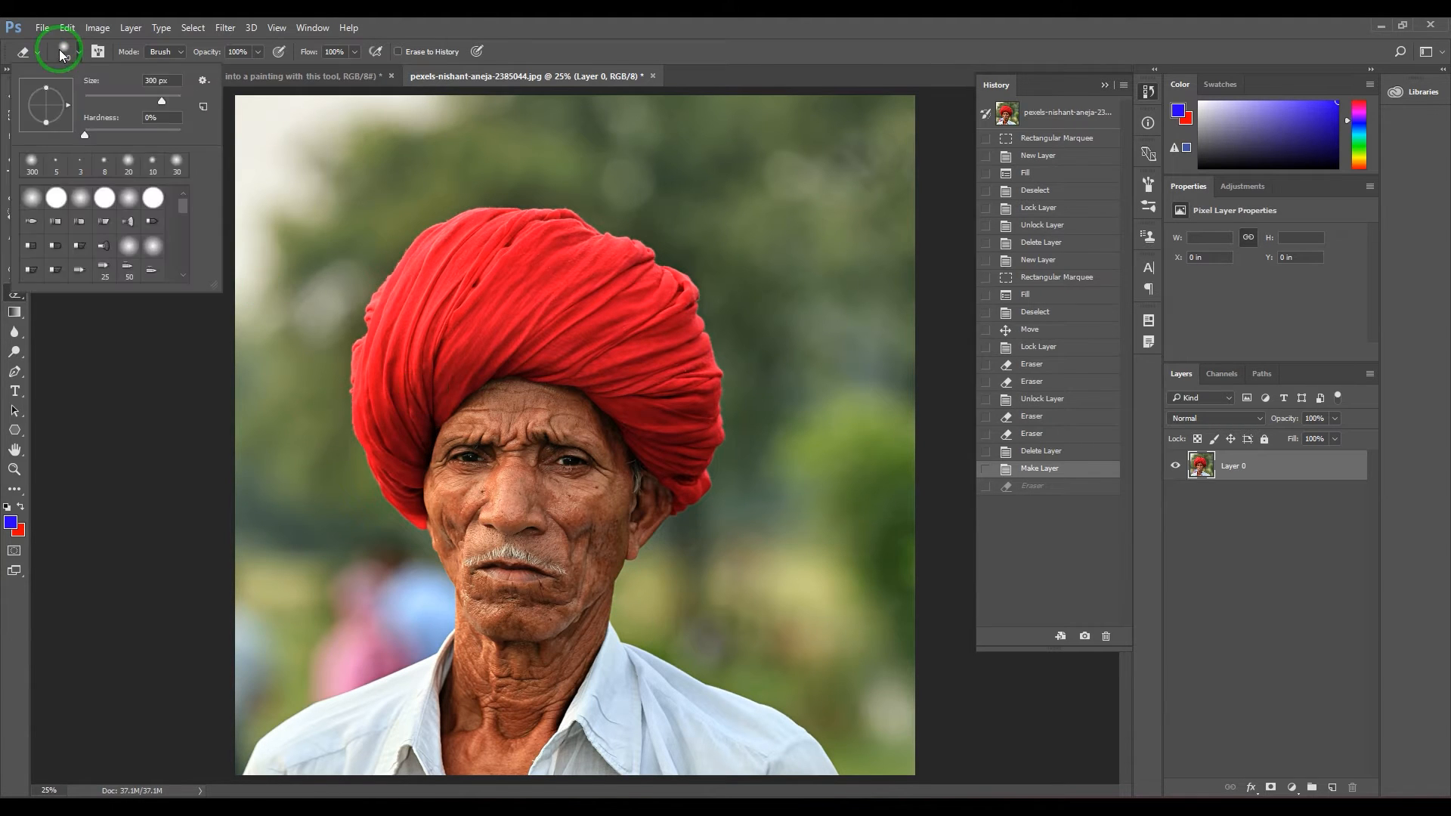
pyautogui.scroll(-3)
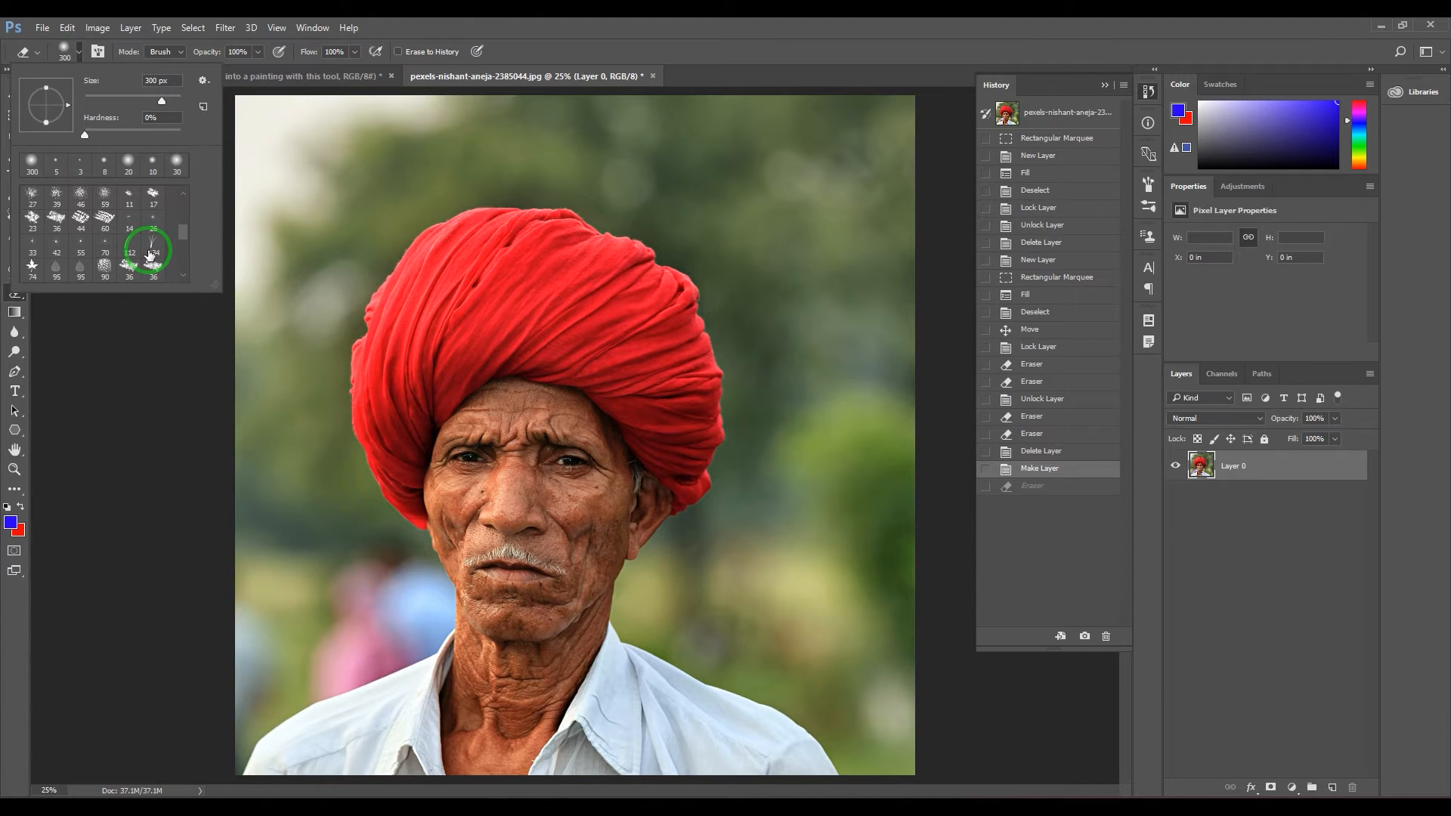
pyautogui.scroll(-3)
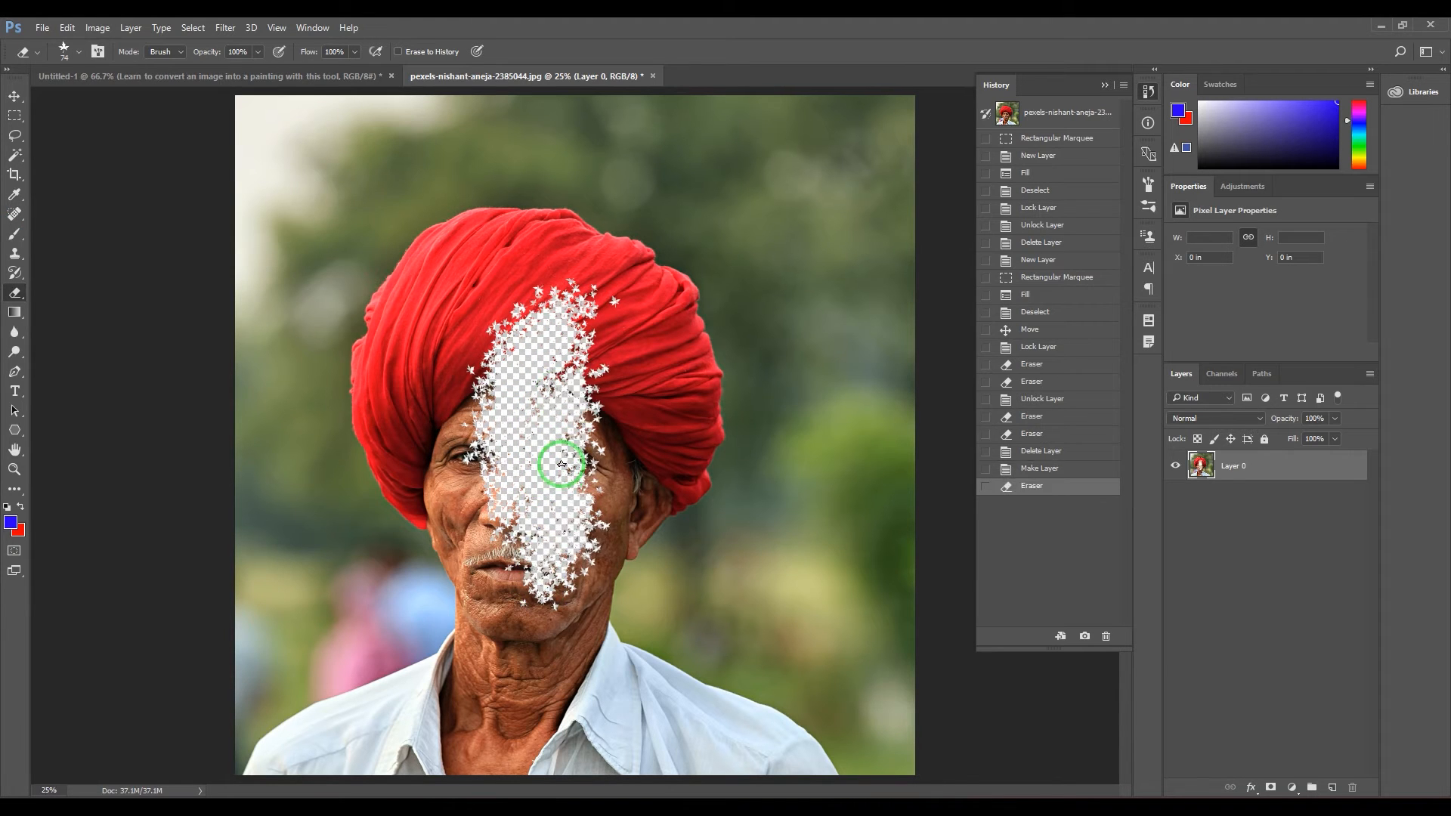
pyautogui.click(1147, 181)
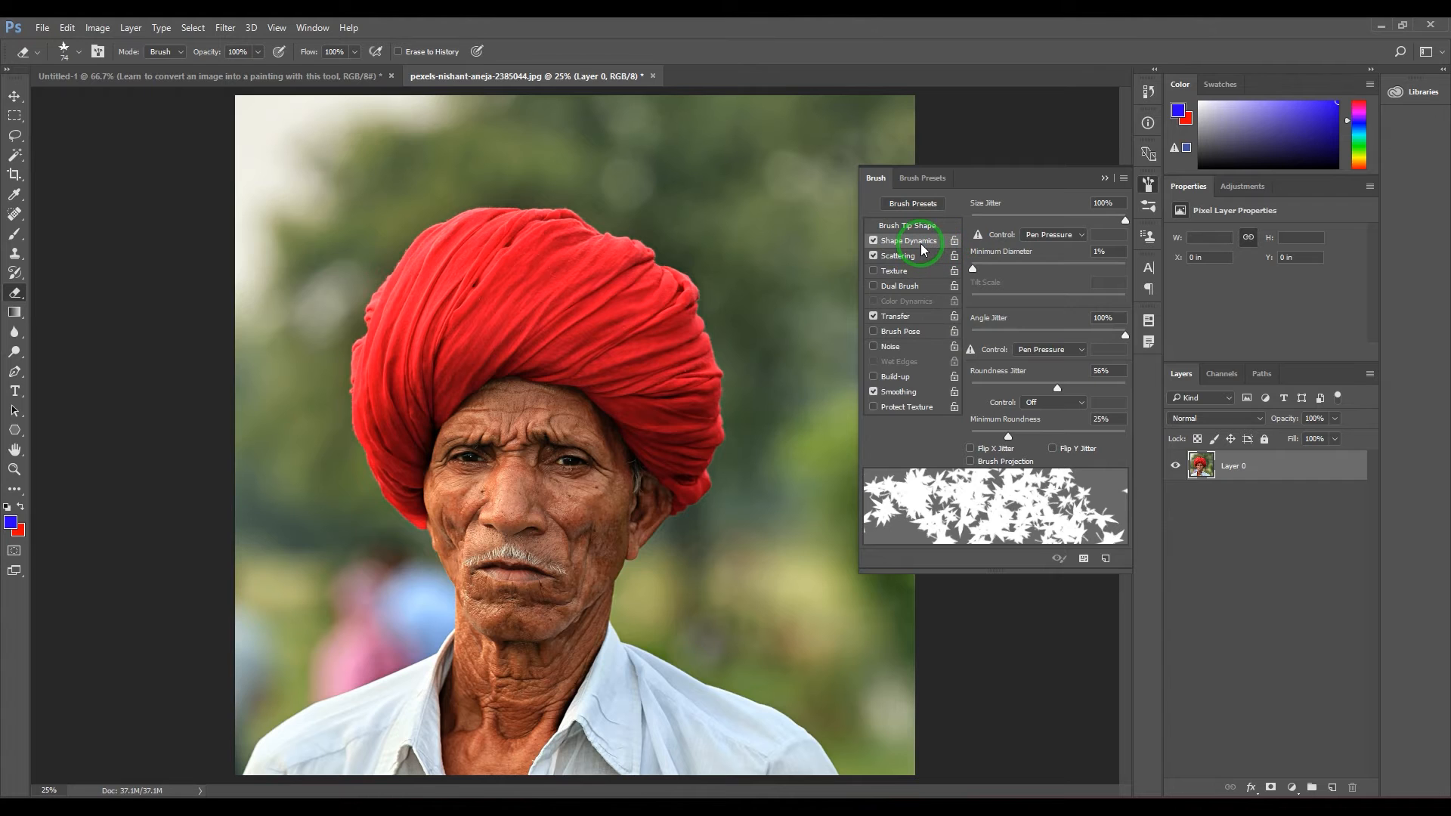
pyautogui.moveTo(1064, 281)
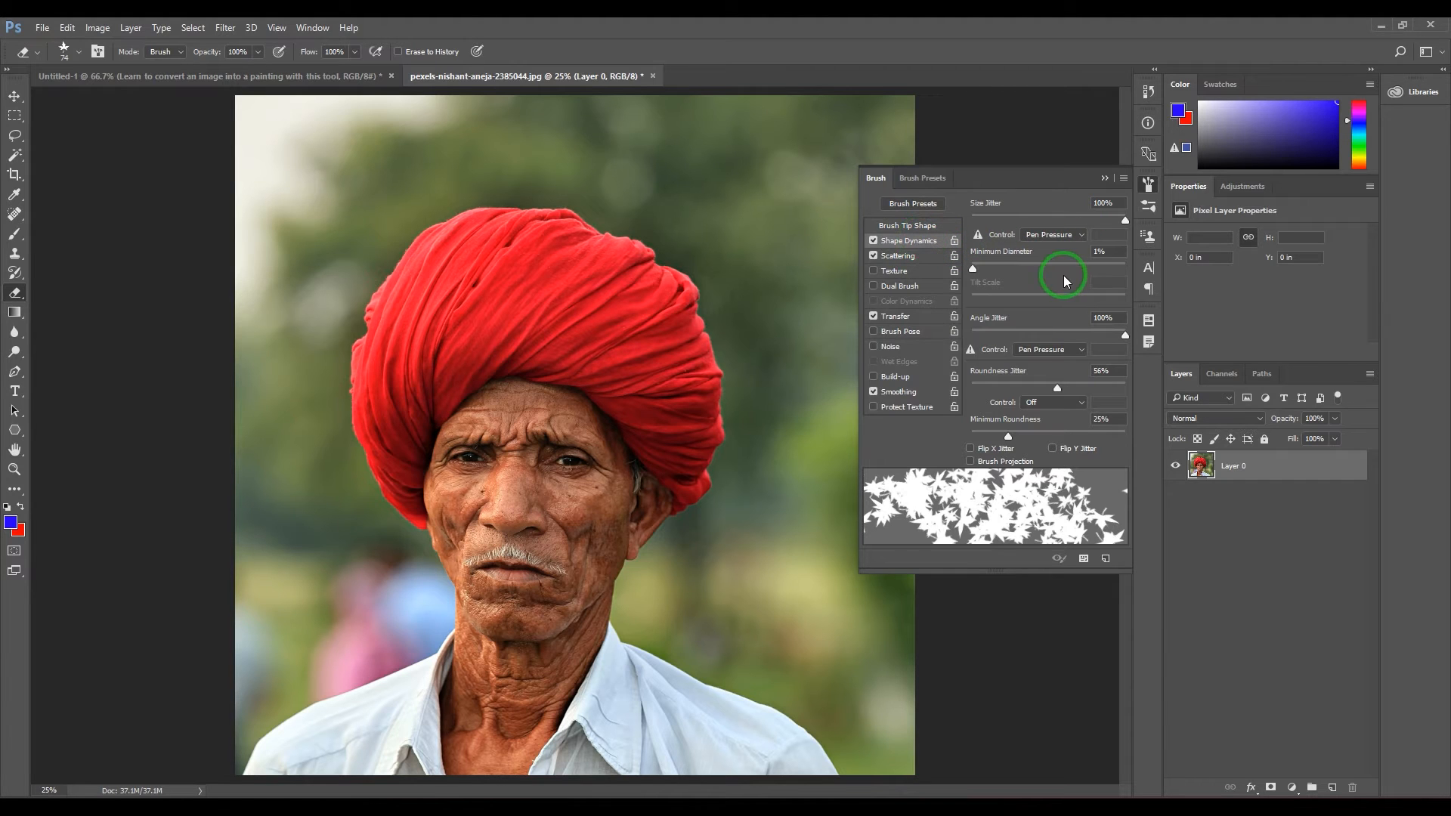
pyautogui.moveTo(911, 313)
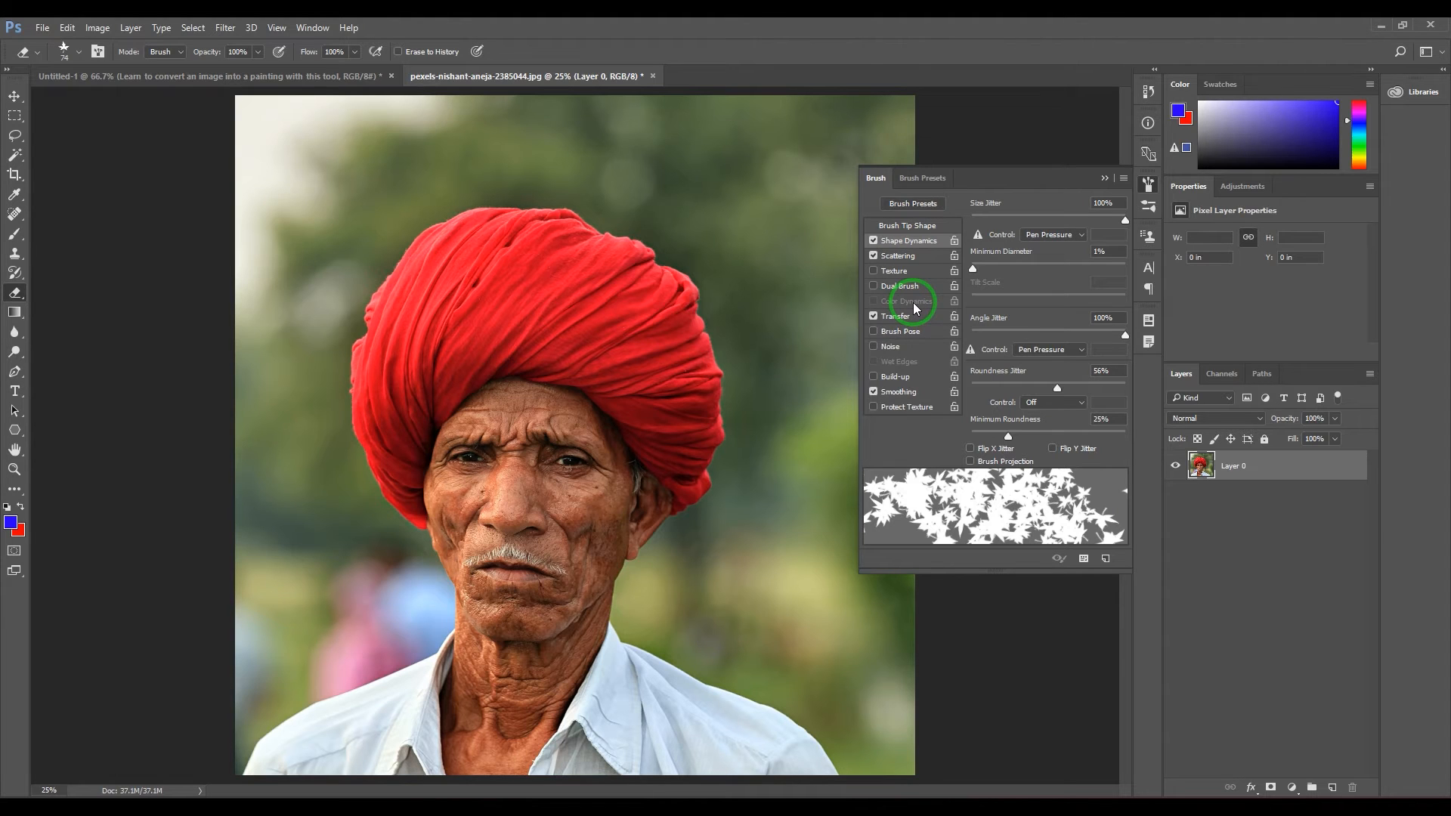
pyautogui.moveTo(1087, 194)
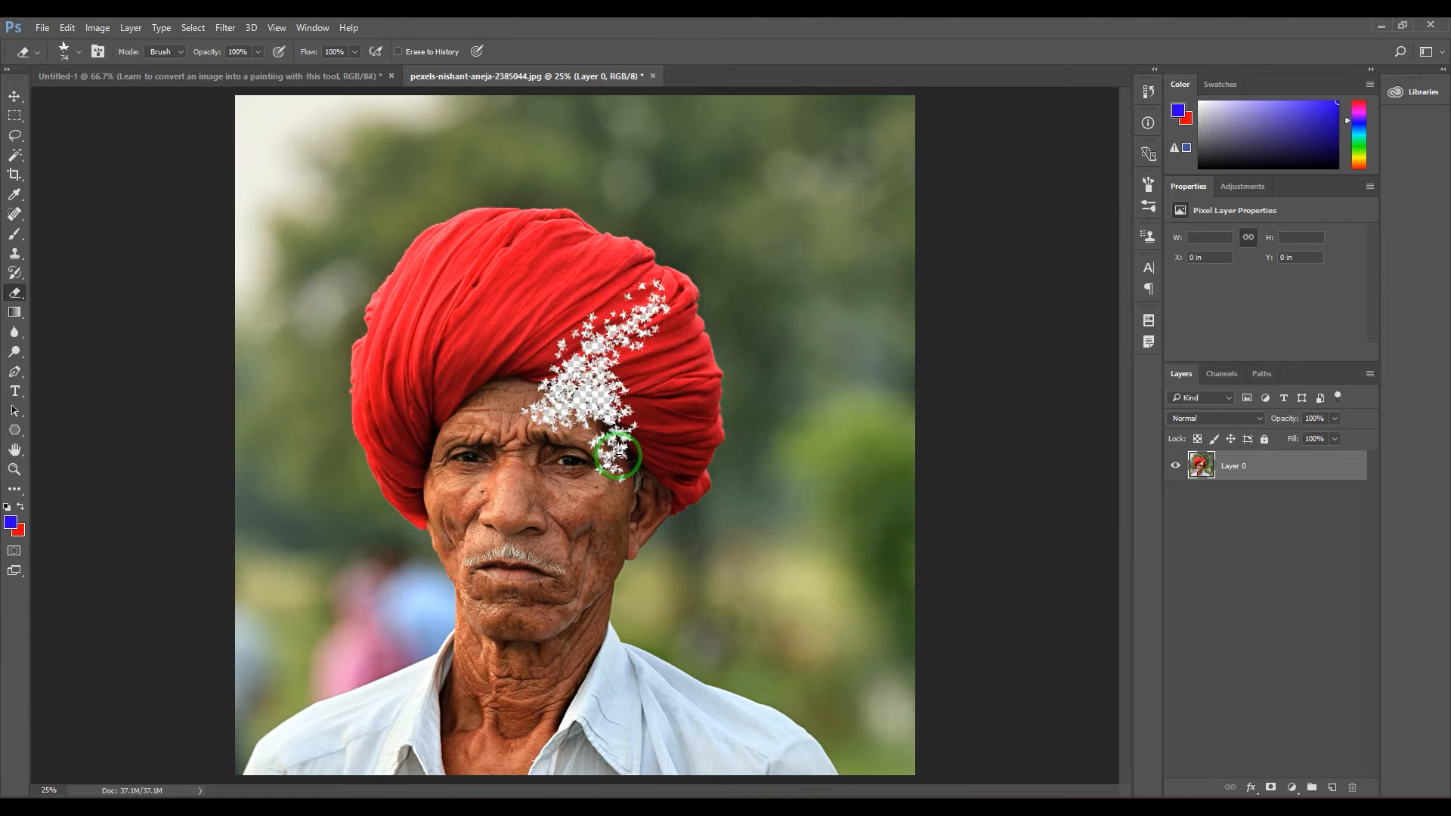
# Pick a round 250 px eraser tip from the brush preset picker
pyautogui.click(79, 50)
pyautogui.write('28')
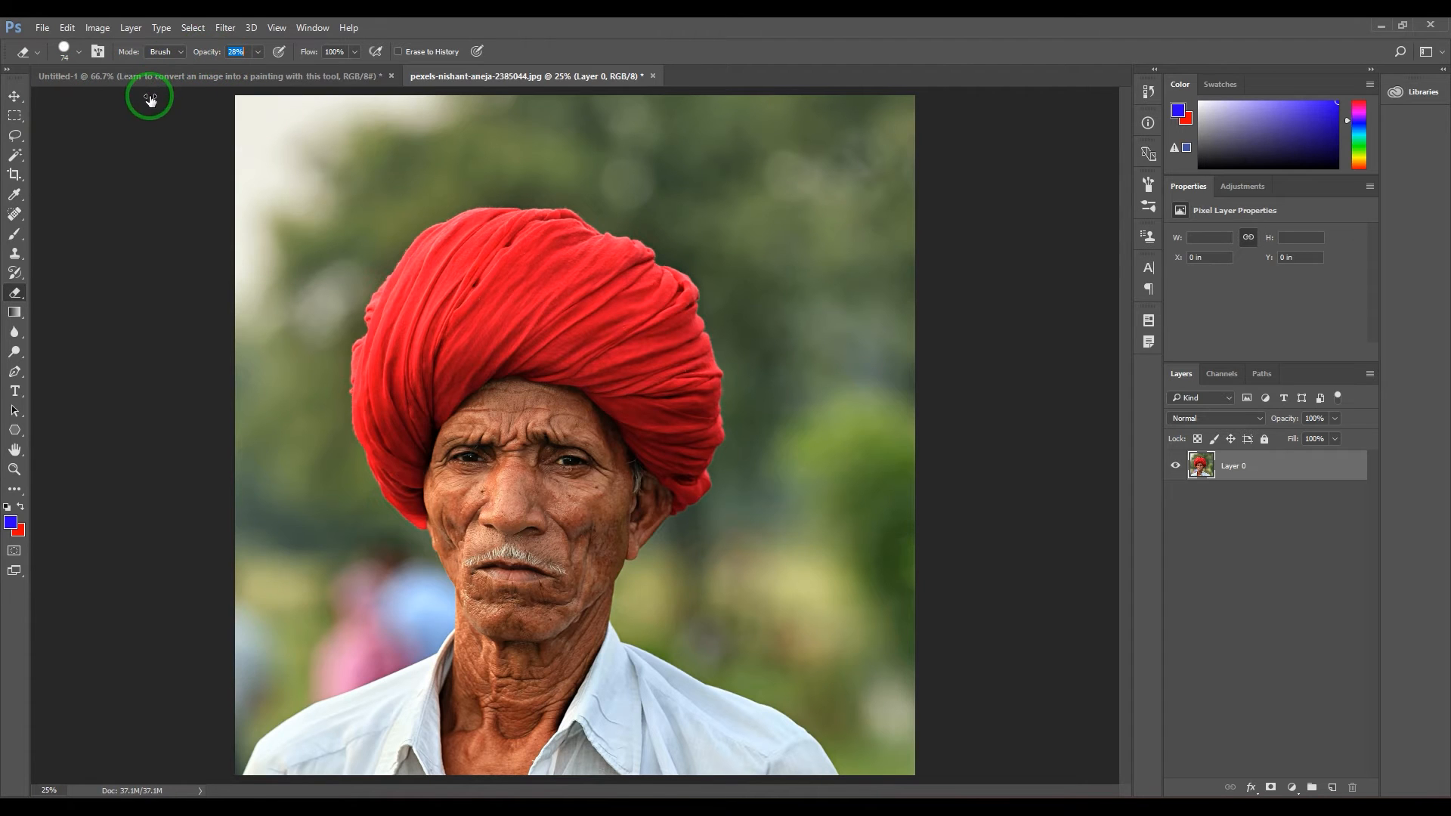
pyautogui.moveTo(507, 321)
pyautogui.write('100')
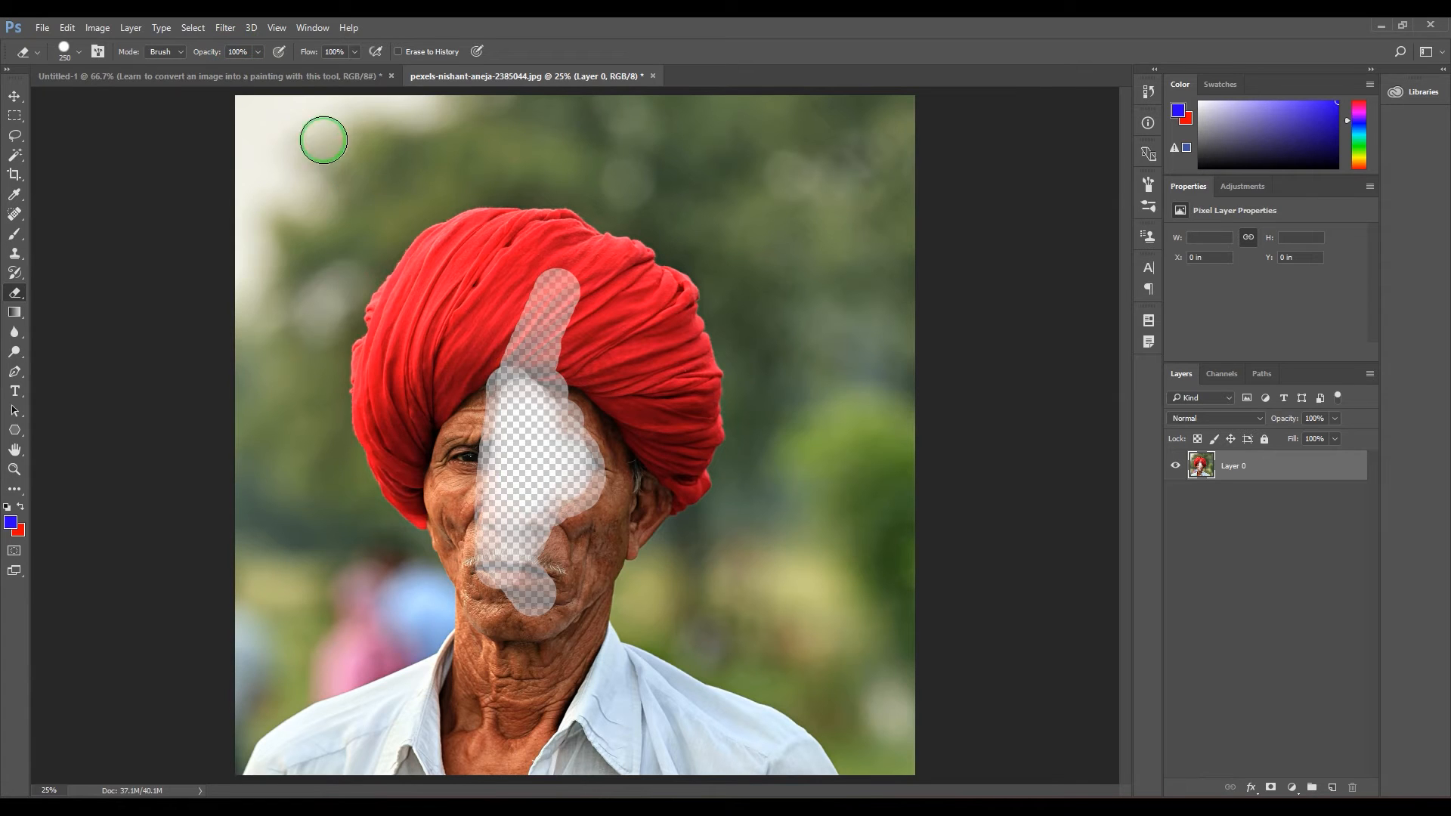
pyautogui.moveTo(430, 396)
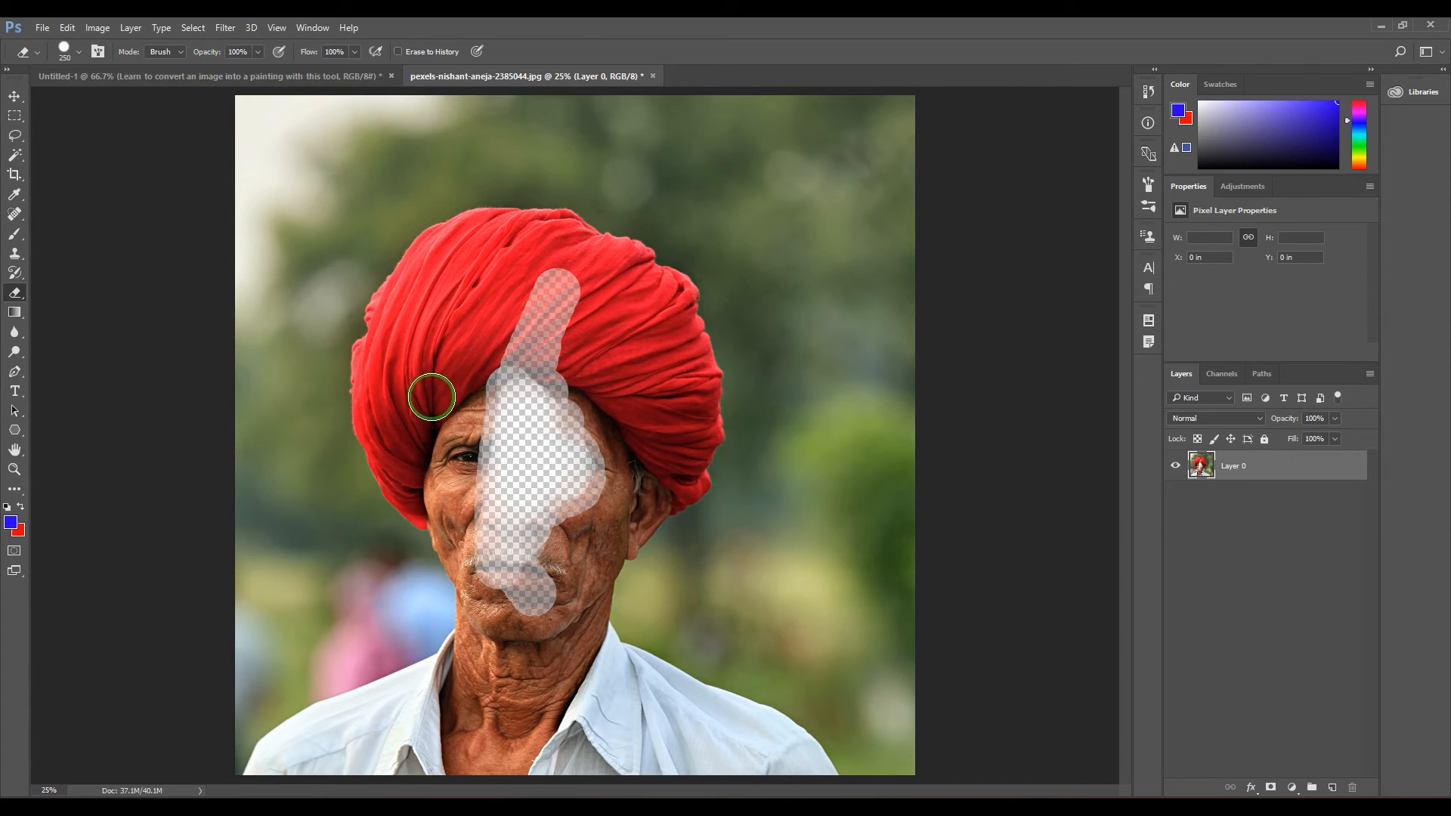
pyautogui.moveTo(445, 341)
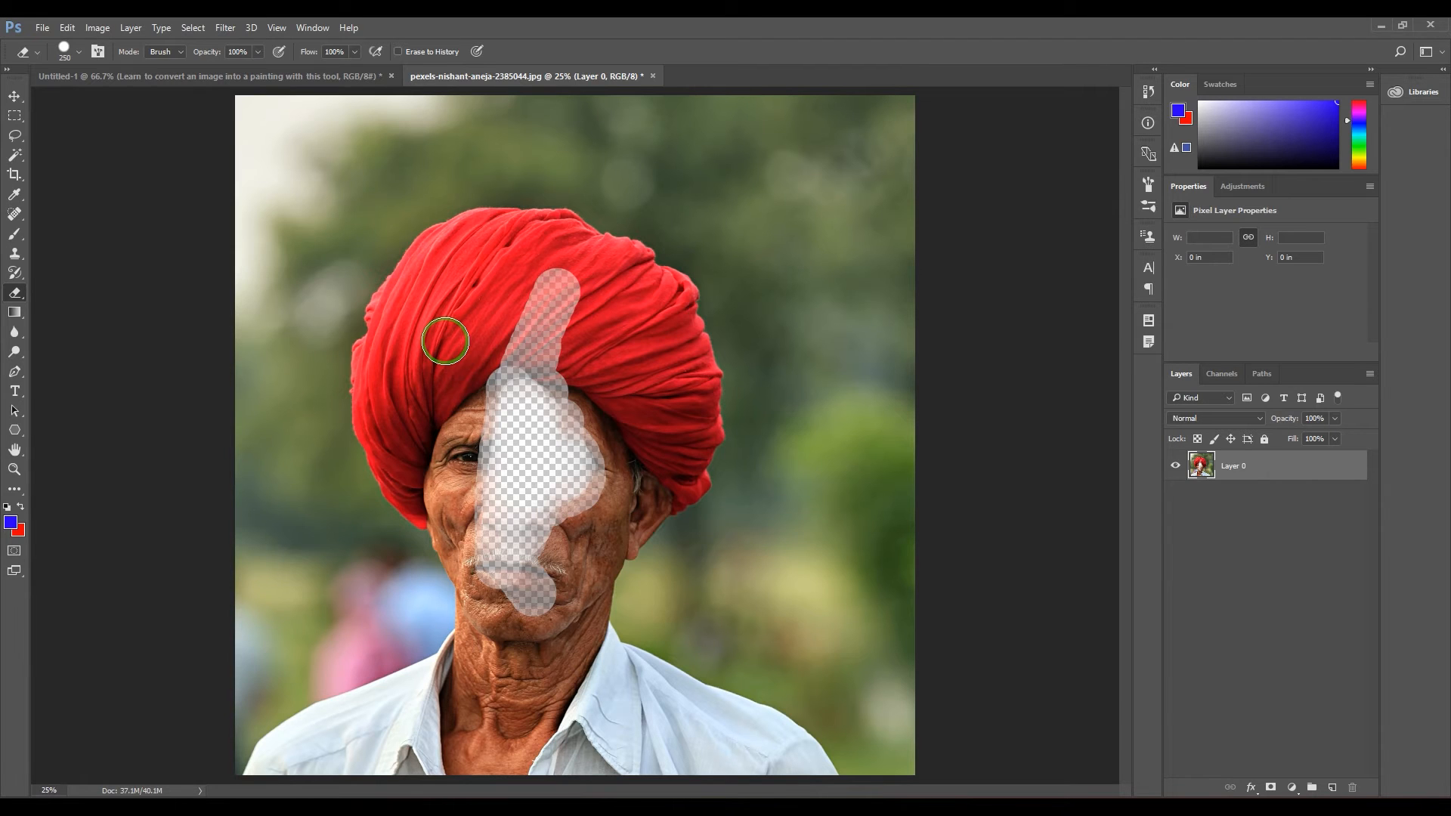
pyautogui.moveTo(324, 87)
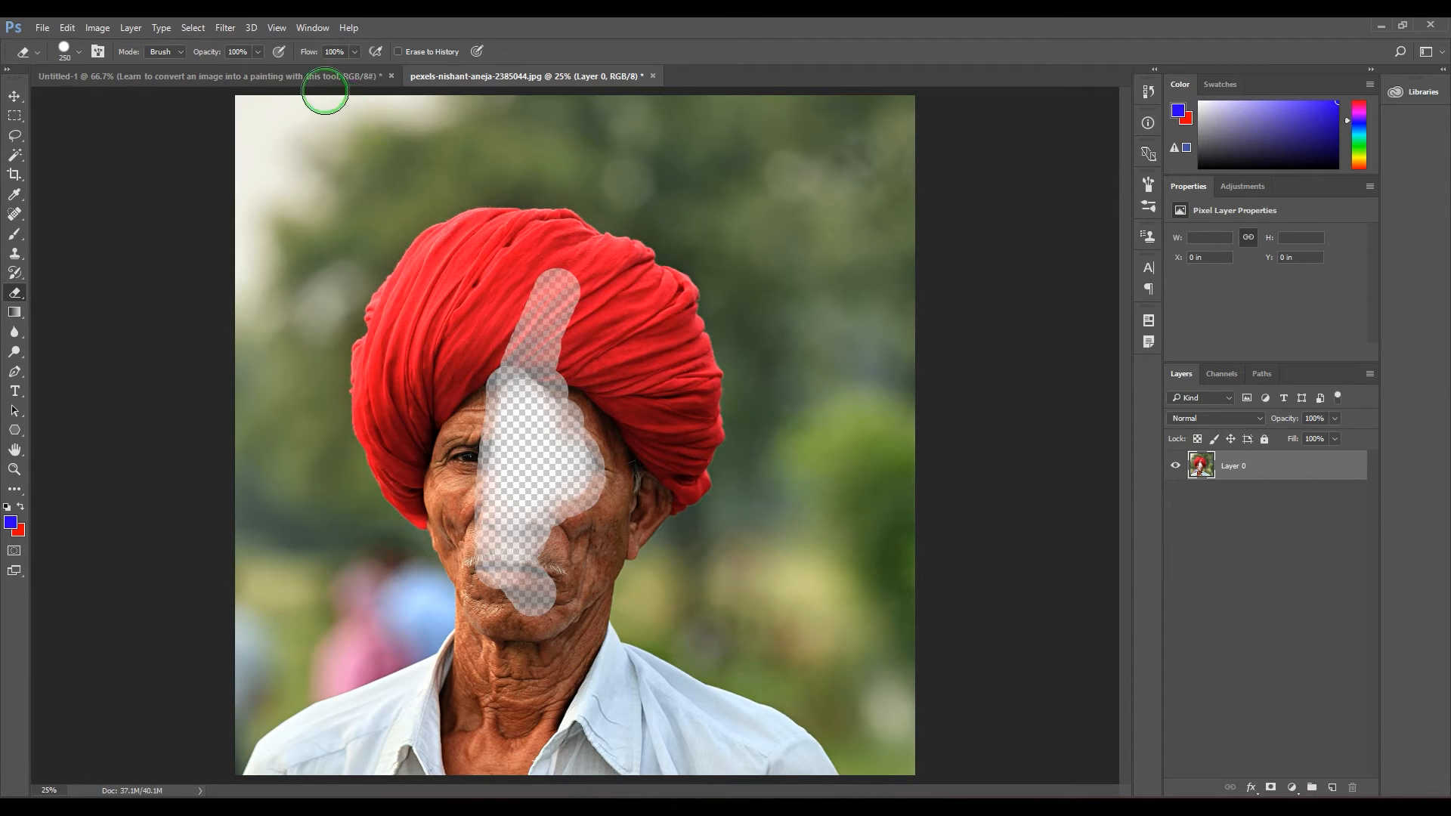
pyautogui.moveTo(310, 55)
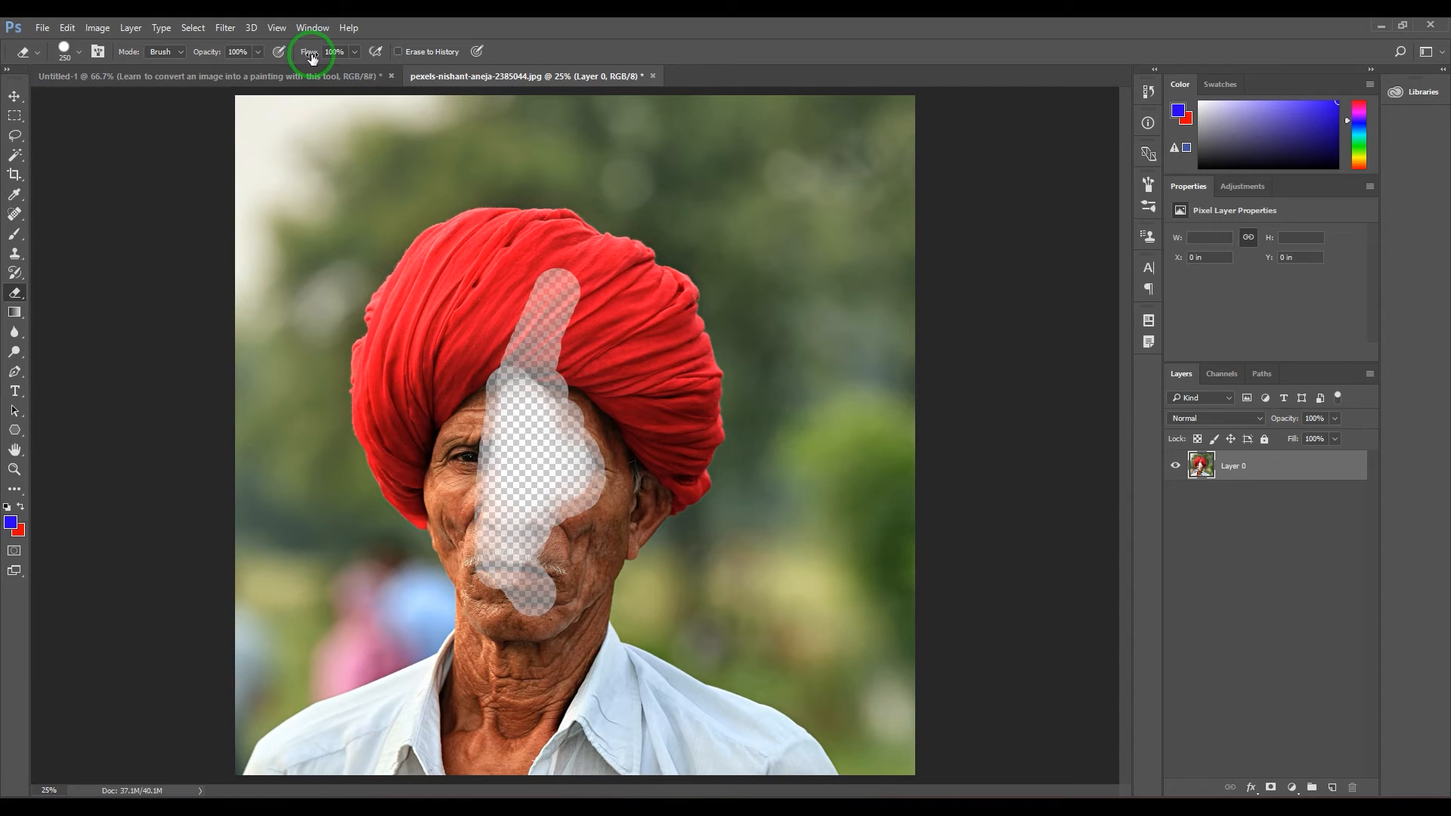
pyautogui.moveTo(310, 52)
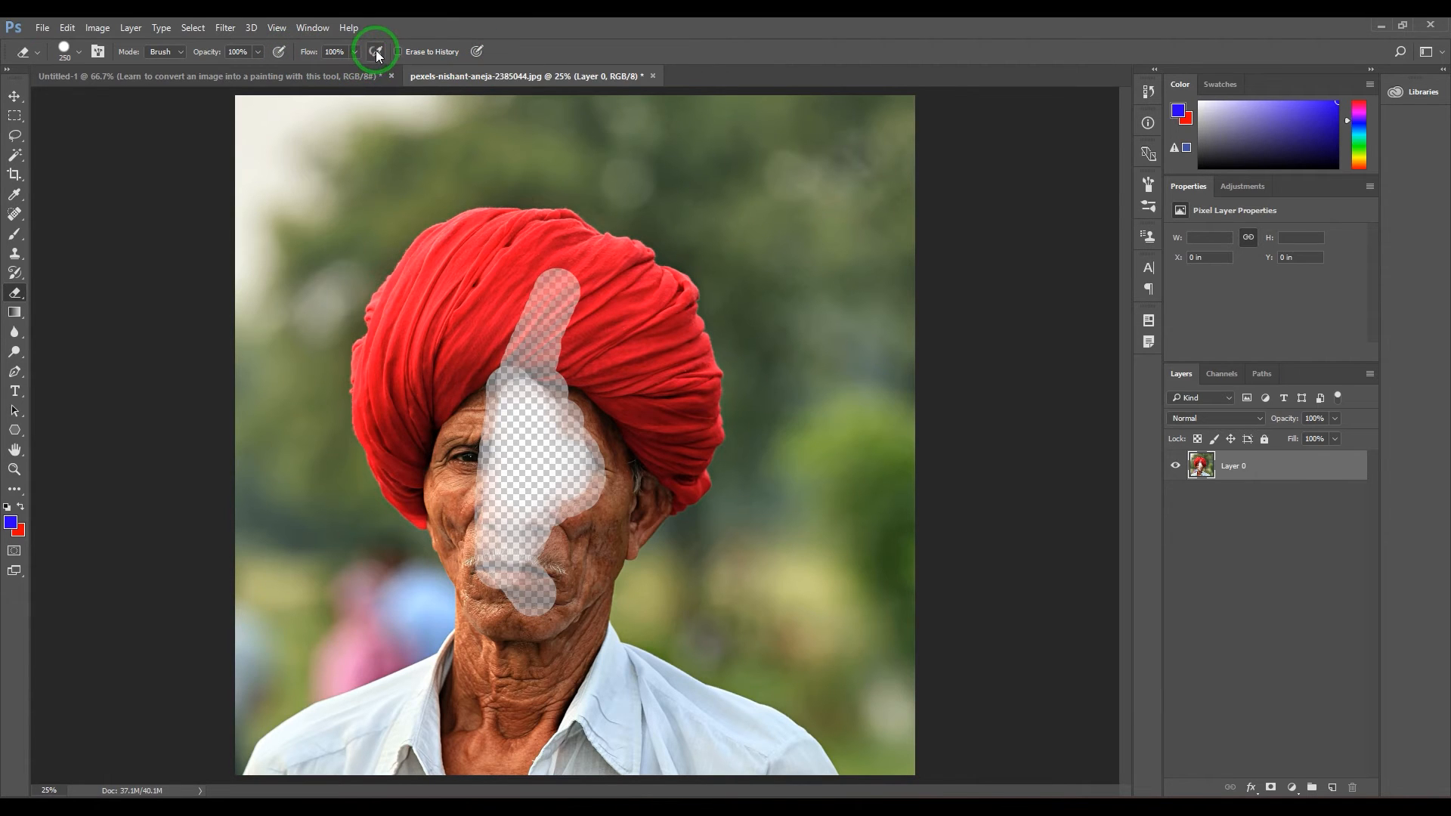
pyautogui.moveTo(565, 37)
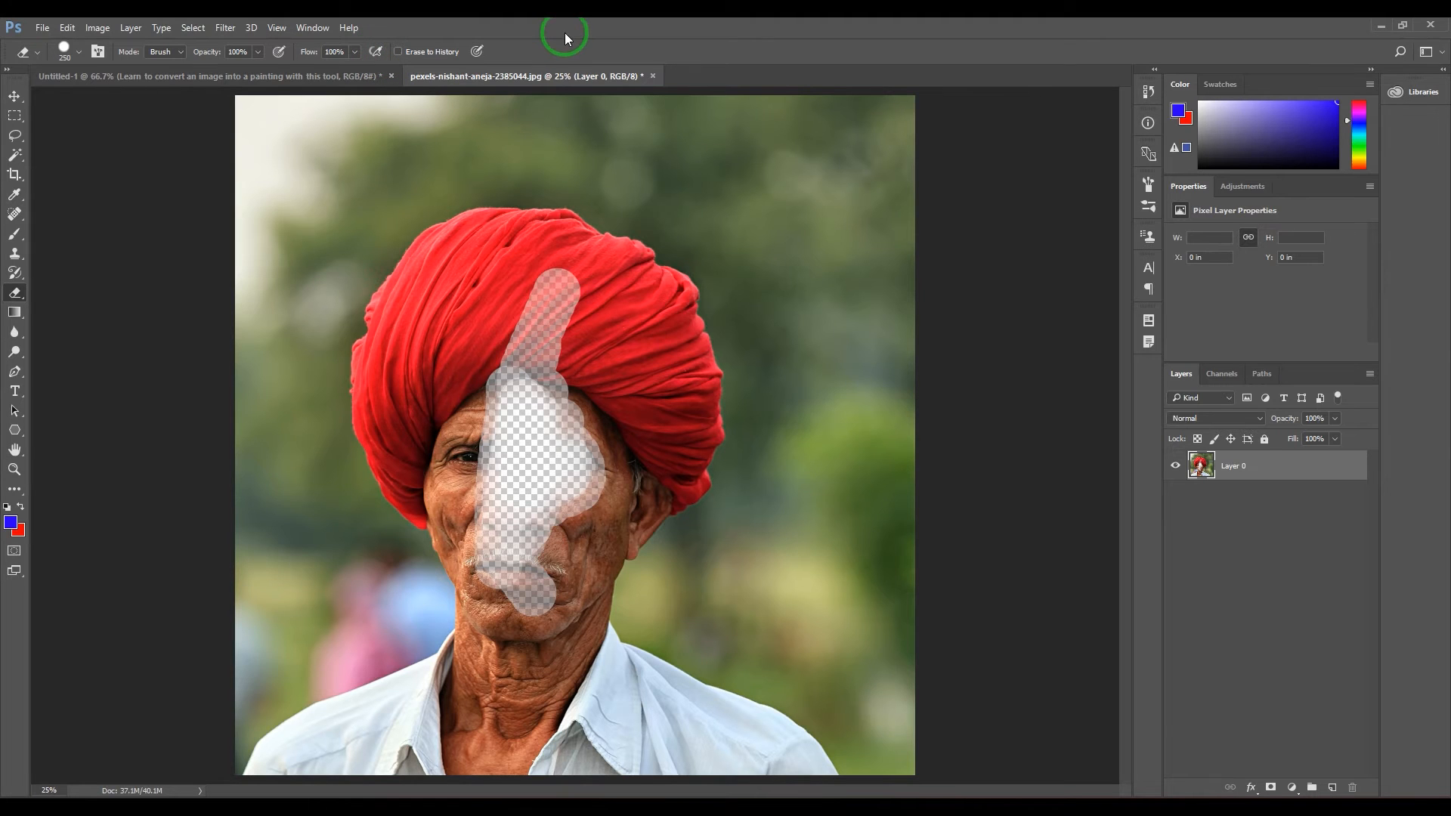
pyautogui.moveTo(1372, 534)
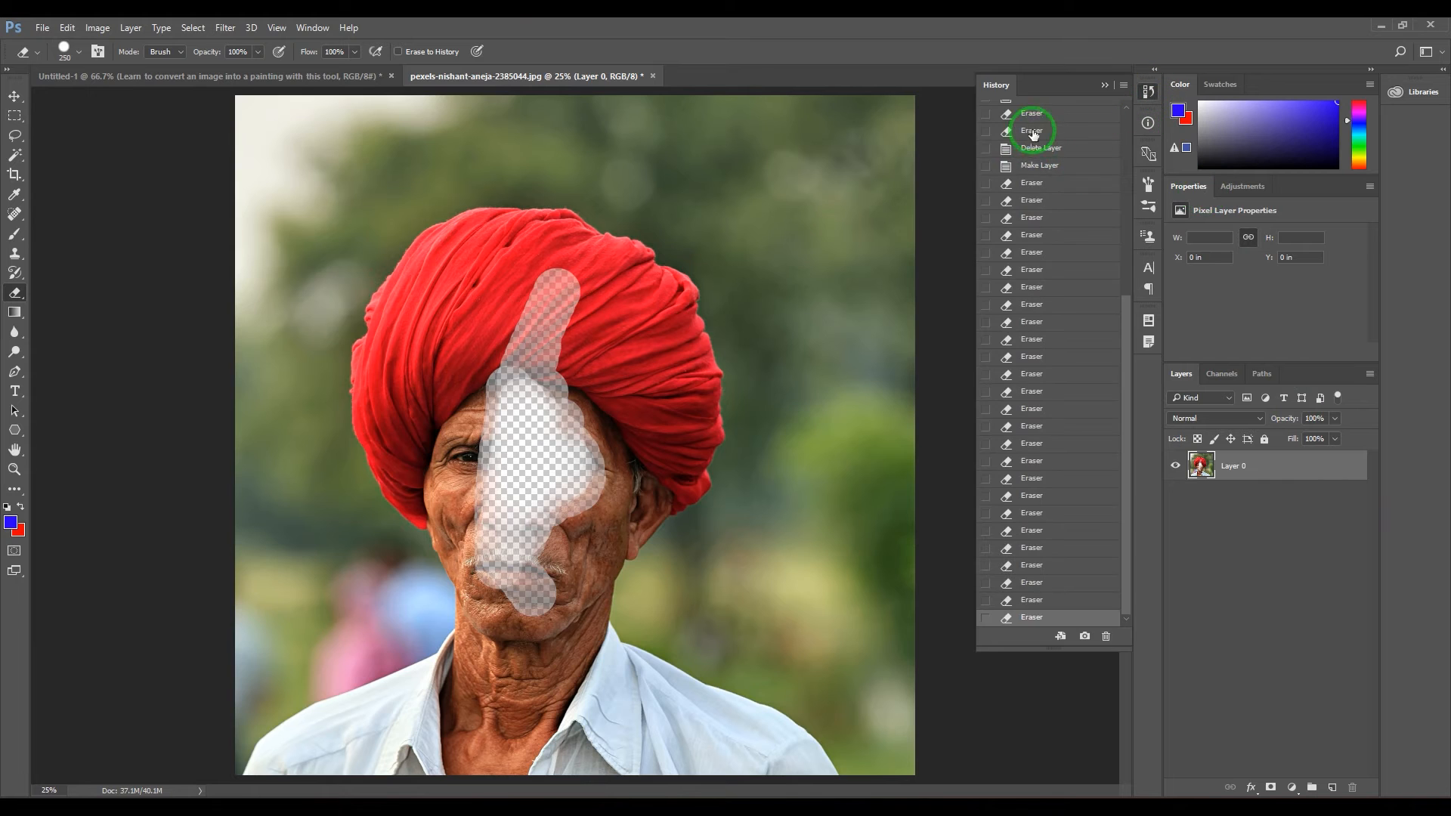
# Revert to the original opened-document snapshot and clear the History panel
pyautogui.click(1066, 112)
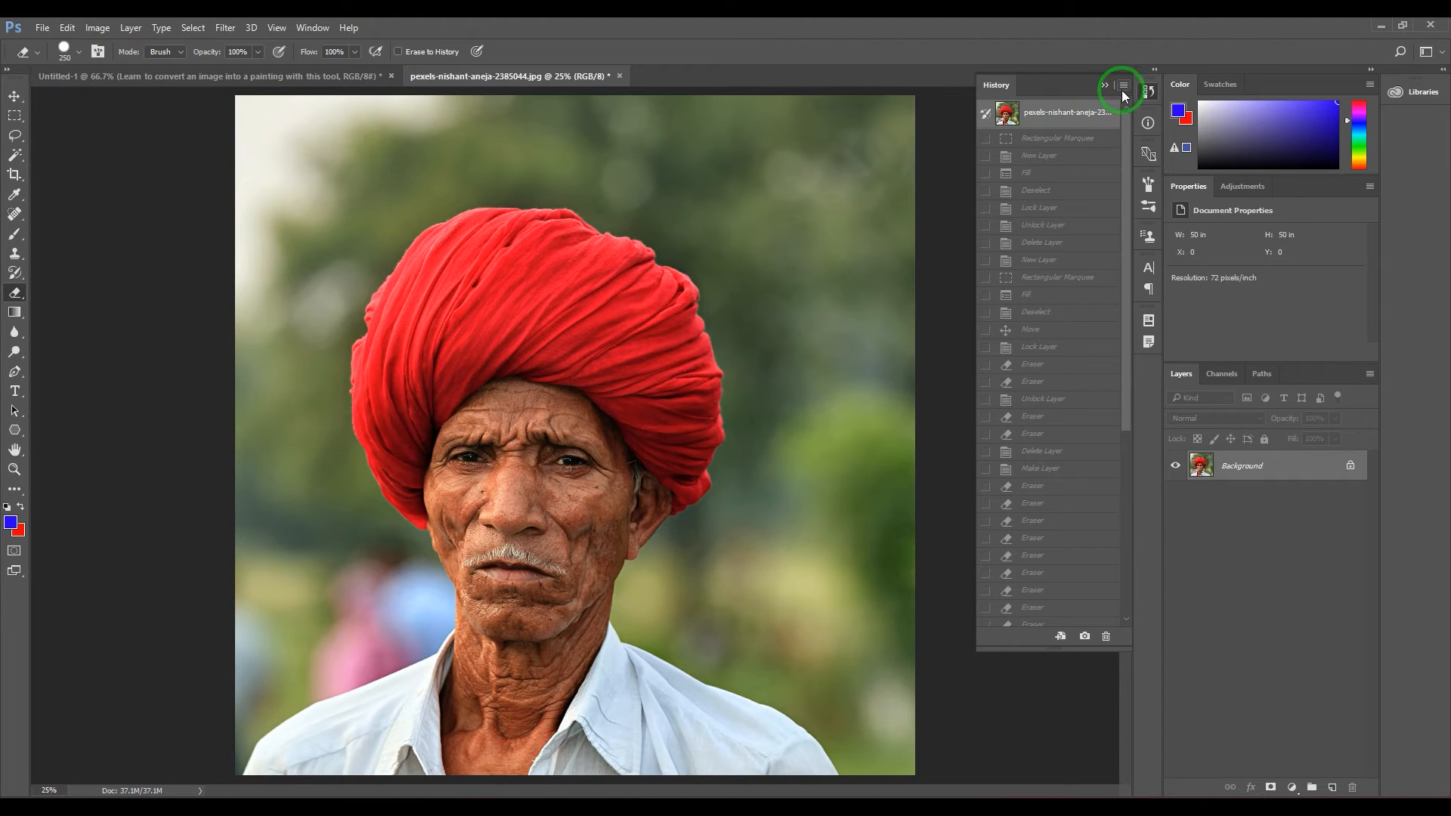
pyautogui.click(1123, 86)
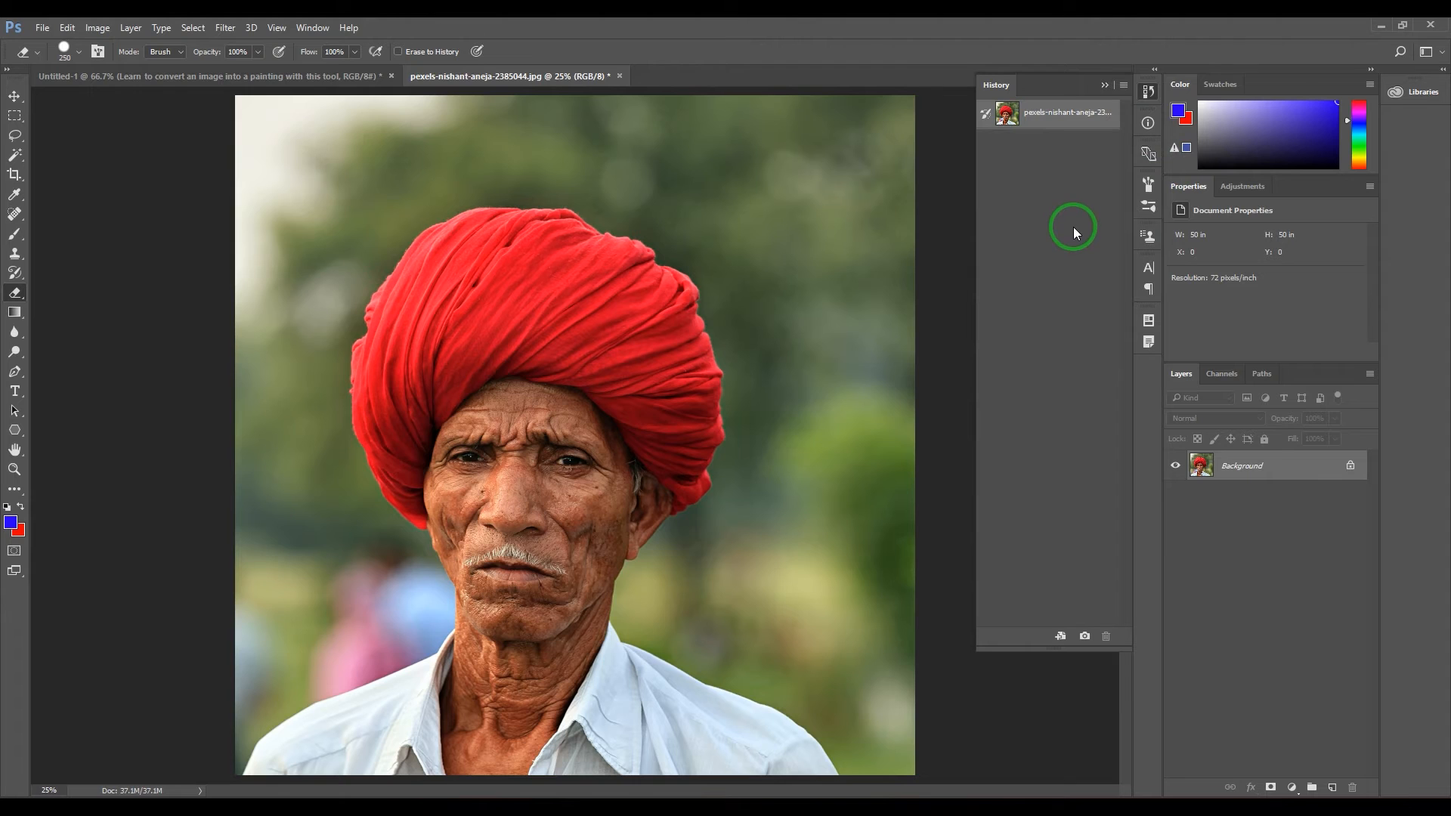
pyautogui.moveTo(1066, 182)
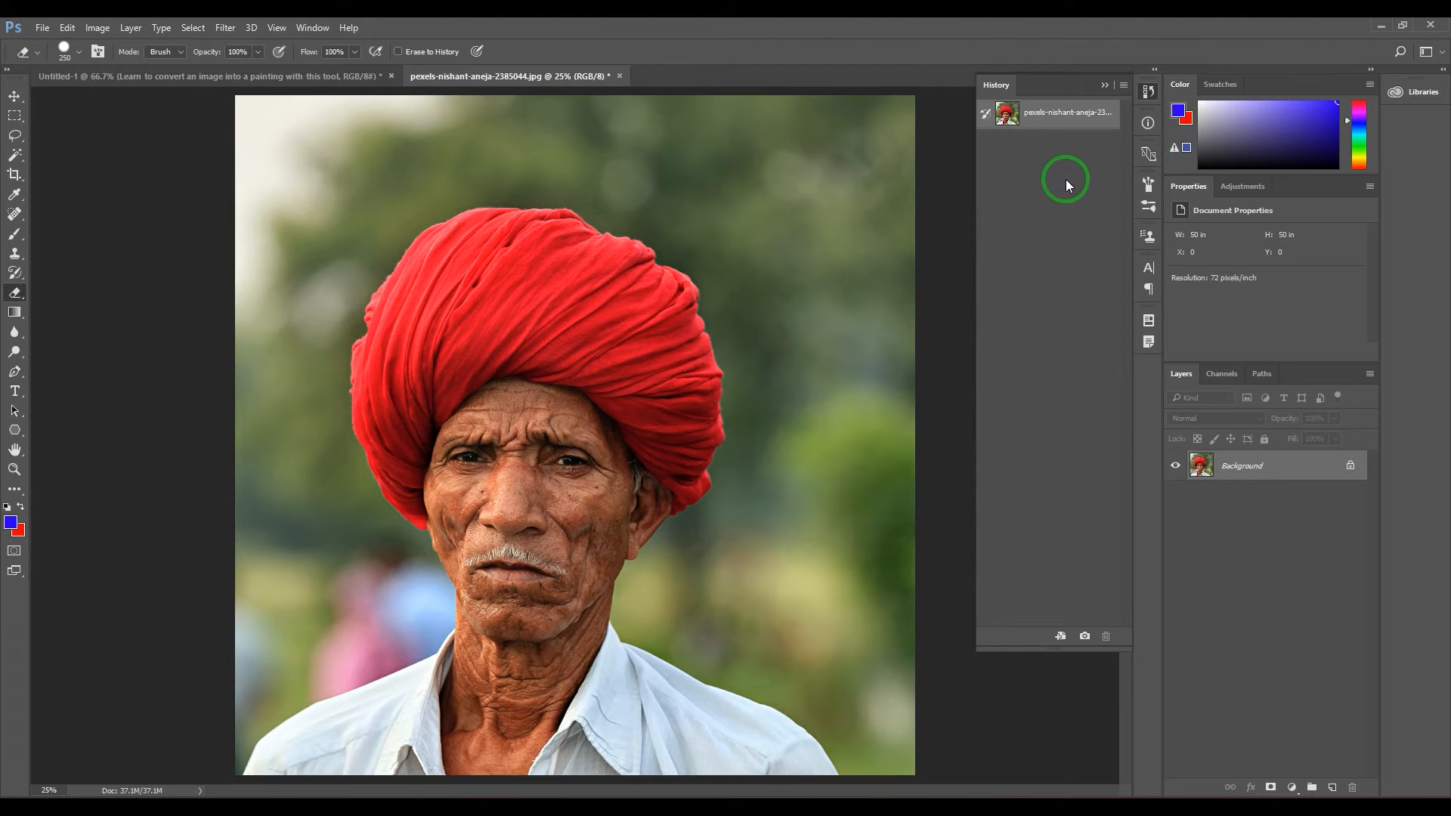
pyautogui.moveTo(453, 59)
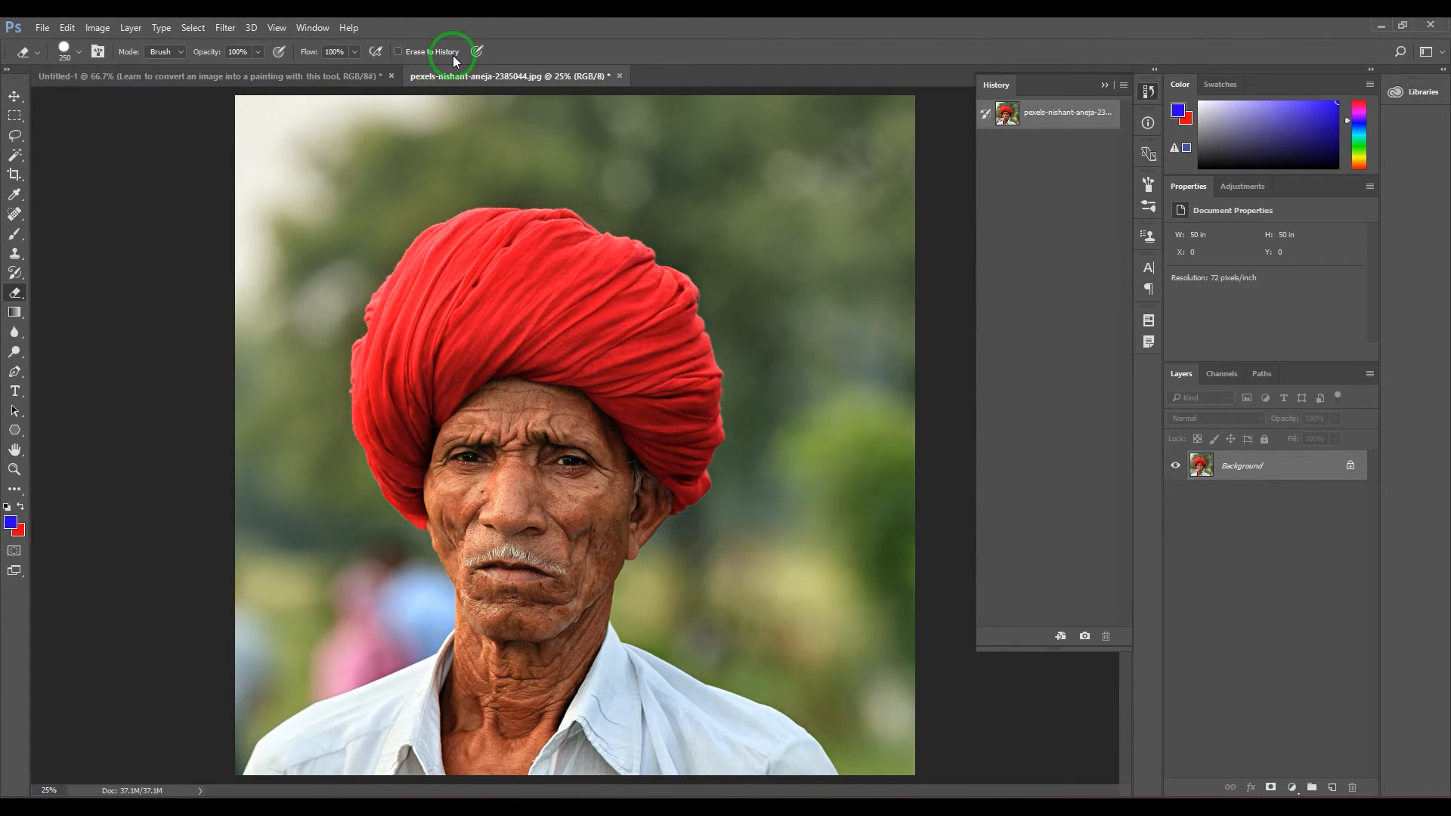
pyautogui.moveTo(445, 59)
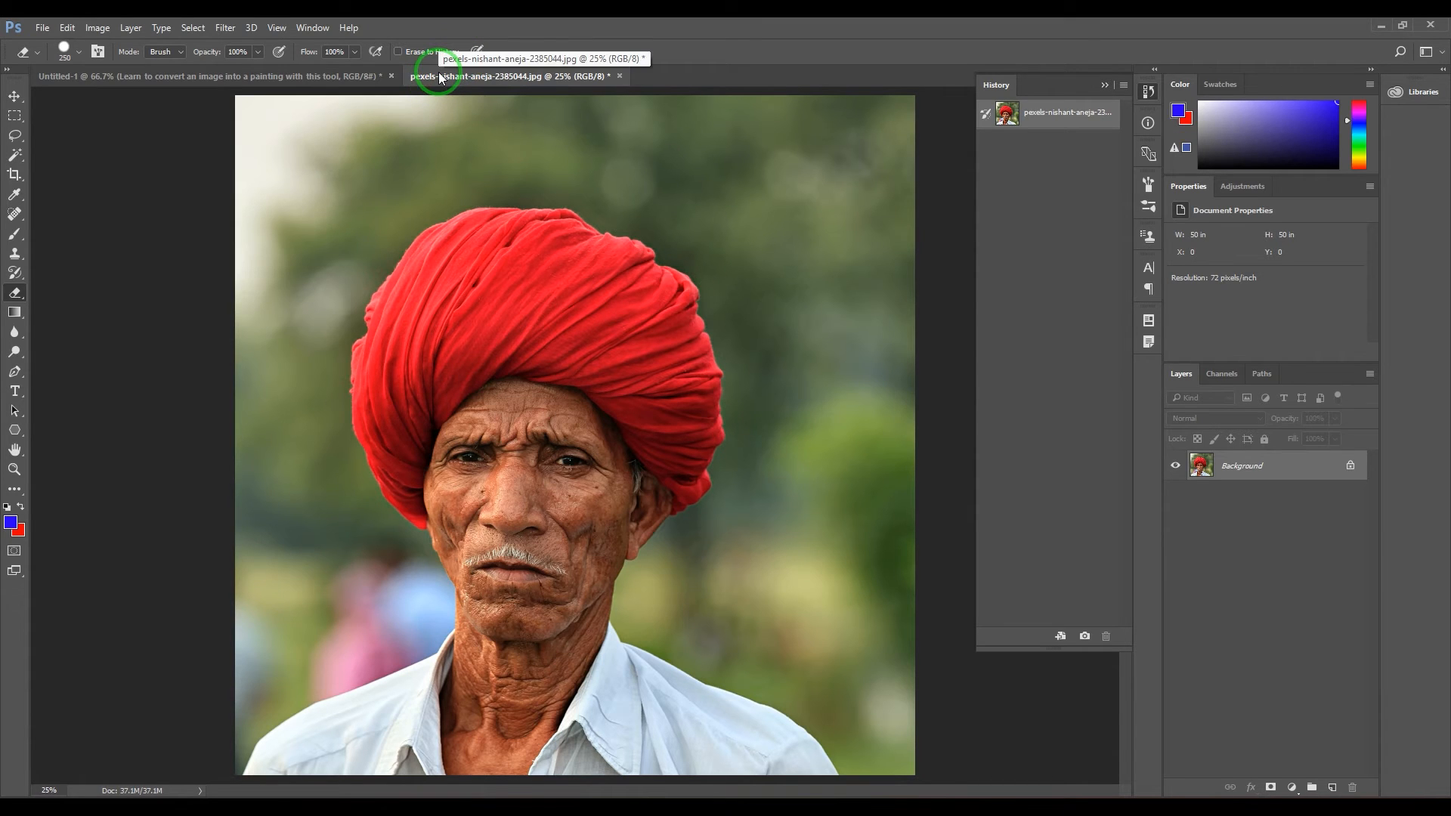
# Cancel Image Size unchanged and apply a steep S-shaped Curves contrast boost
pyautogui.click(96, 27)
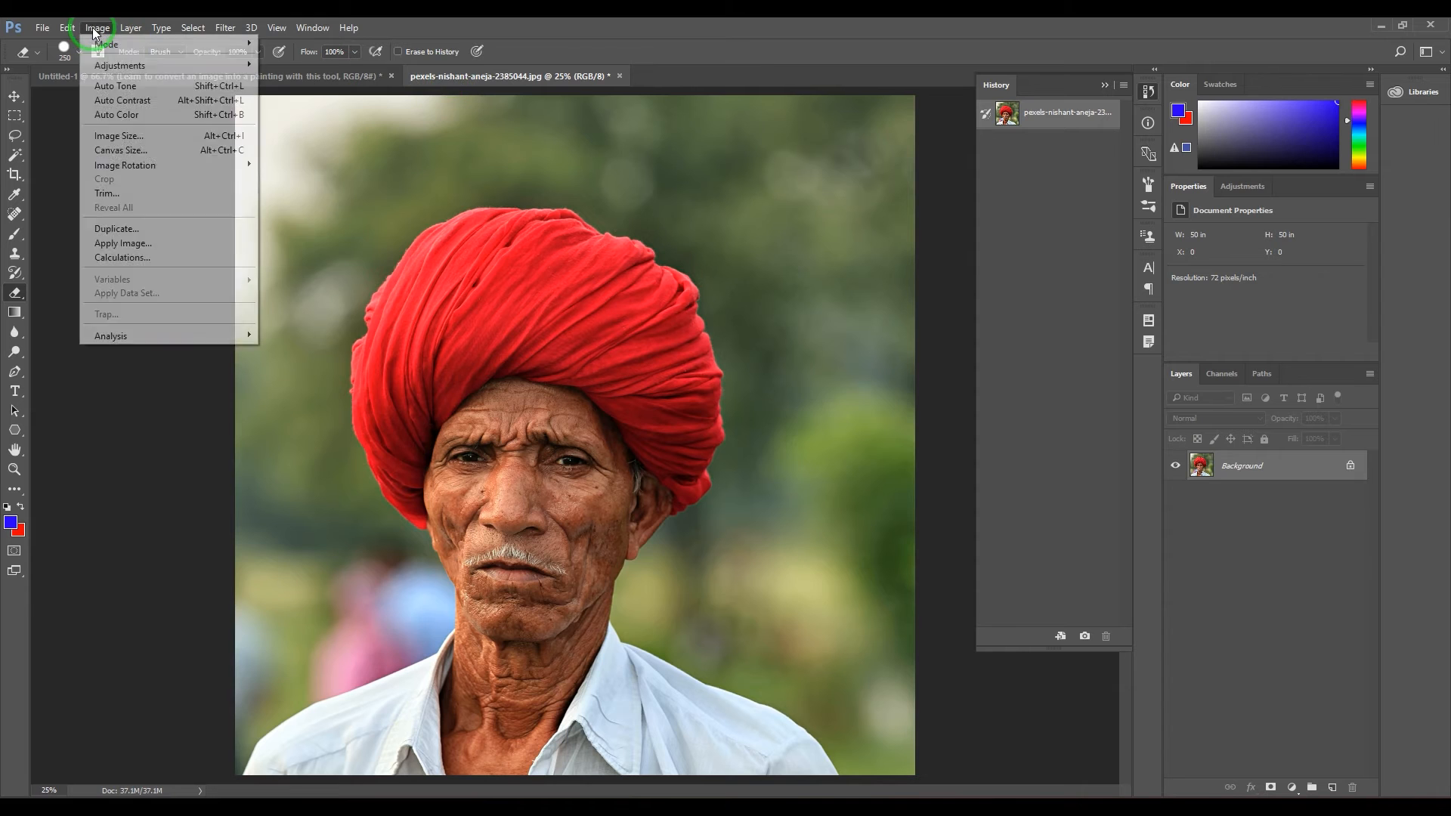
pyautogui.click(118, 135)
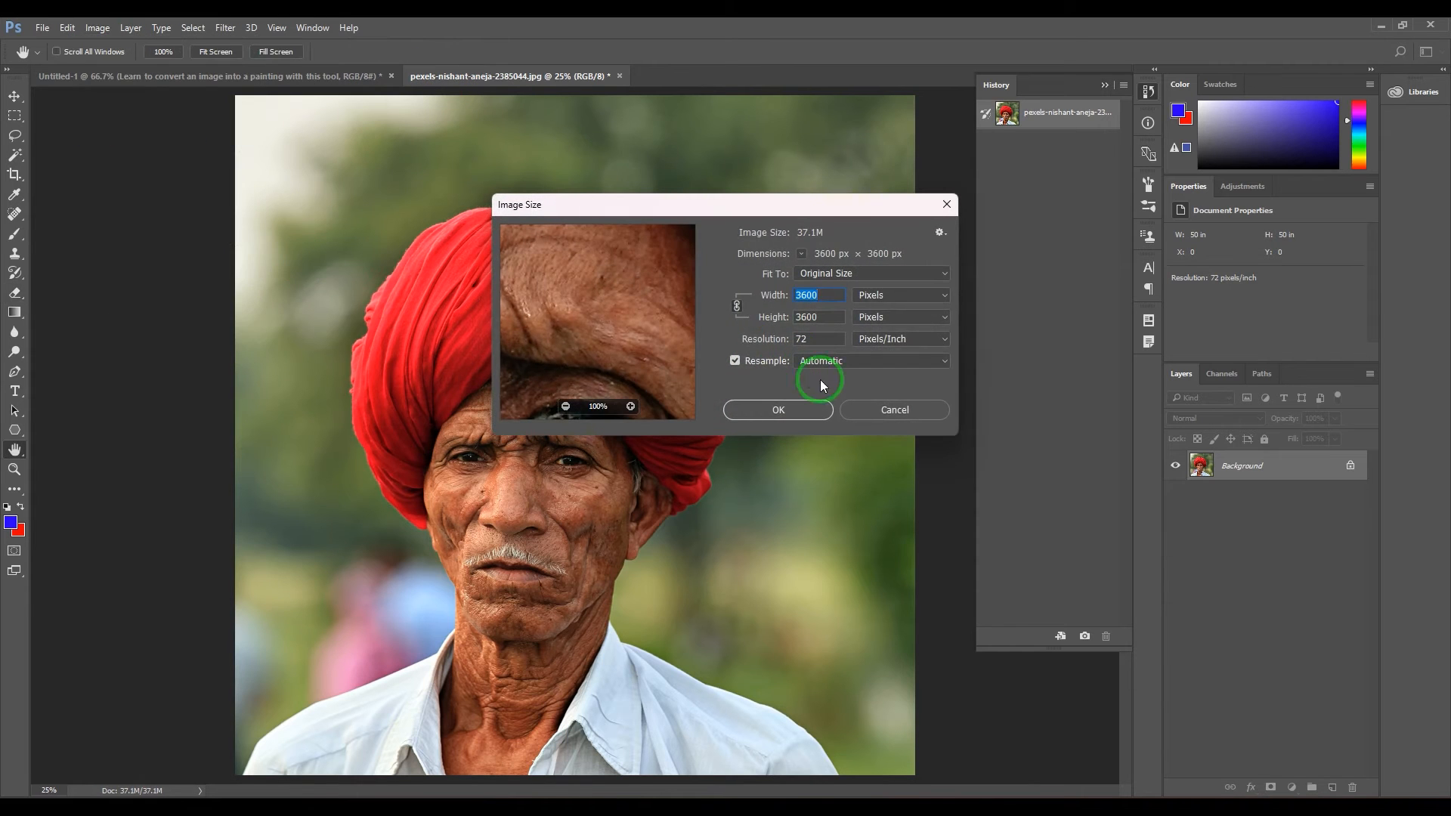
pyautogui.click(96, 27)
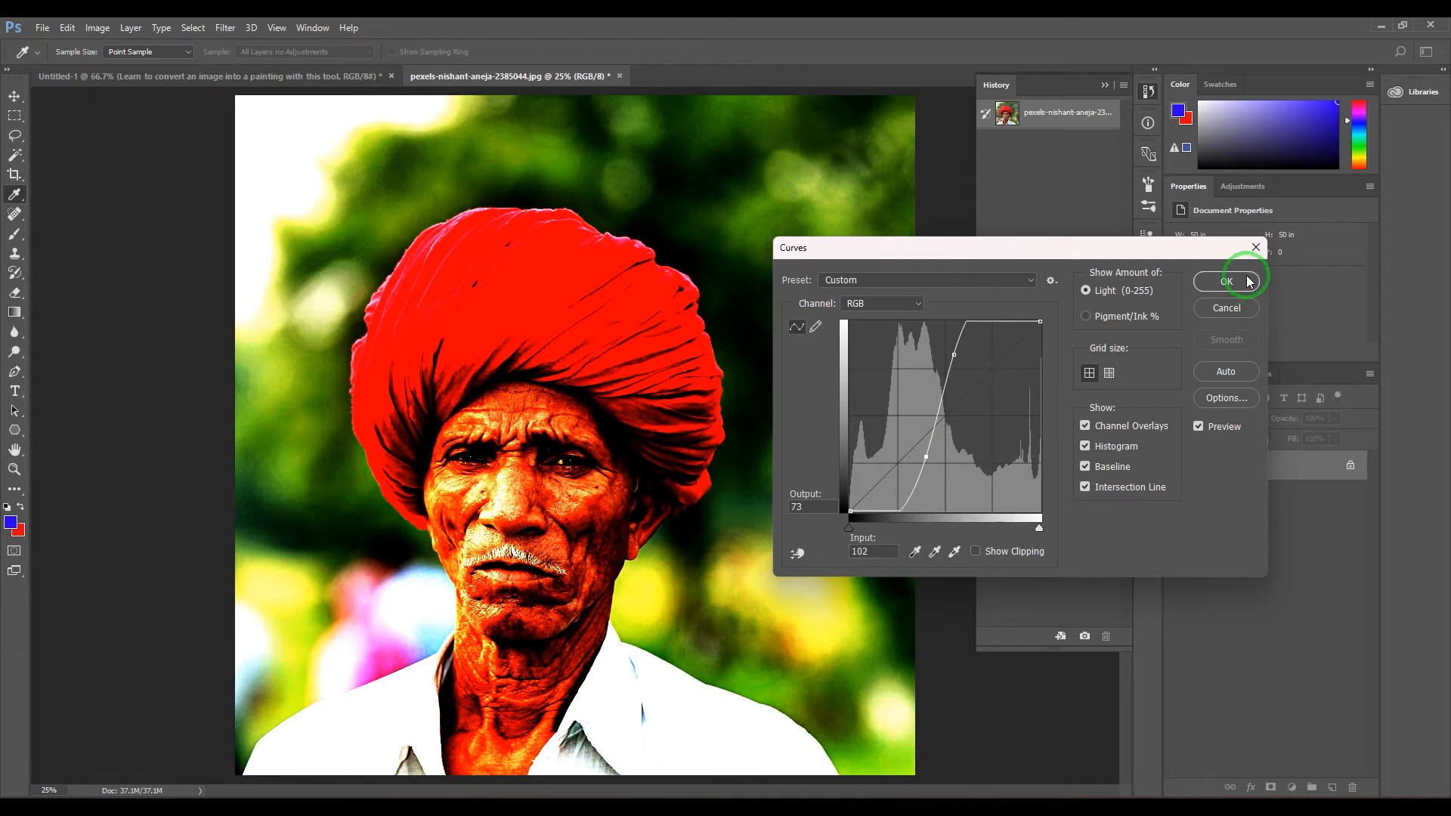
pyautogui.click(1225, 282)
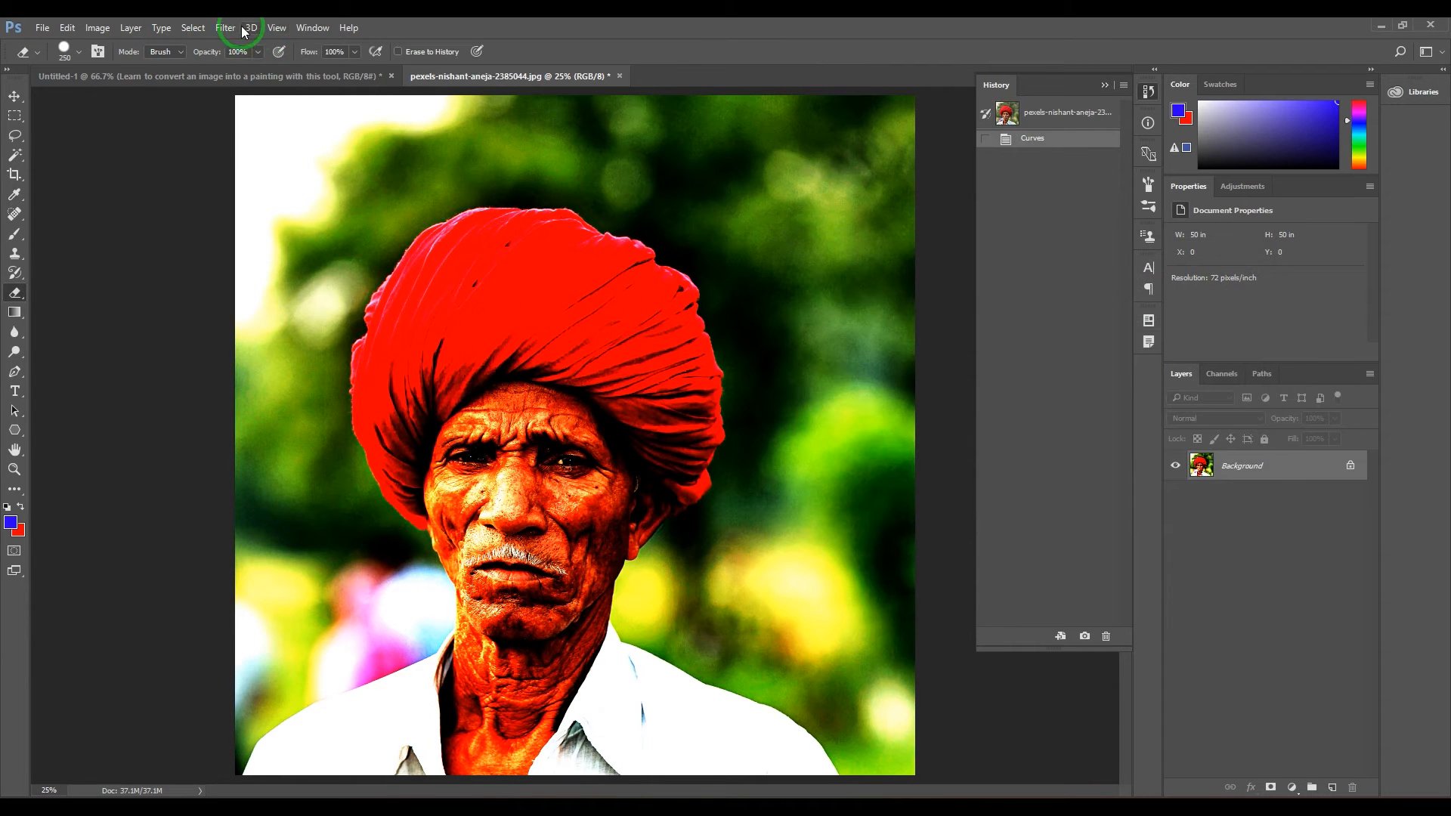
# Preview the Paint Daubs effect in the Filter Gallery with a smaller brush size
pyautogui.click(225, 28)
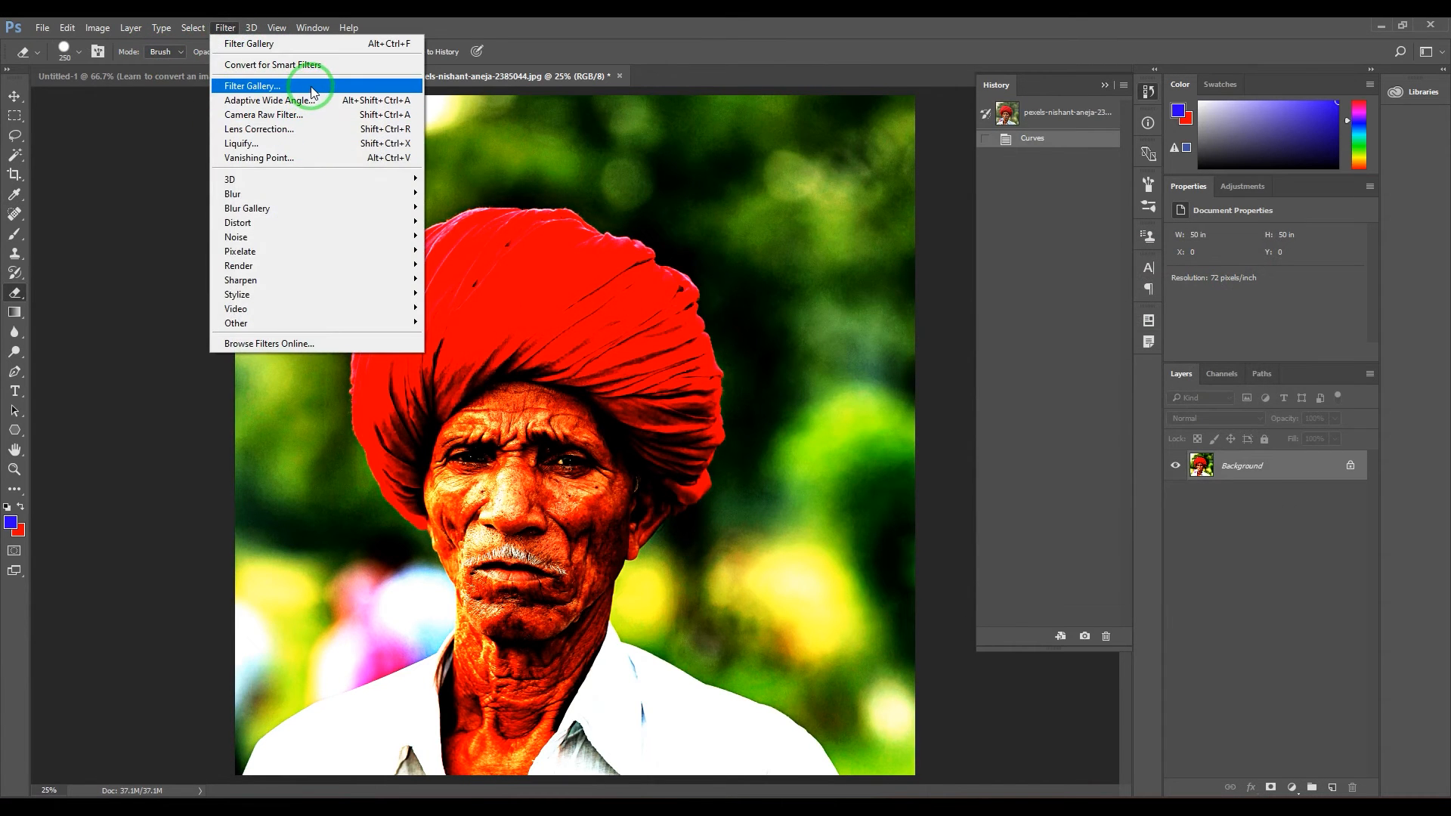
pyautogui.click(251, 85)
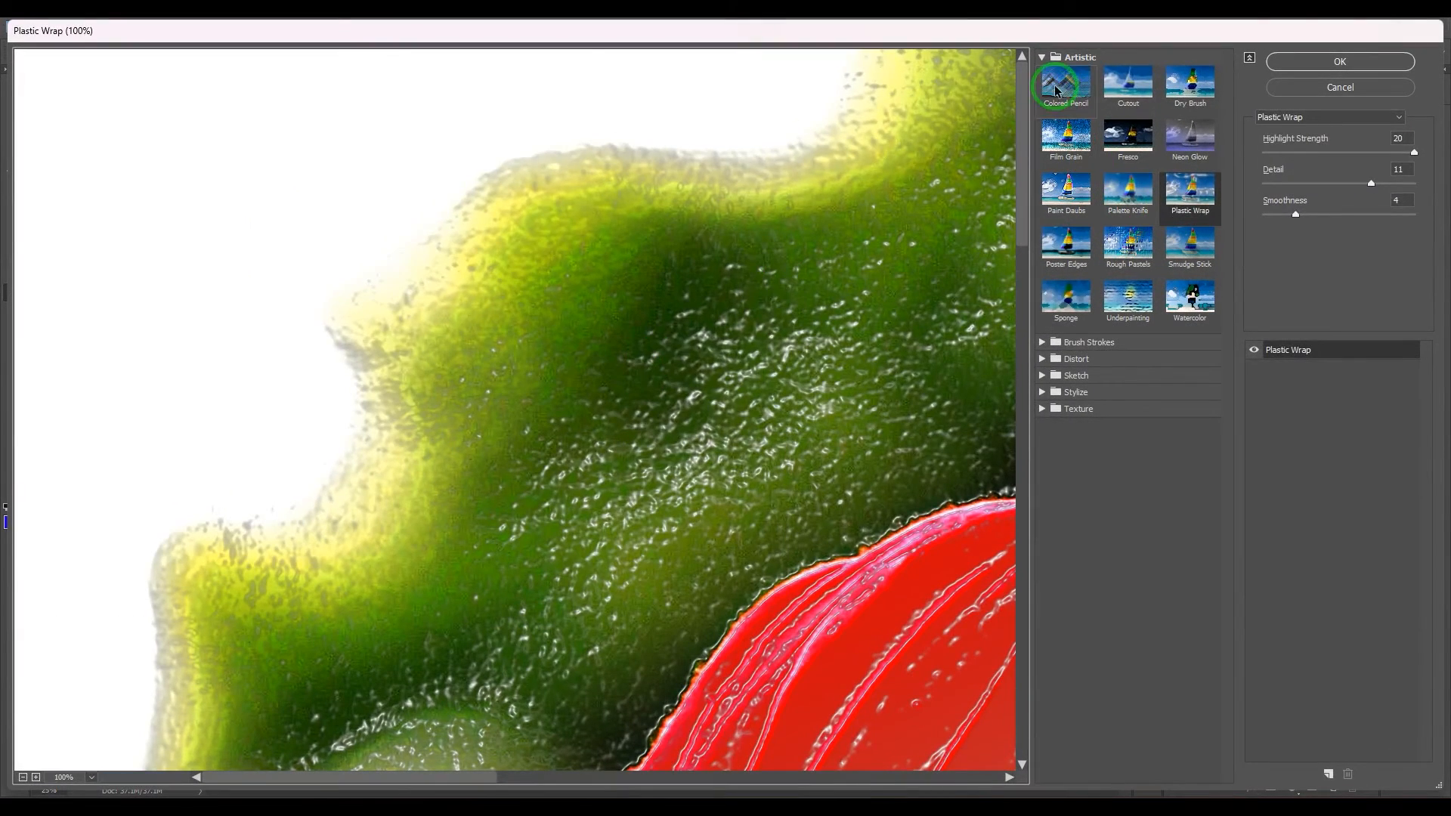
pyautogui.click(1065, 190)
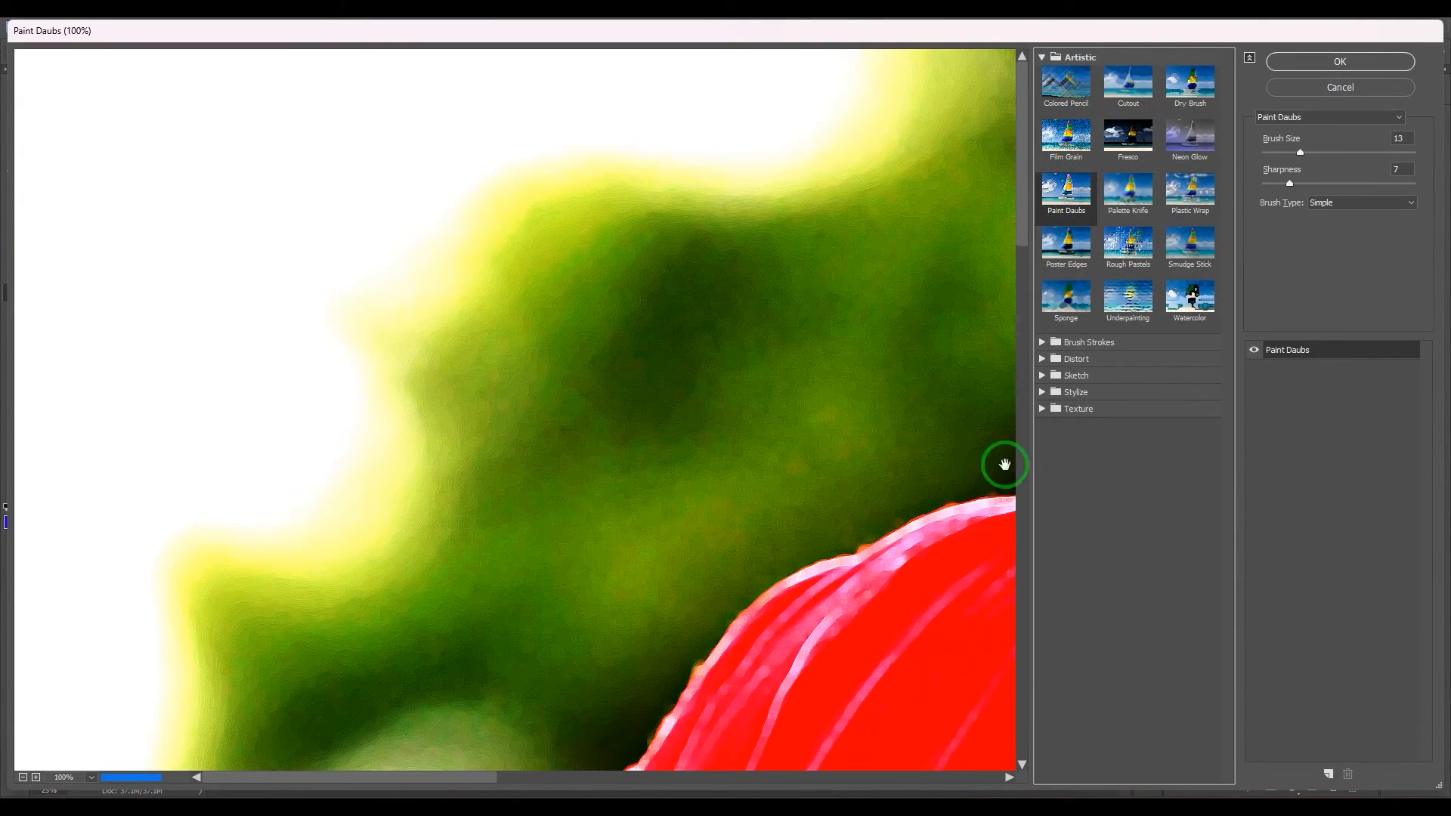
pyautogui.click(22, 776)
pyautogui.write('4')
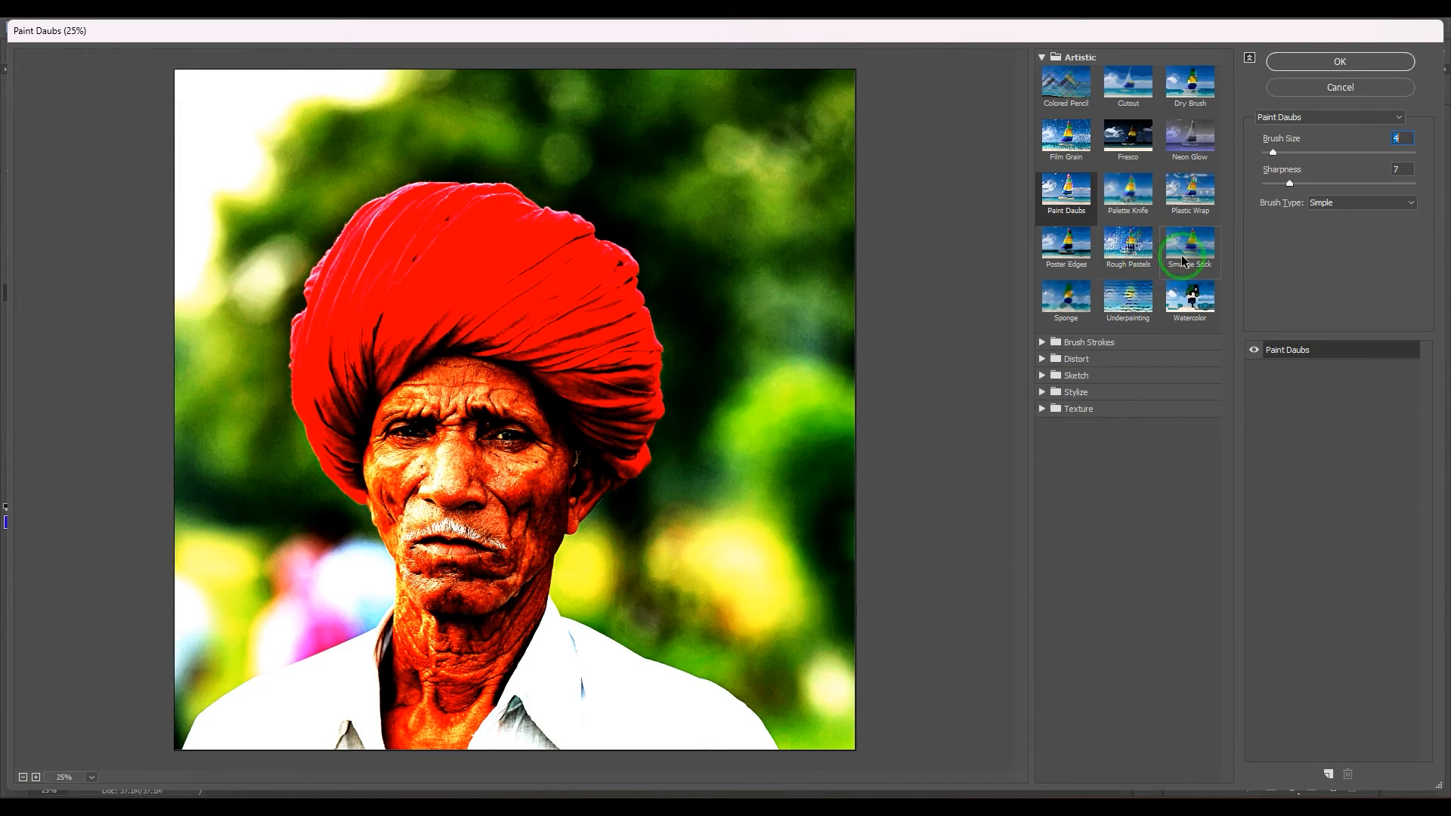
# Compare Palette Knife and Paint Daubs, then apply Artistic > Cutout to the portrait
pyautogui.click(1127, 192)
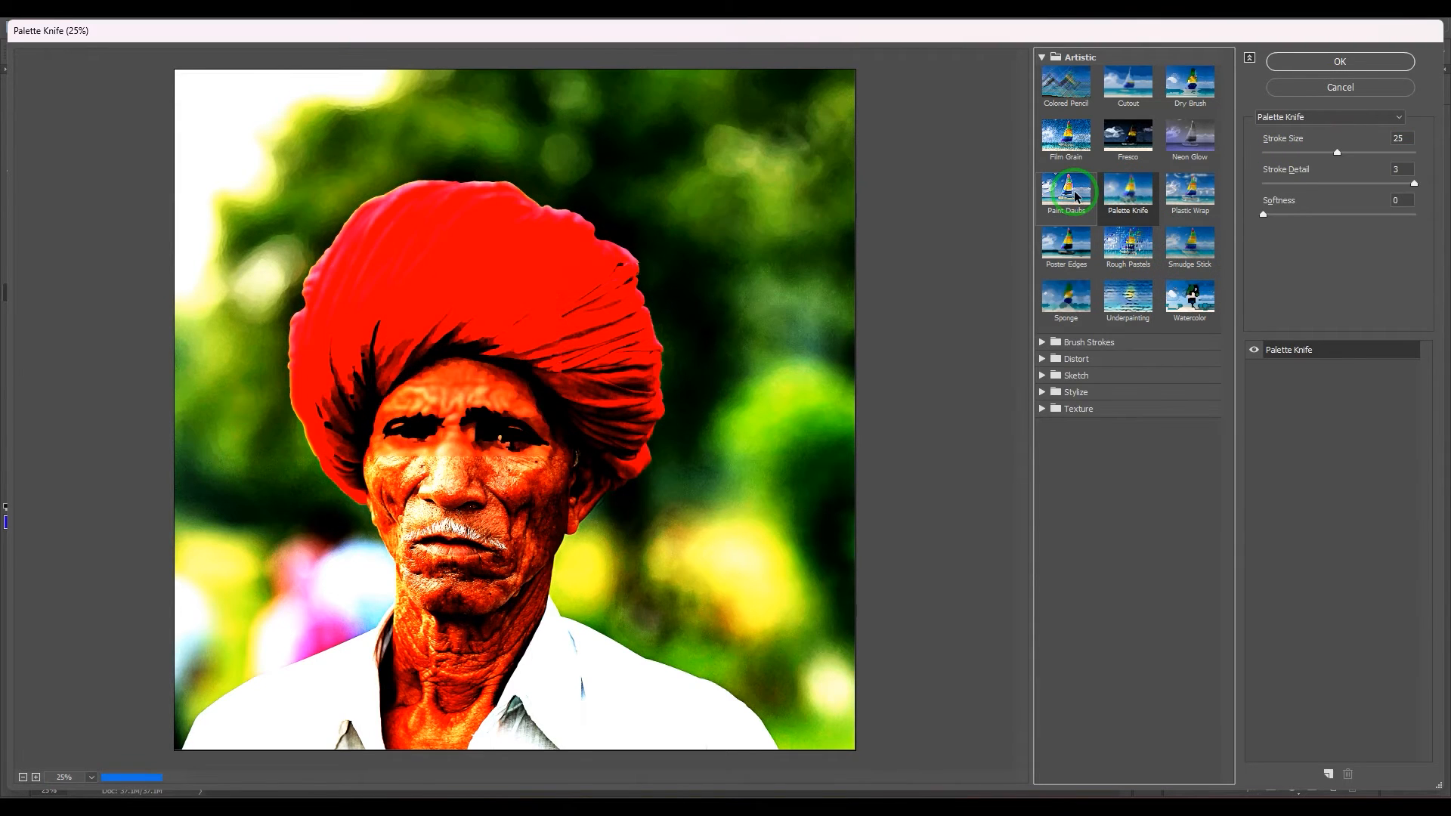
pyautogui.click(1065, 190)
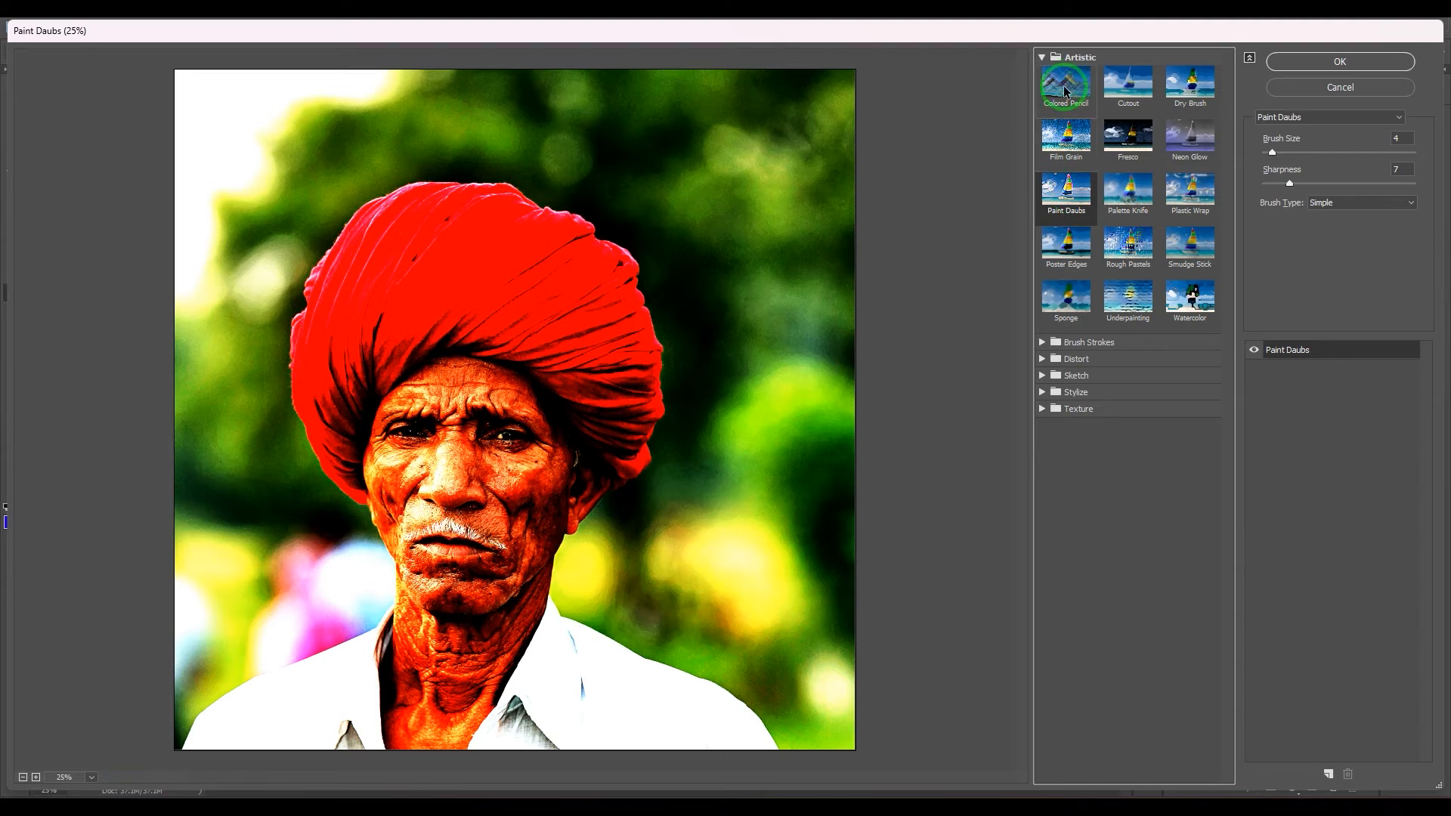
pyautogui.click(1127, 86)
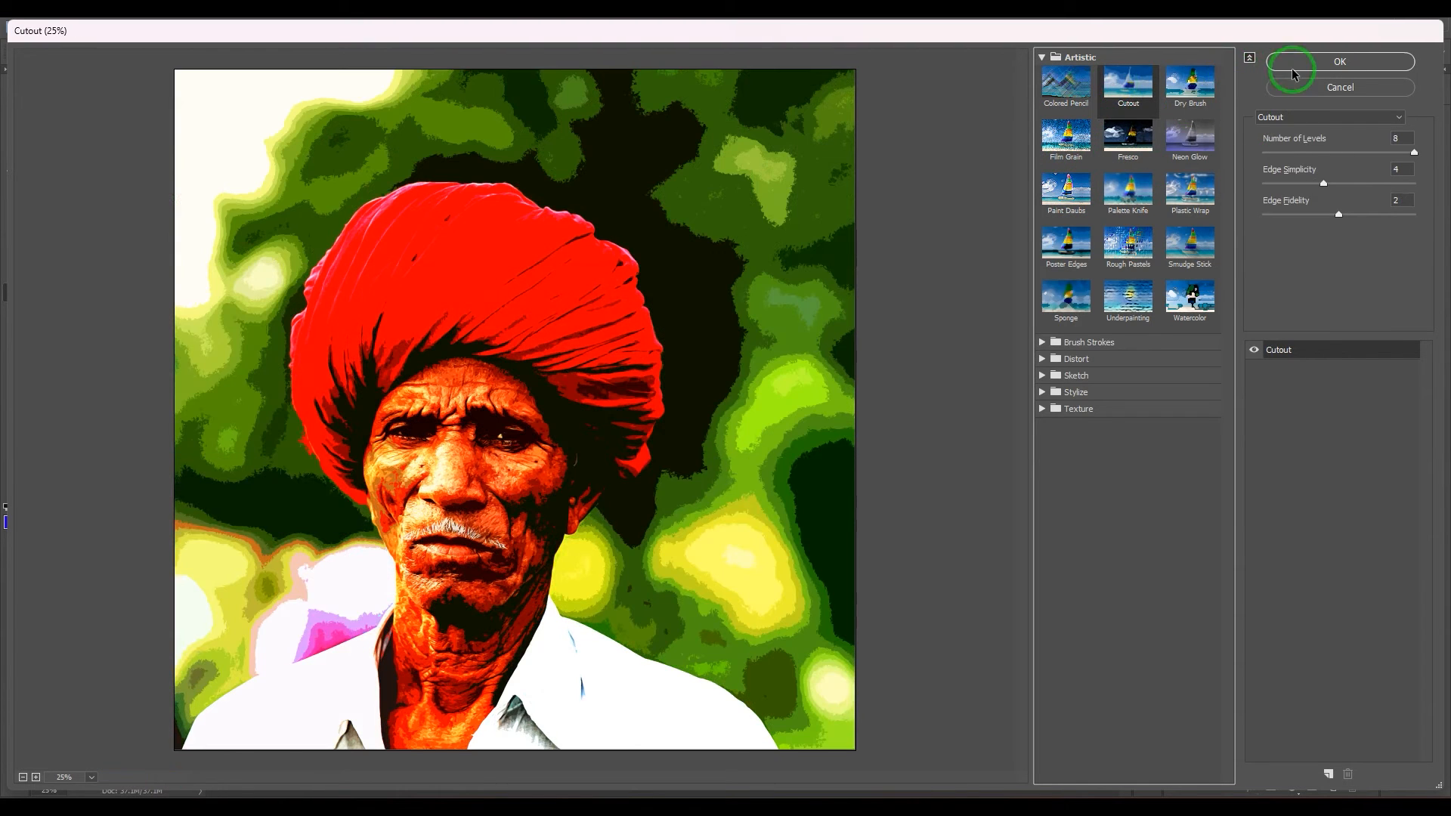
pyautogui.click(1339, 62)
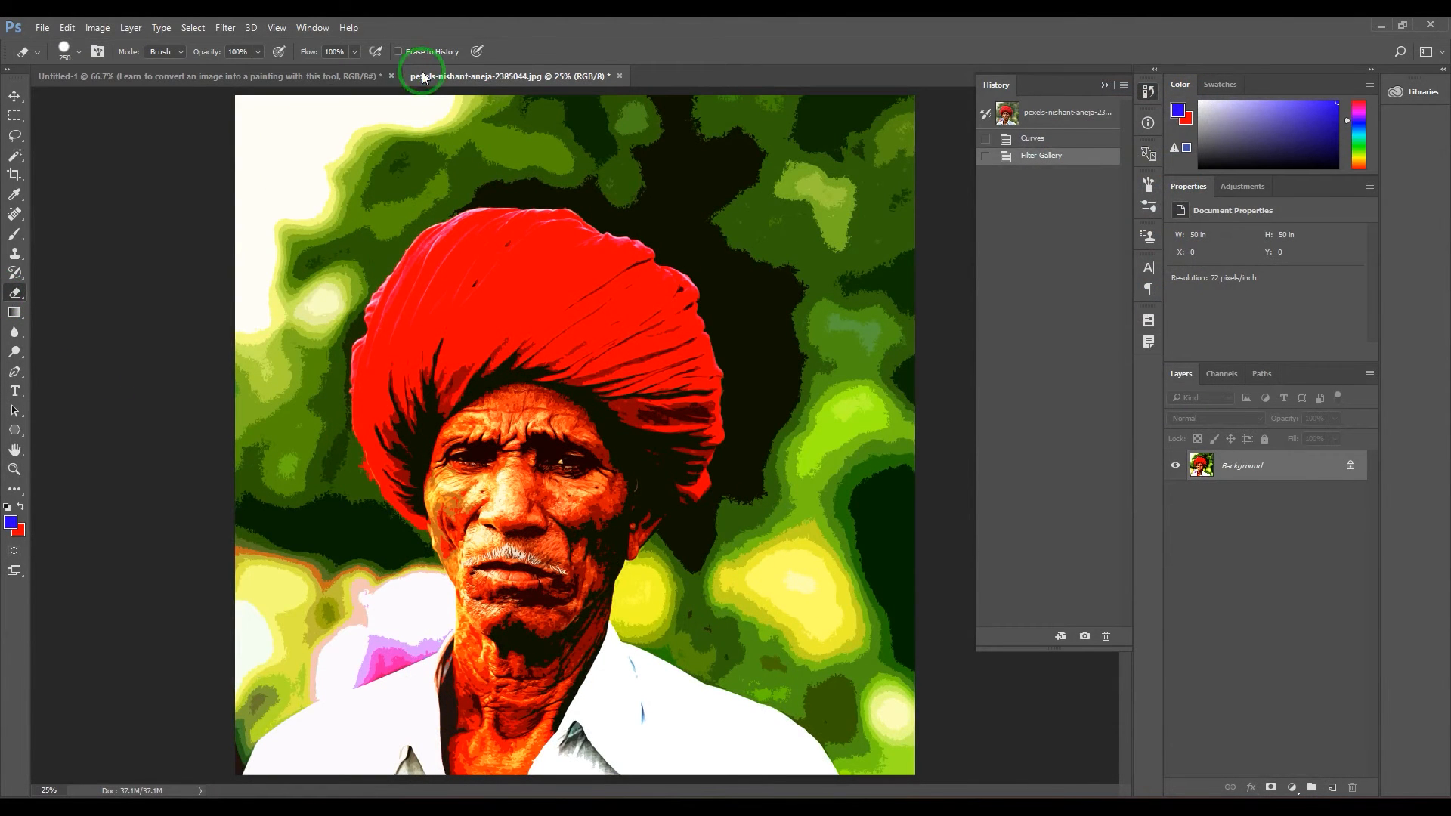
# Enable Erase to History on the Eraser tool options
pyautogui.click(399, 51)
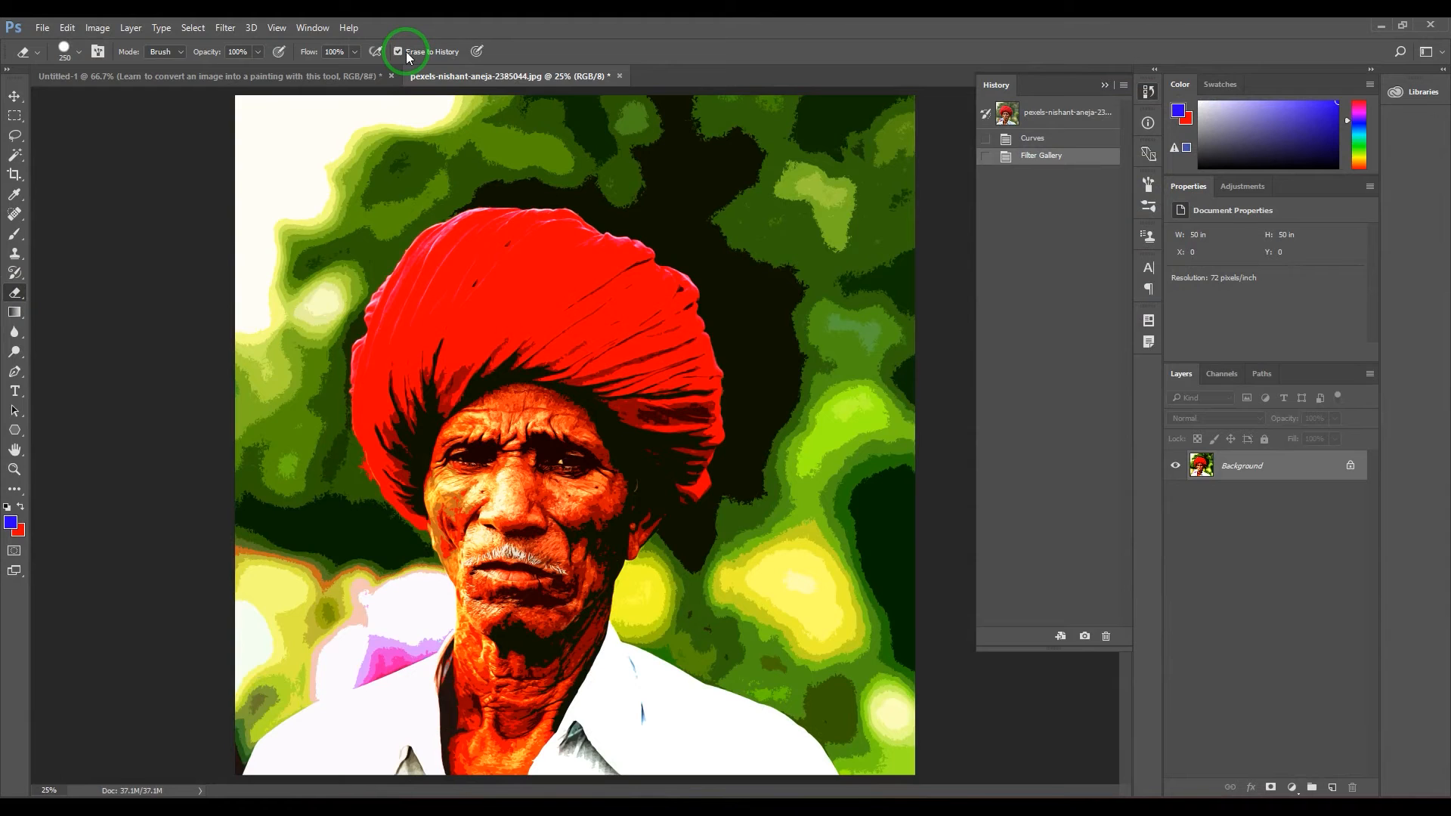
pyautogui.moveTo(519, 461)
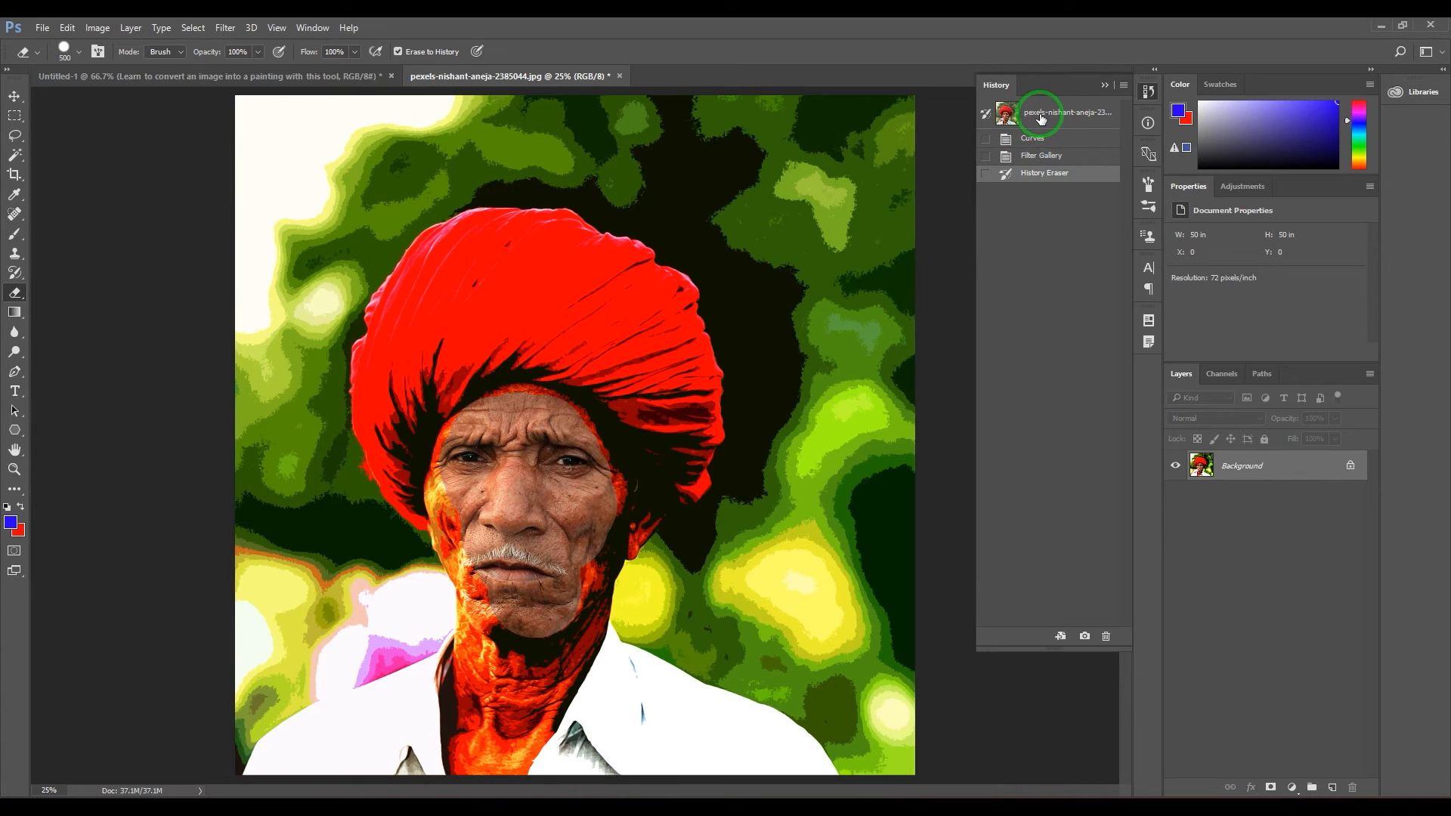
pyautogui.moveTo(651, 368)
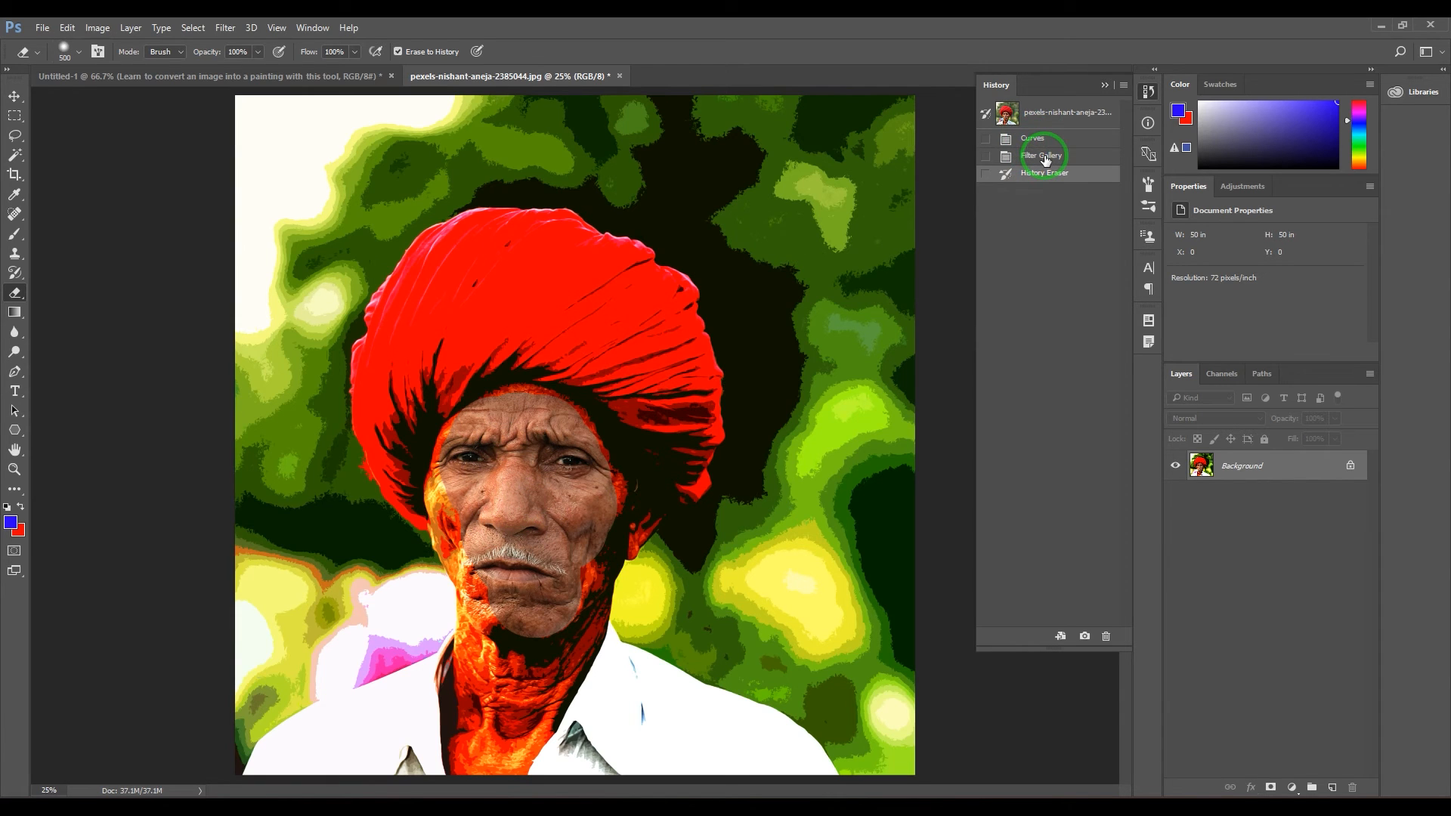
pyautogui.moveTo(568, 525)
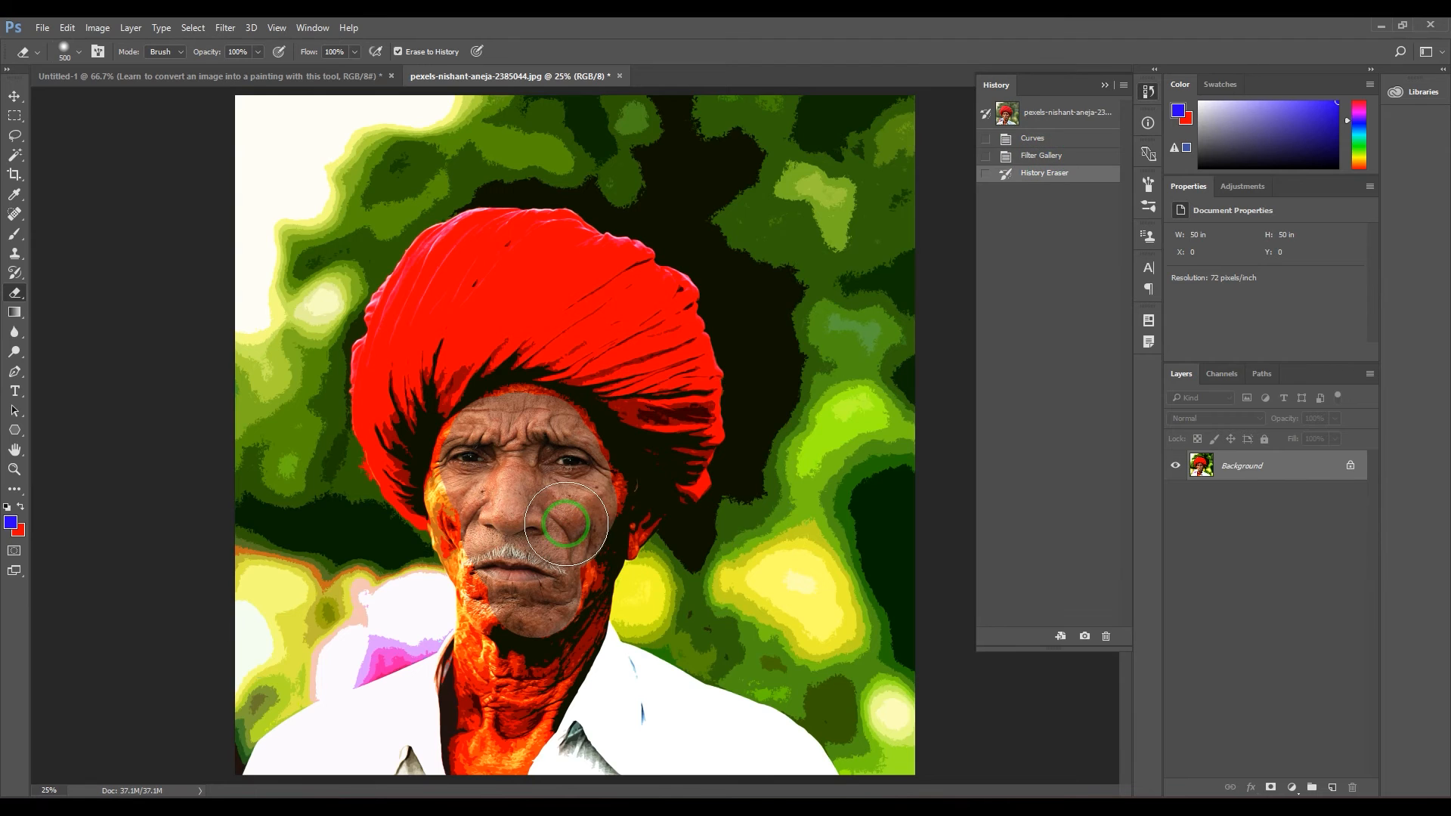
pyautogui.moveTo(572, 514)
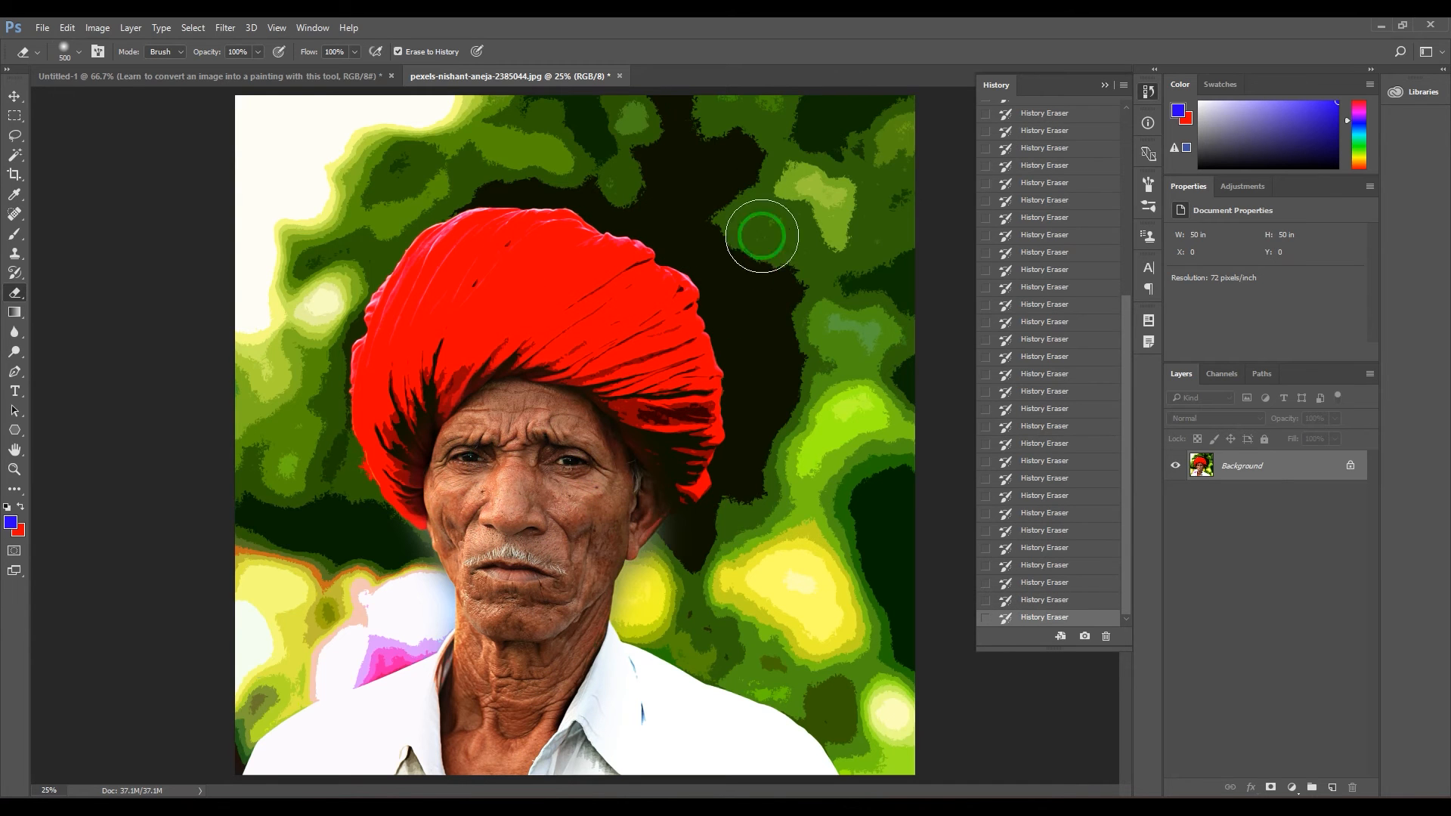
pyautogui.moveTo(724, 173)
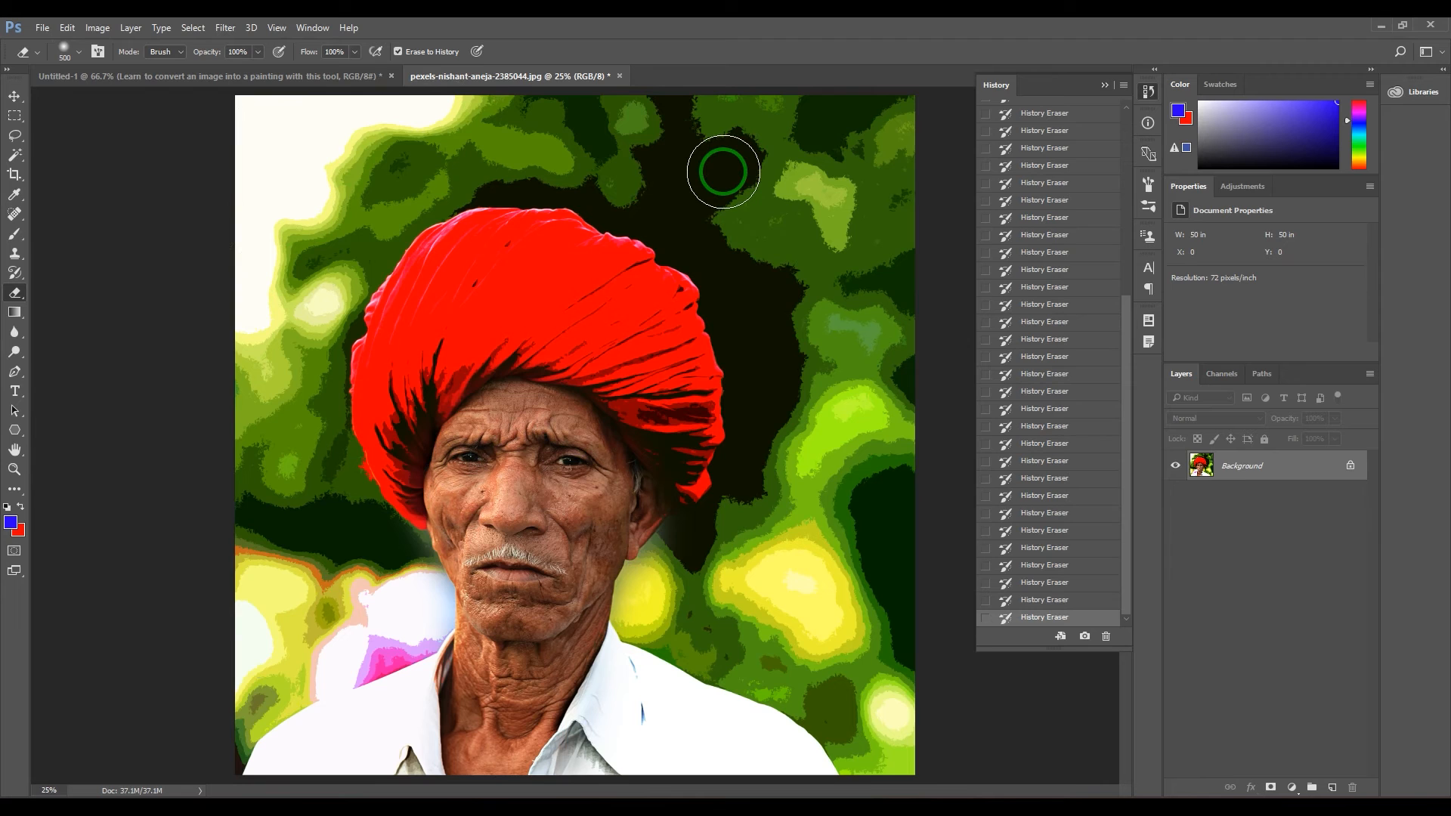
pyautogui.moveTo(783, 222)
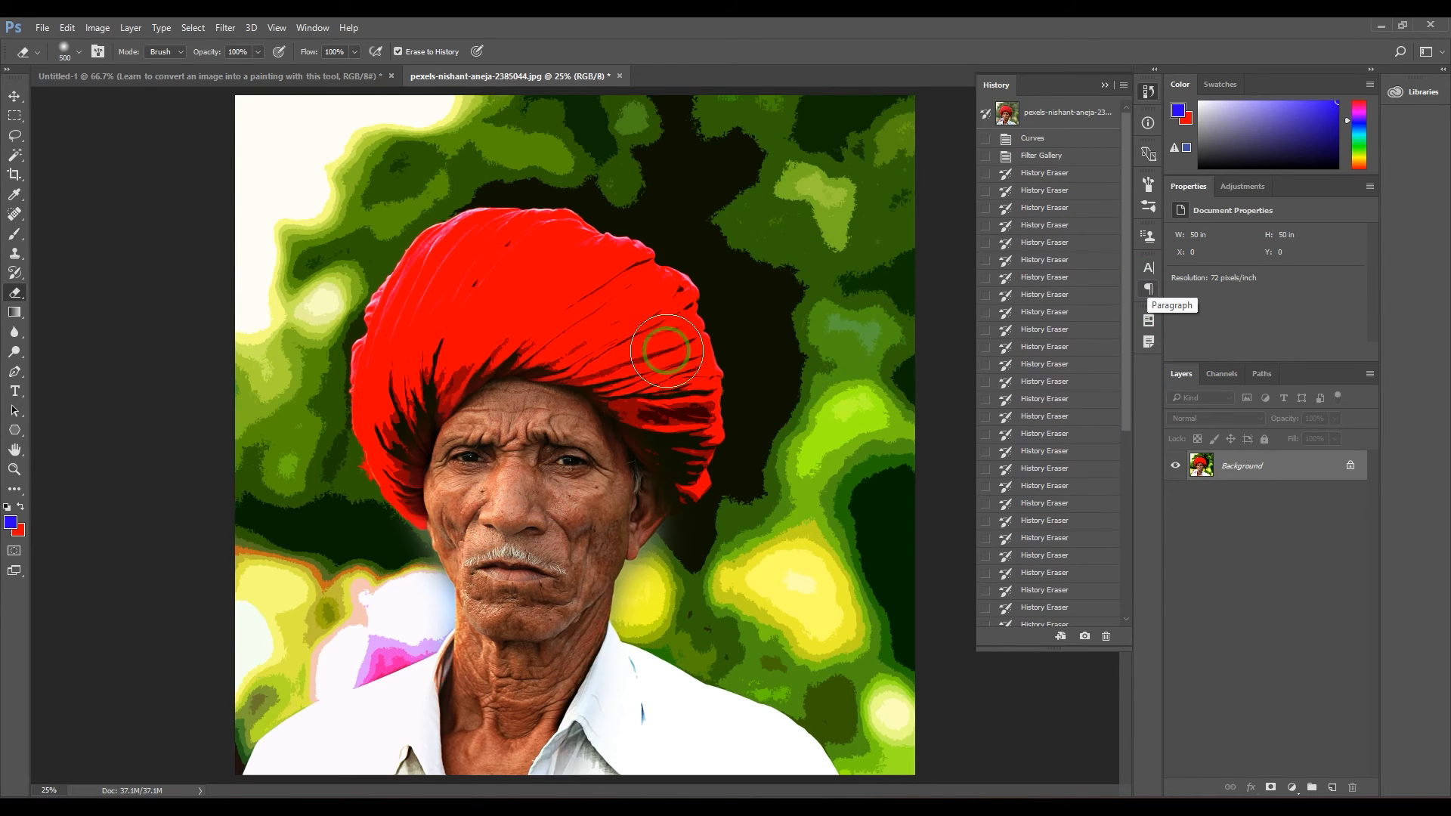
pyautogui.moveTo(593, 421)
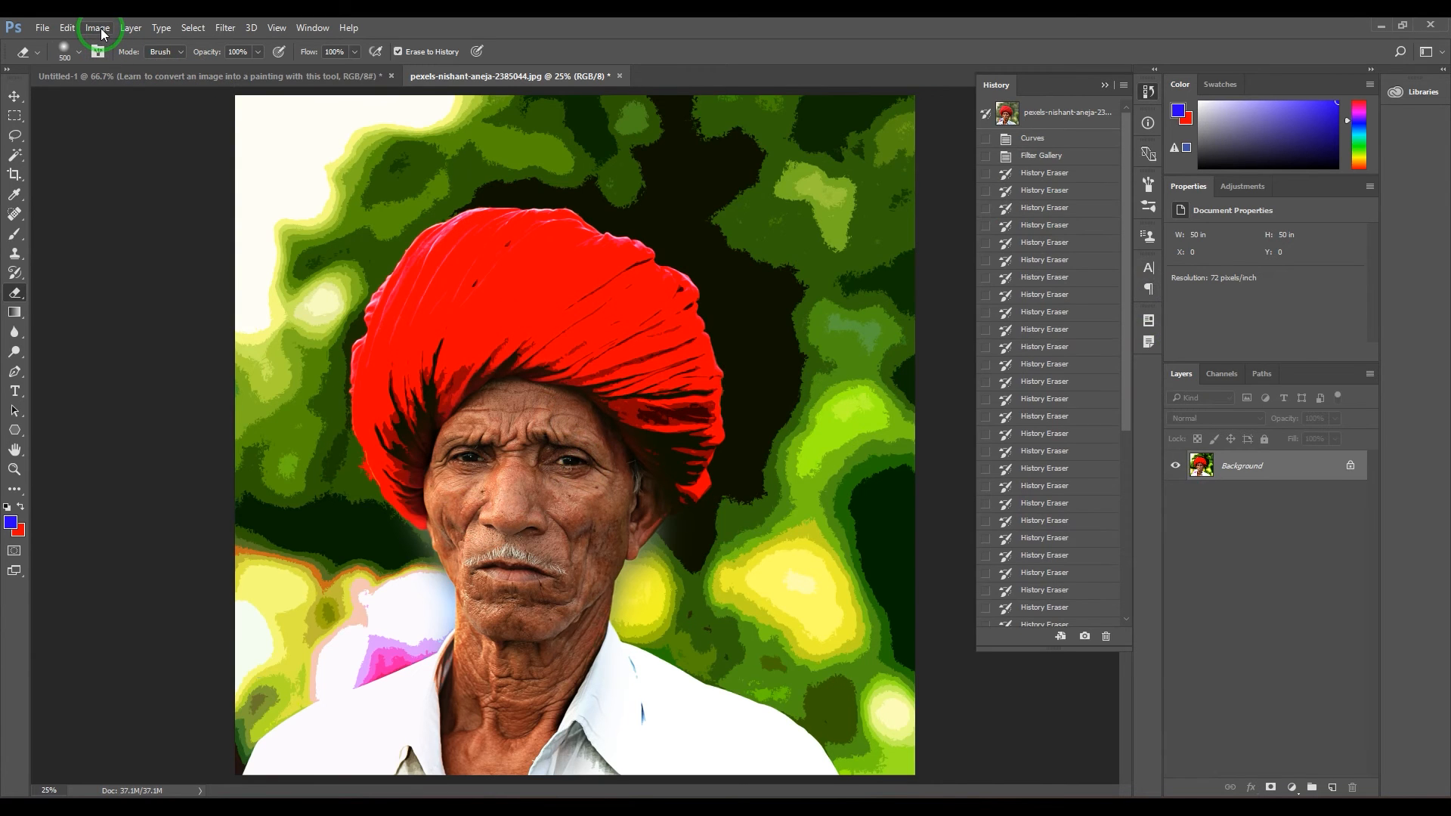
# Revert to the original snapshot, clear history, and enter a smaller Image Size width
pyautogui.click(1068, 113)
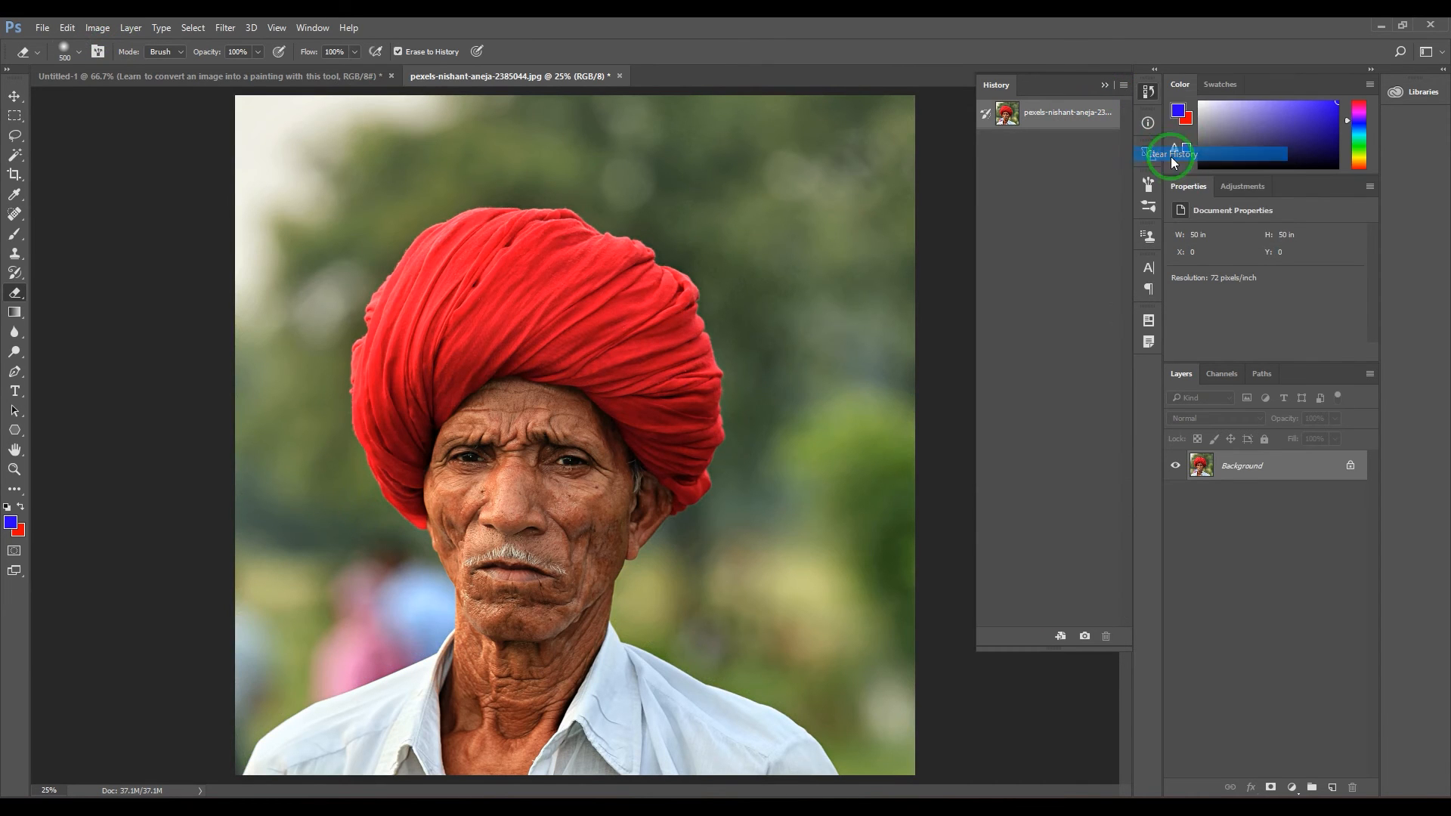
pyautogui.click(96, 27)
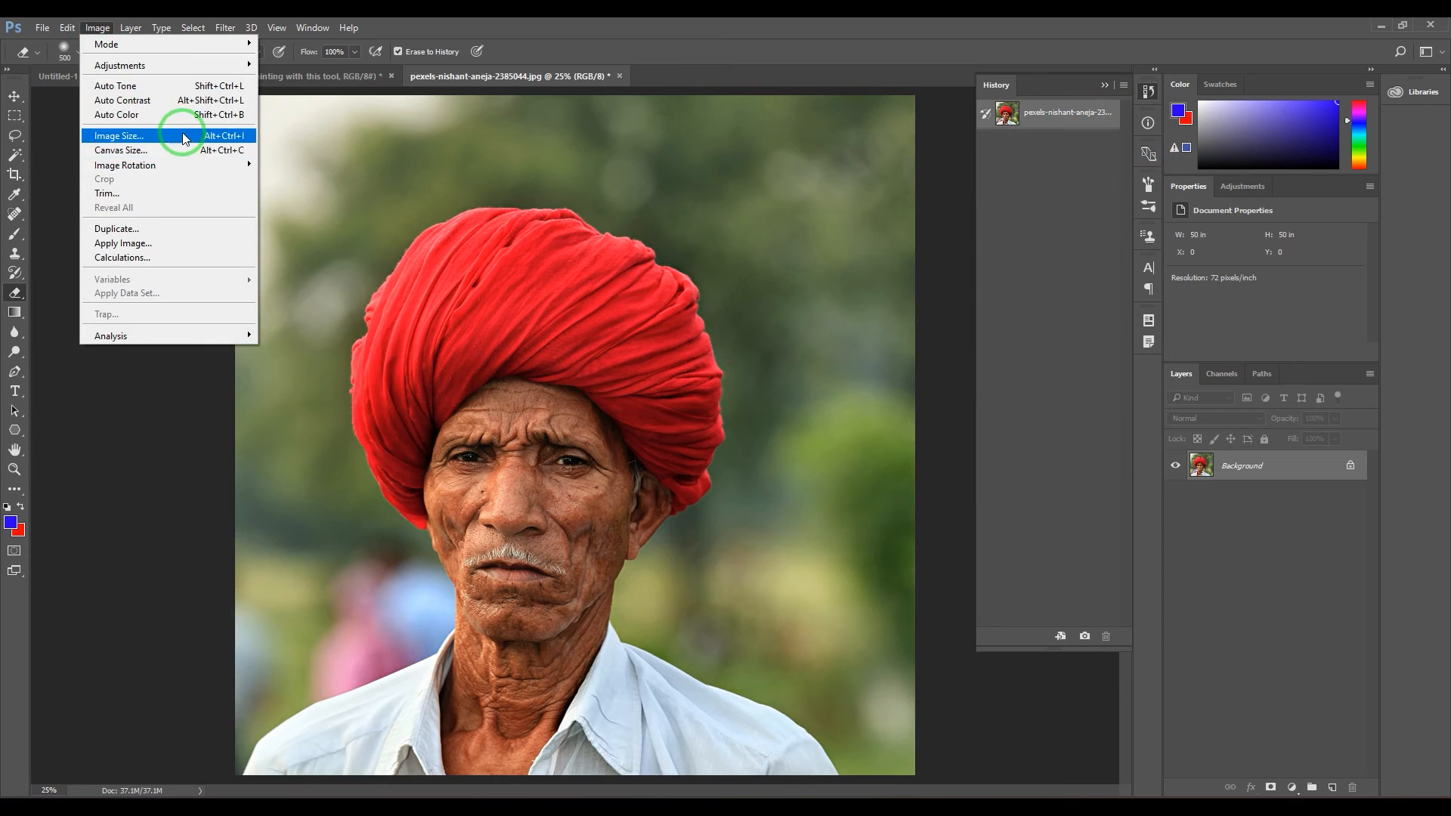
pyautogui.click(118, 136)
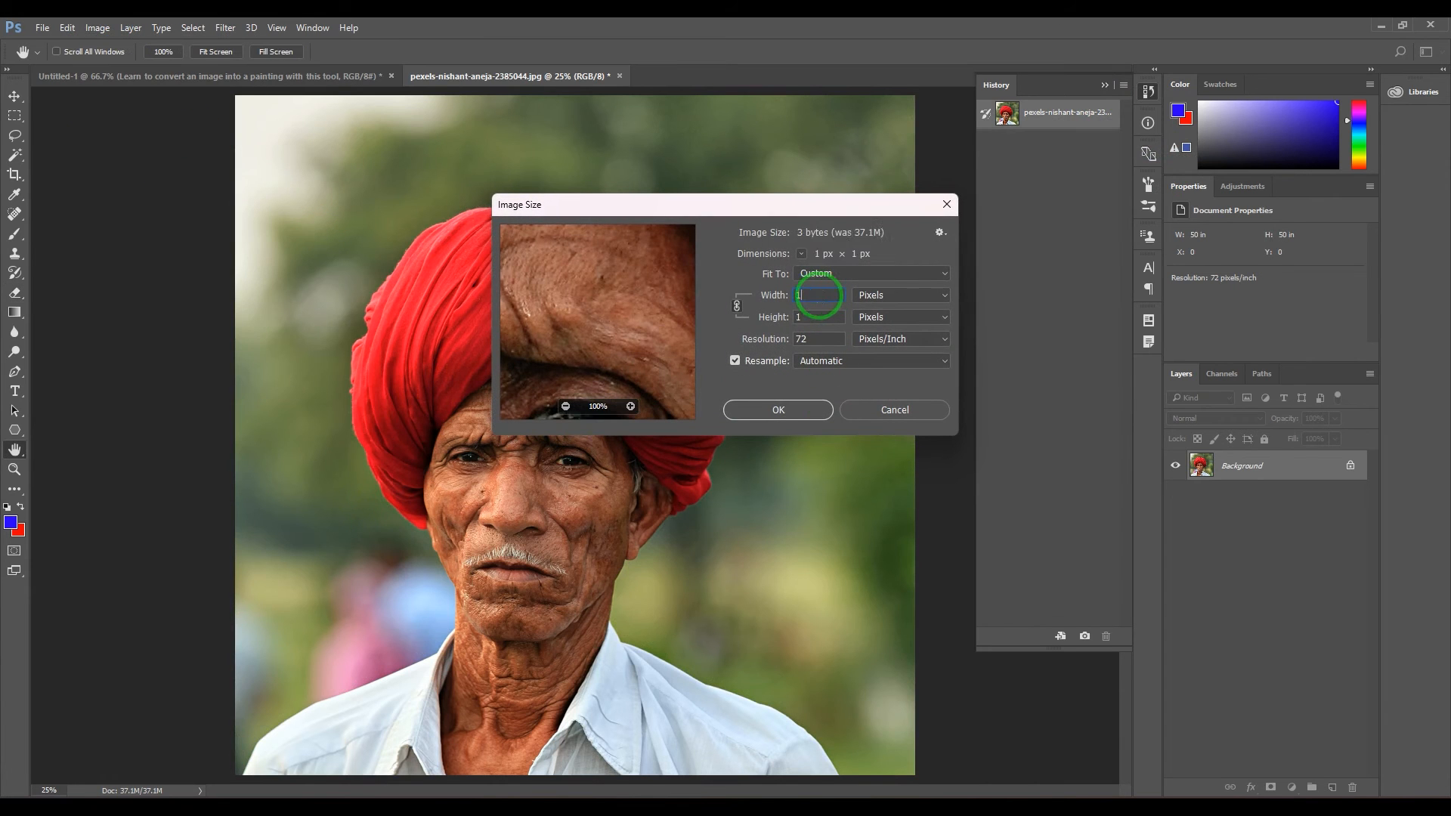
pyautogui.click(776, 410)
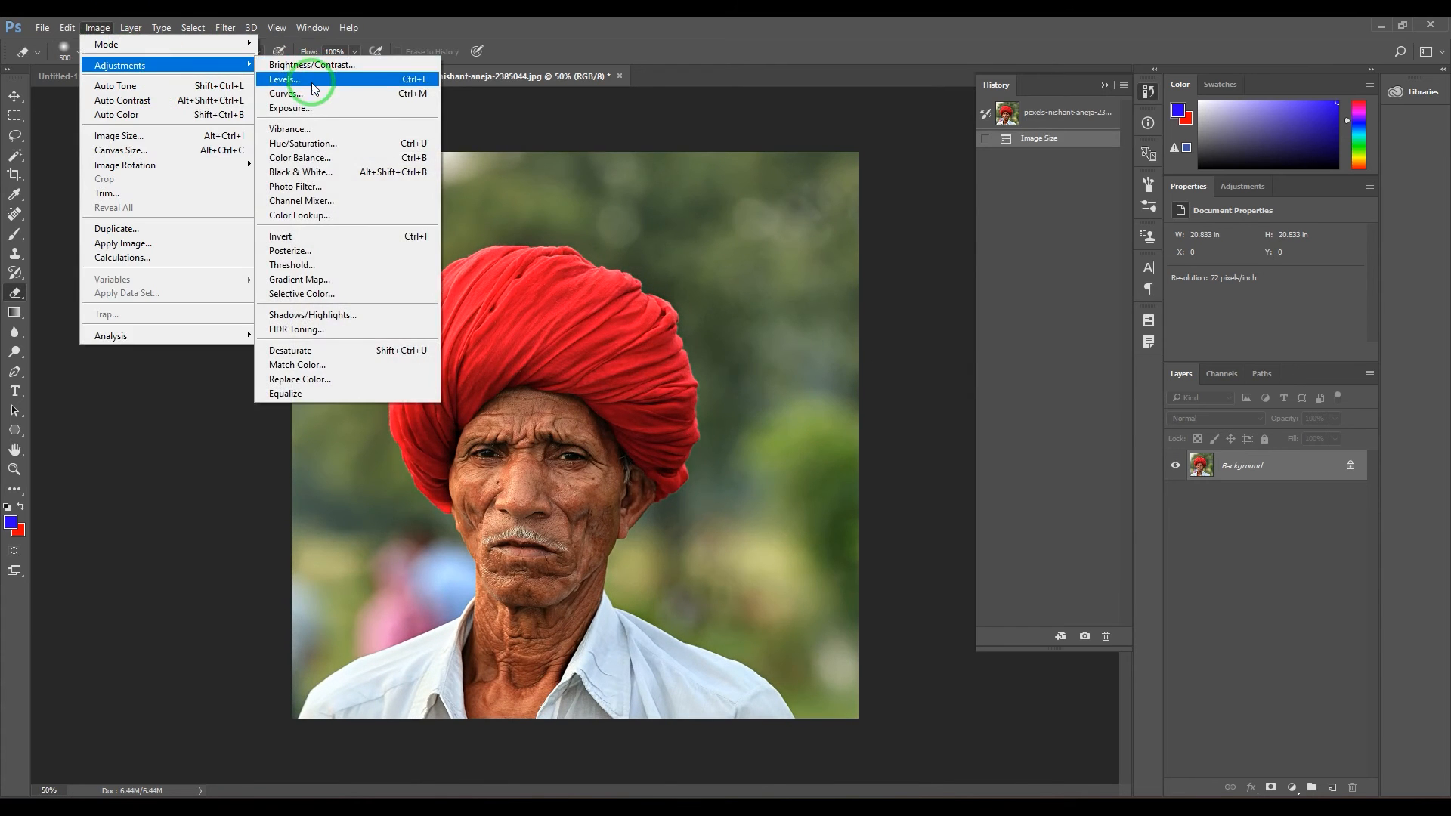
# Apply a steep S-shaped Curves adjustment for high contrast
pyautogui.click(285, 94)
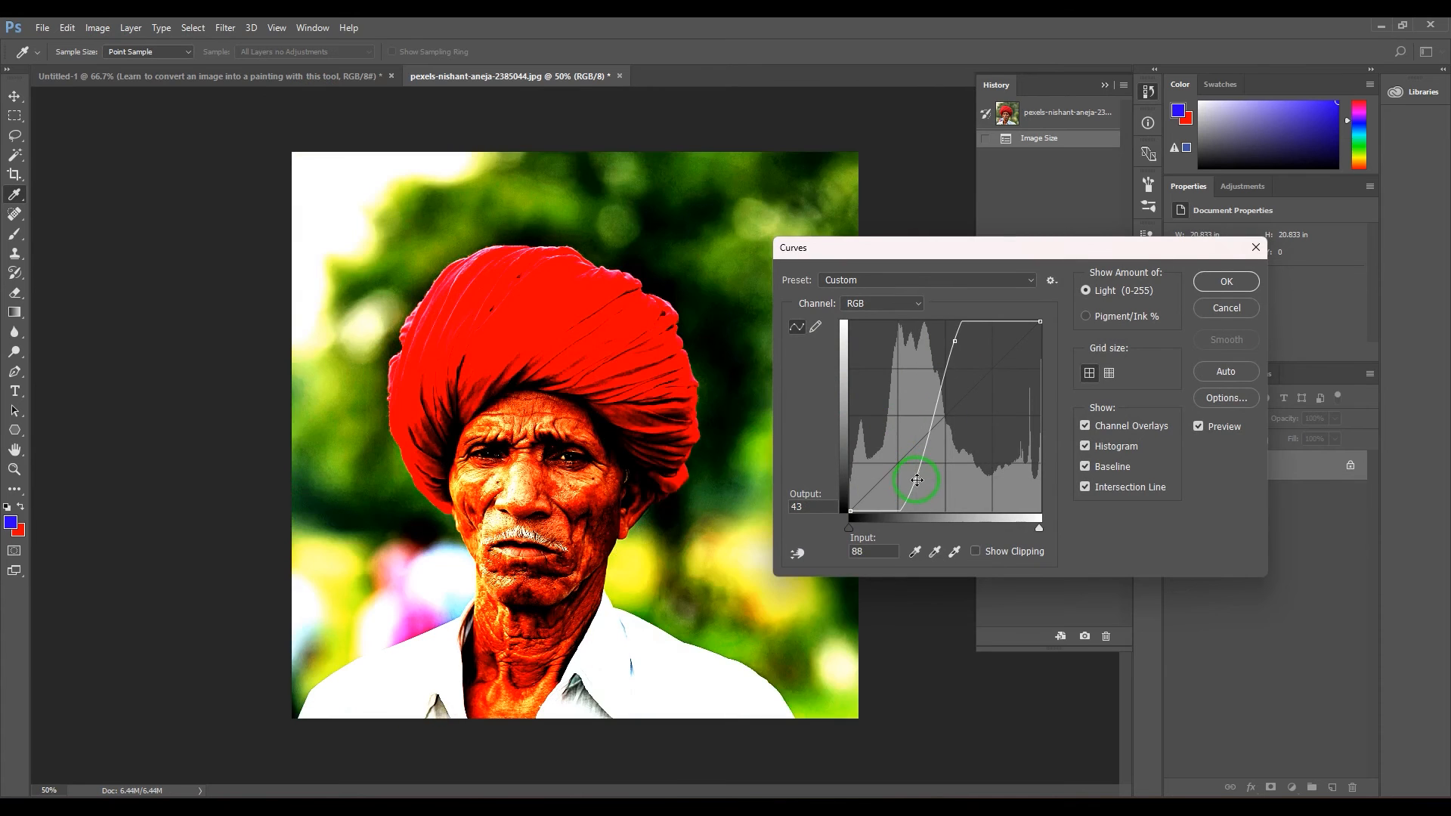
pyautogui.click(1225, 281)
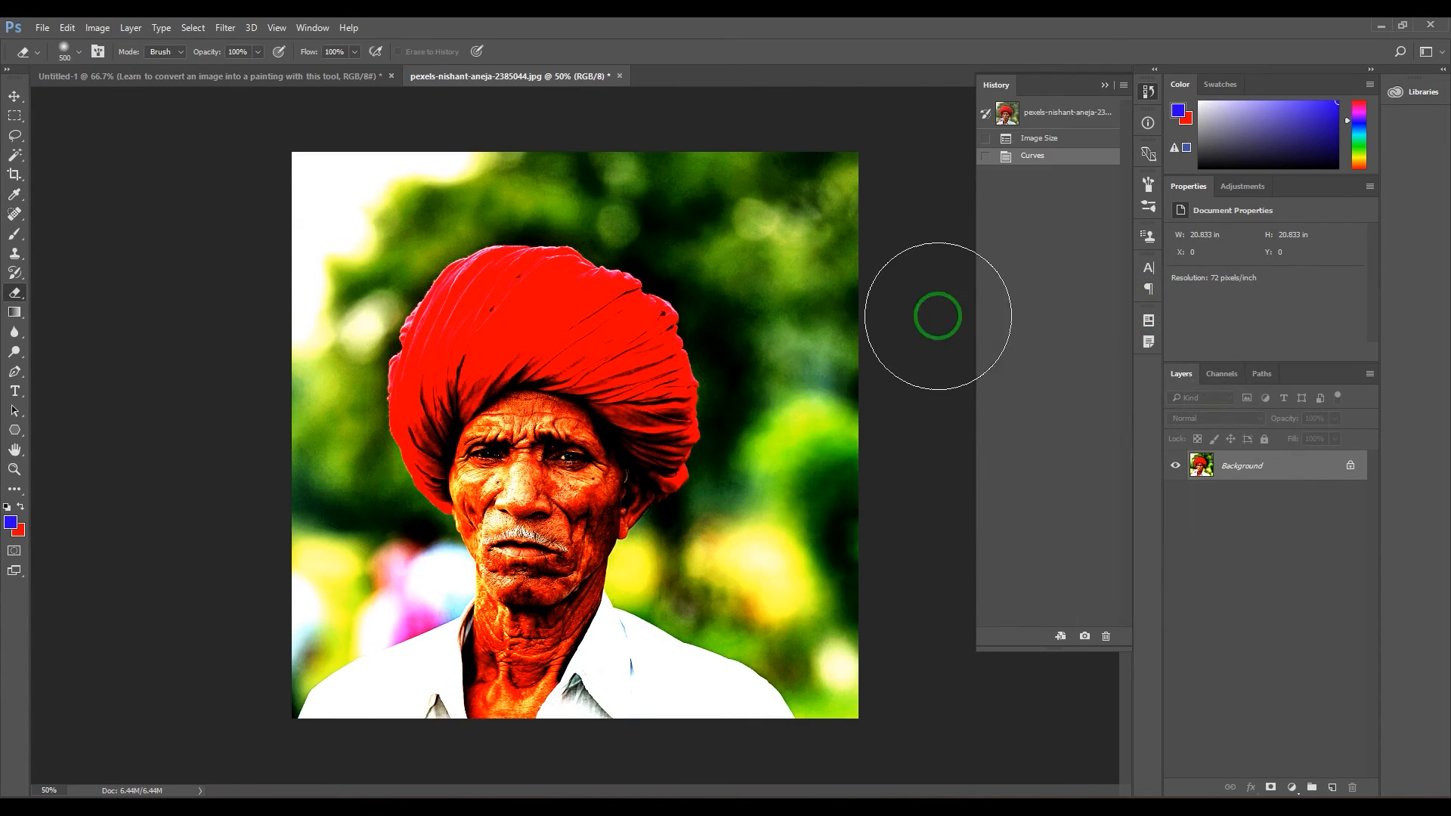
pyautogui.moveTo(430, 58)
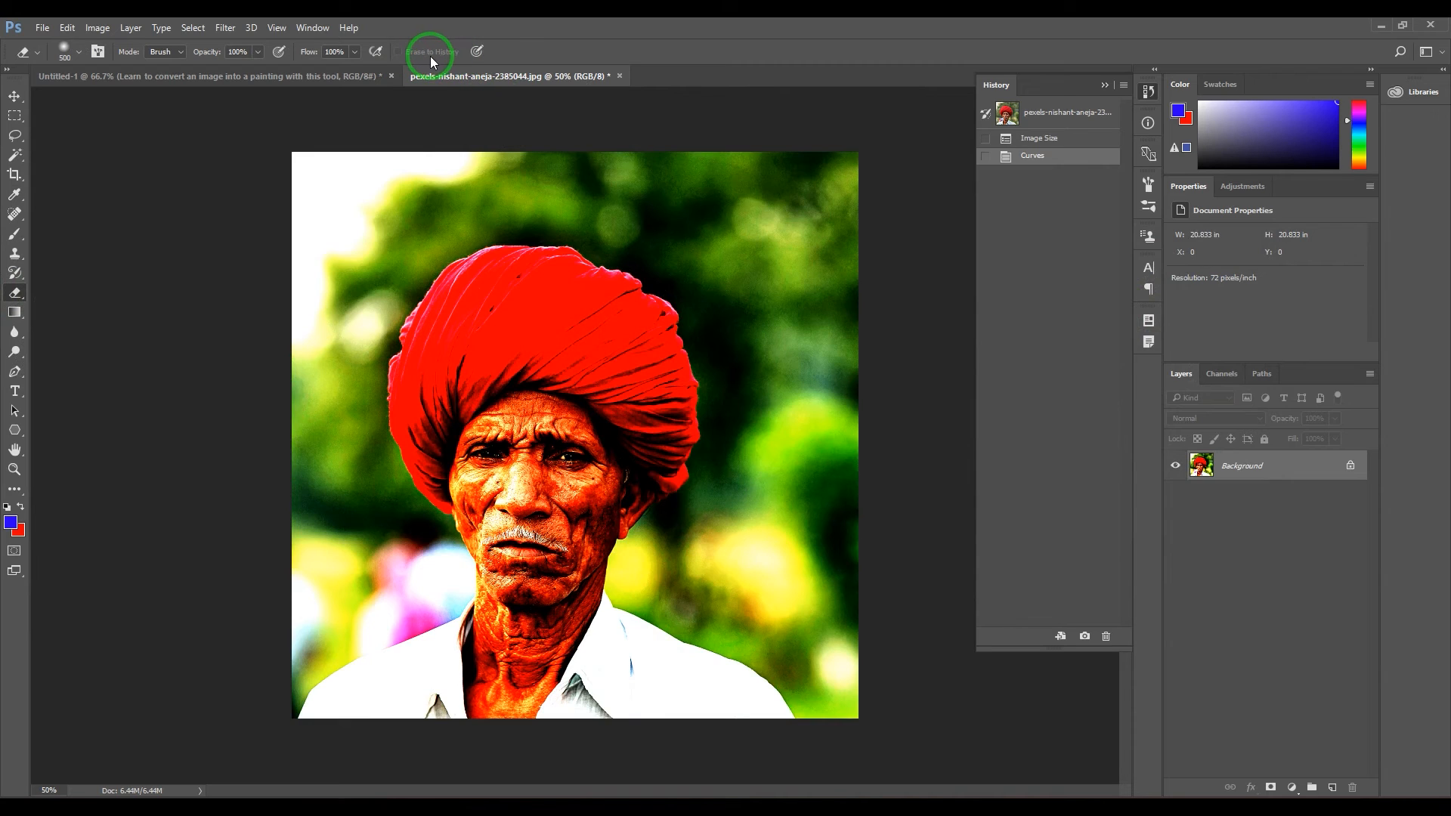
pyautogui.moveTo(466, 99)
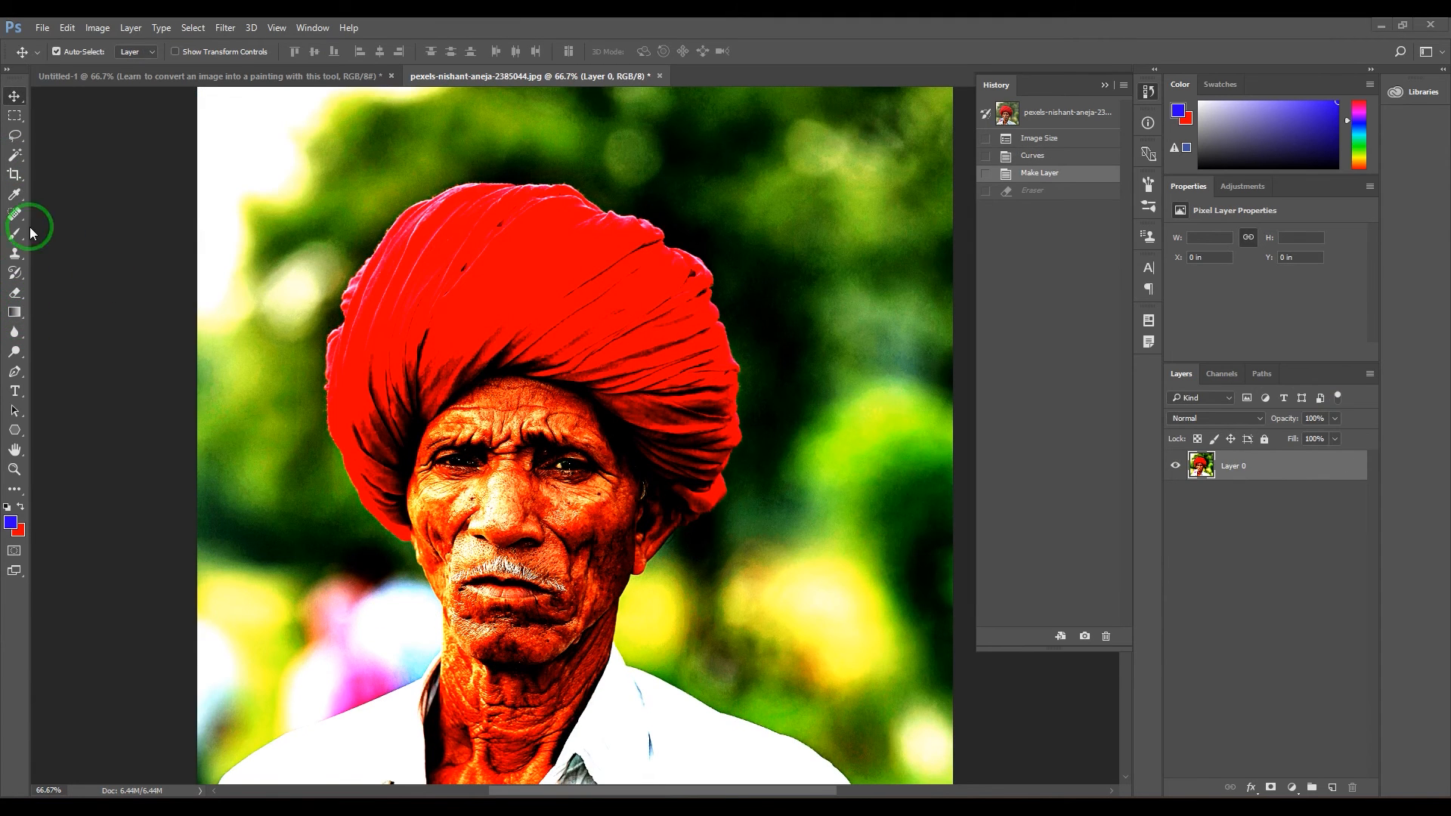
pyautogui.moveTo(81, 436)
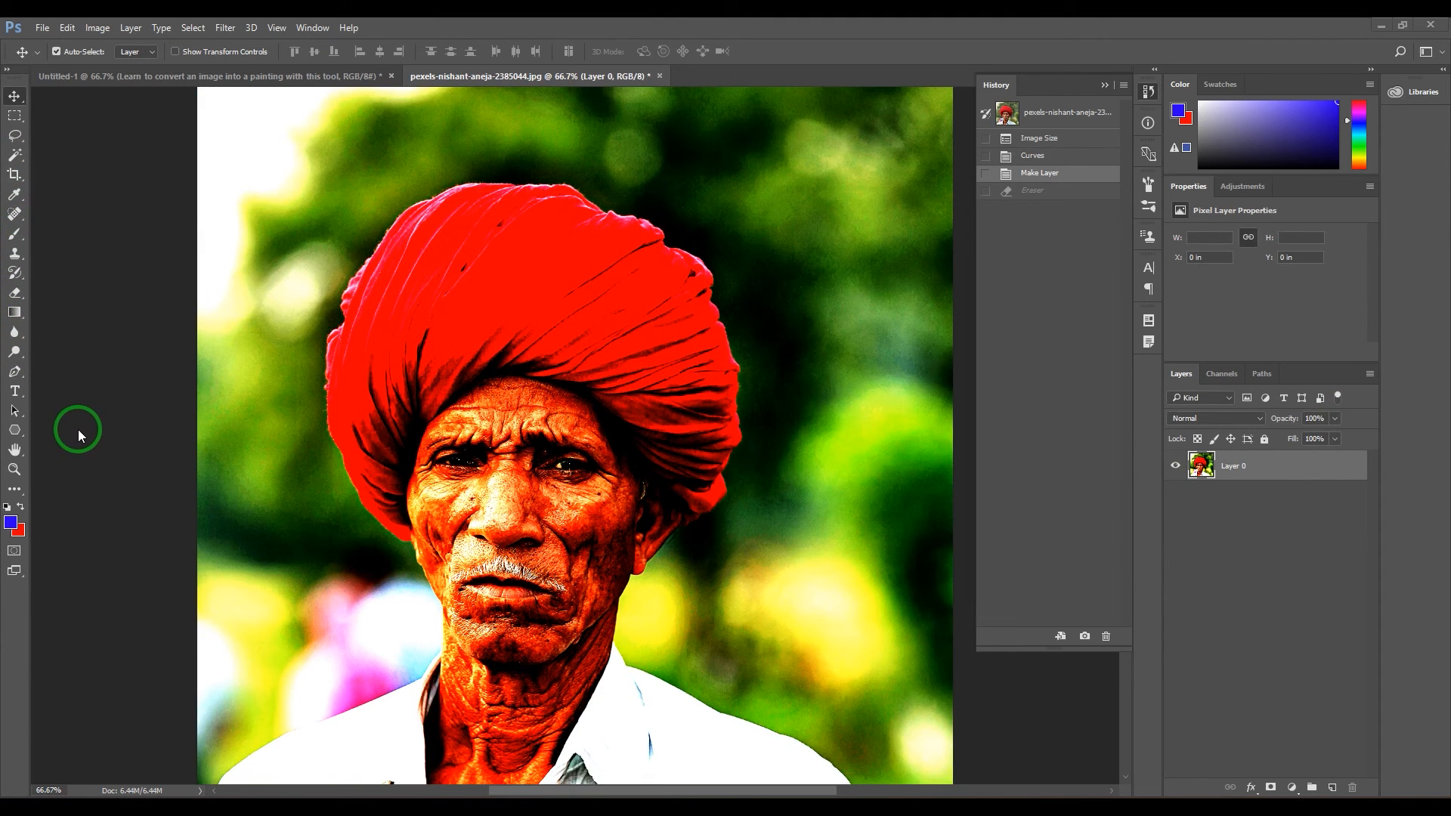
pyautogui.moveTo(99, 294)
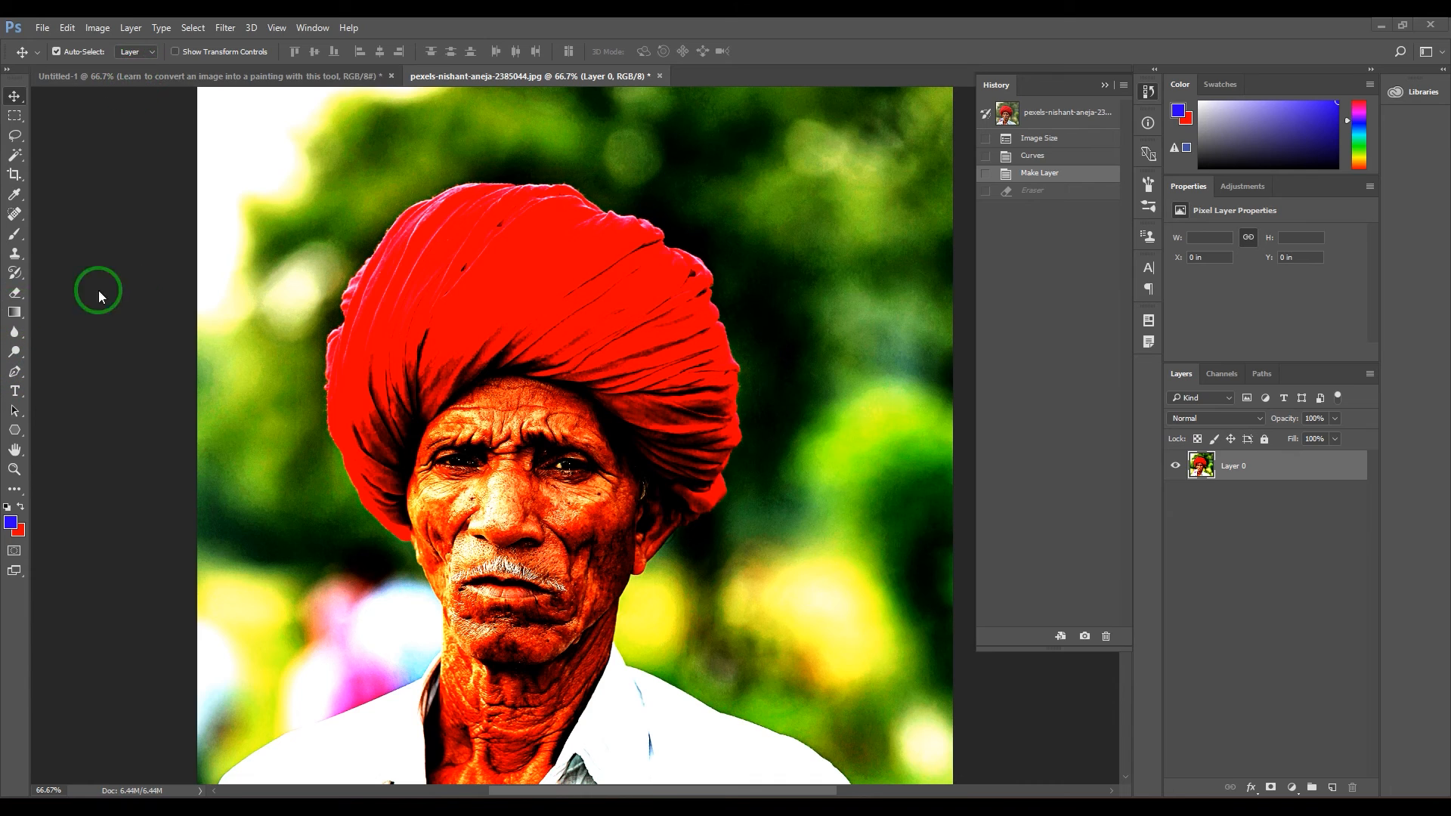
# Select the Eraser in Brush mode, then switch its mode to Pencil
pyautogui.click(161, 51)
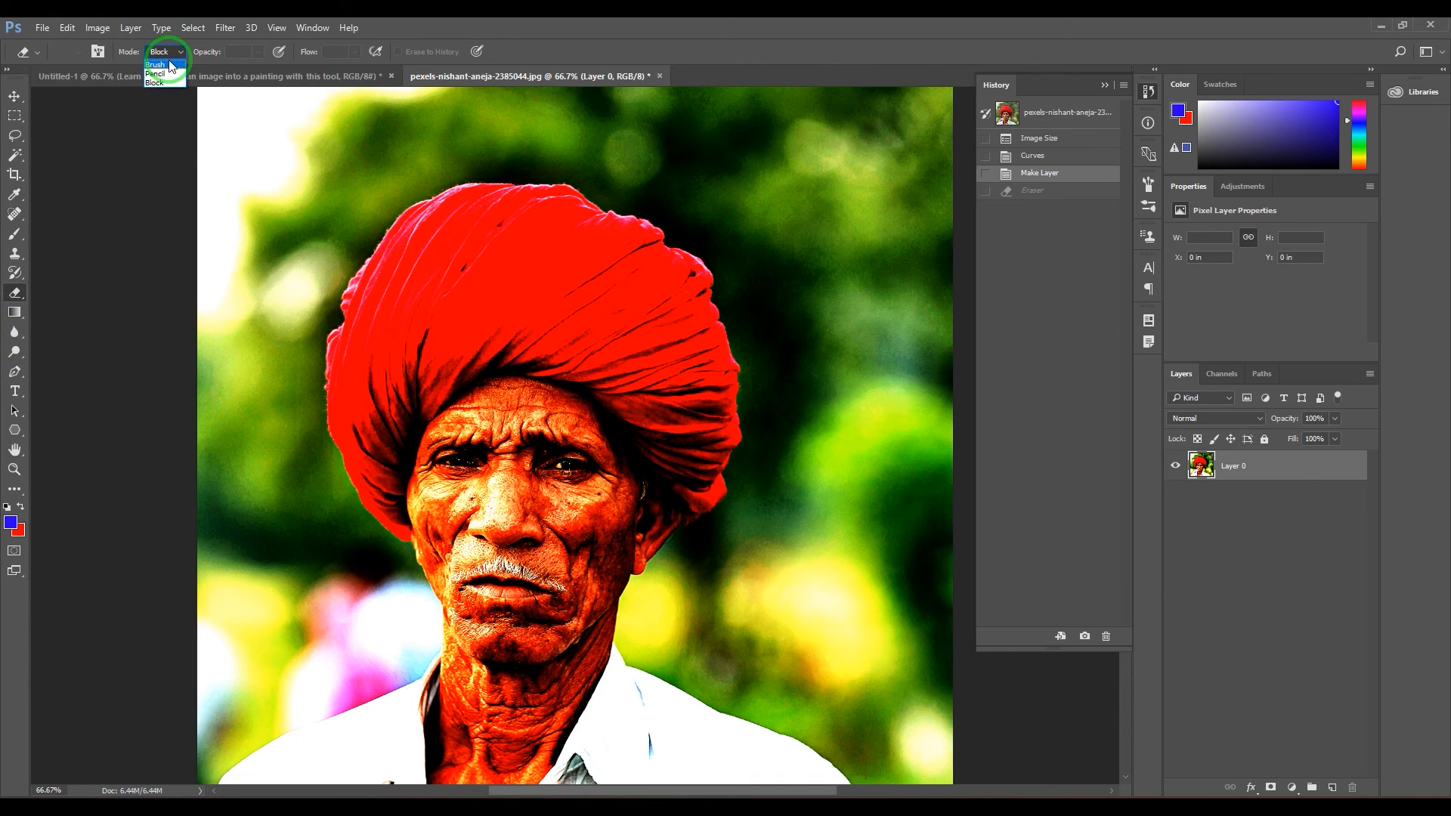
pyautogui.click(156, 64)
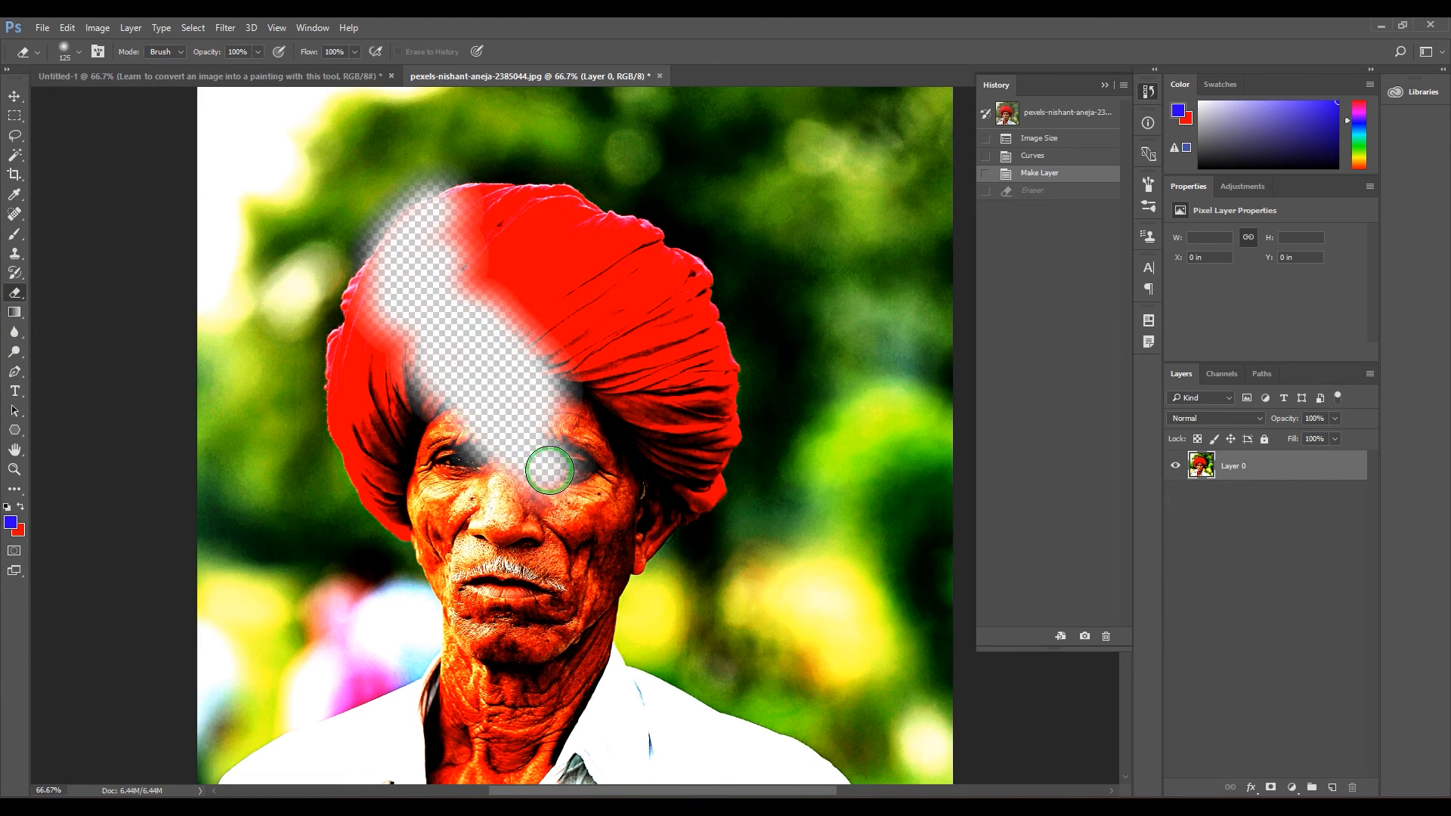
pyautogui.click(165, 51)
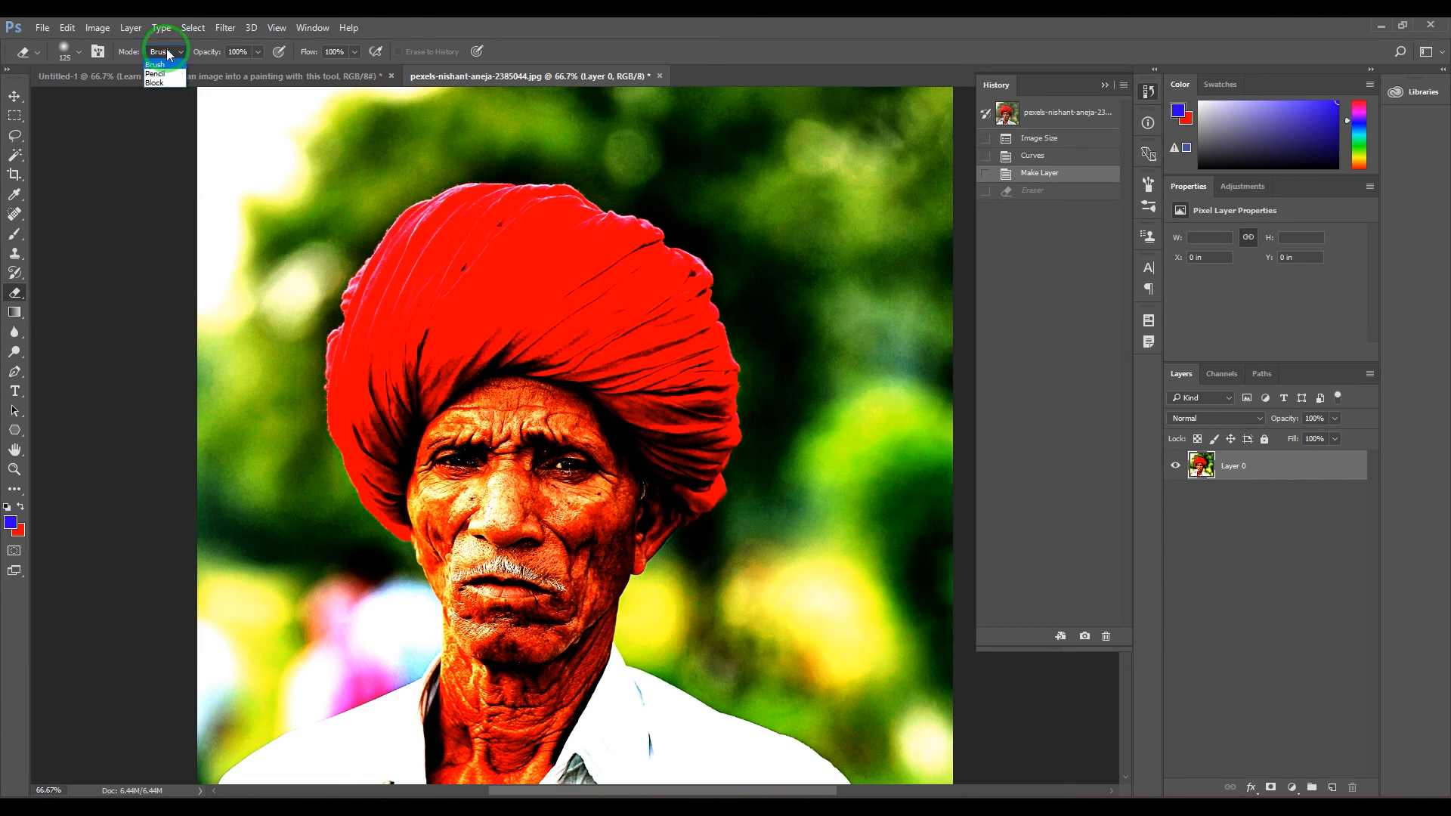
pyautogui.click(153, 73)
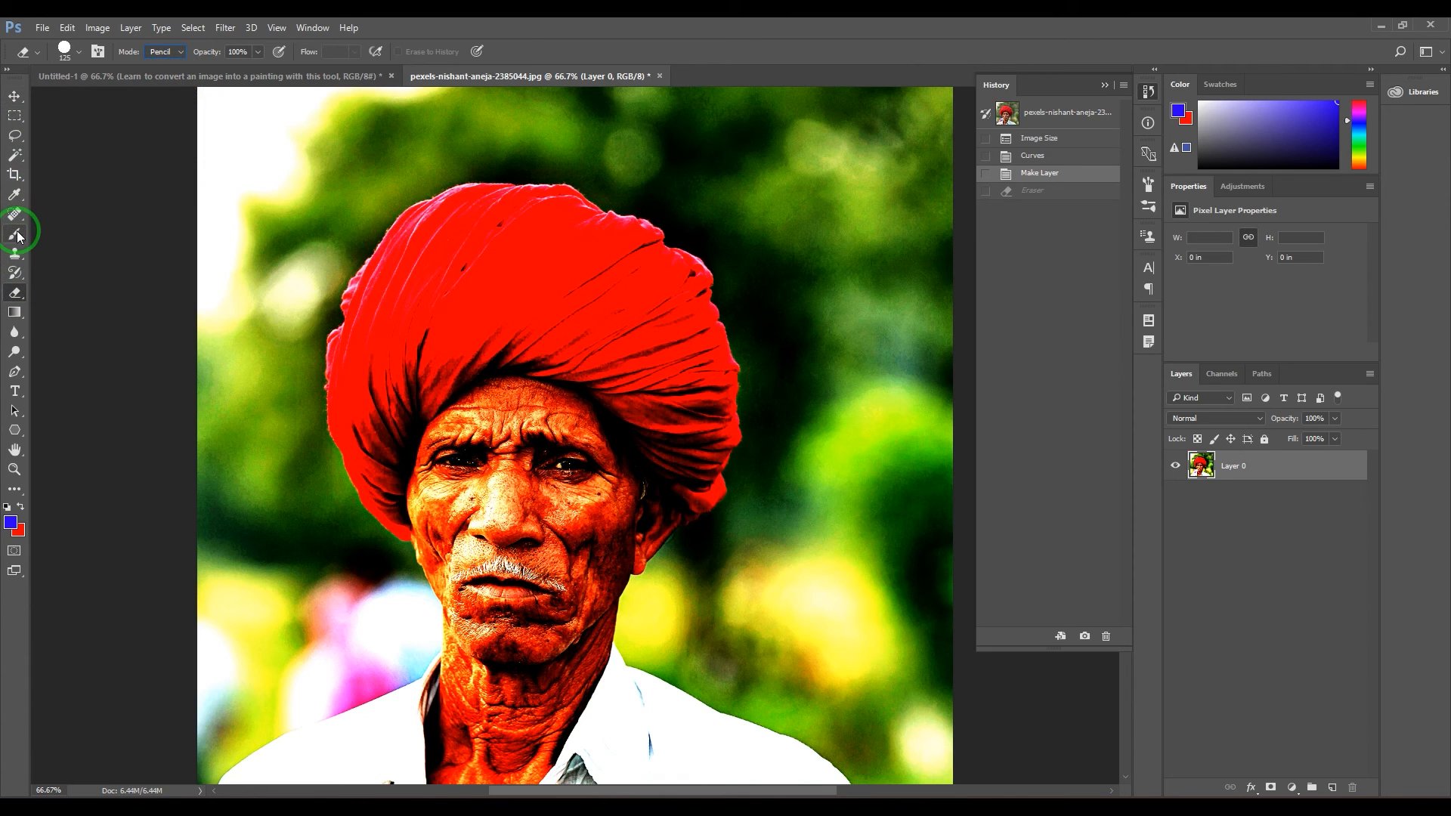
pyautogui.moveTo(31, 191)
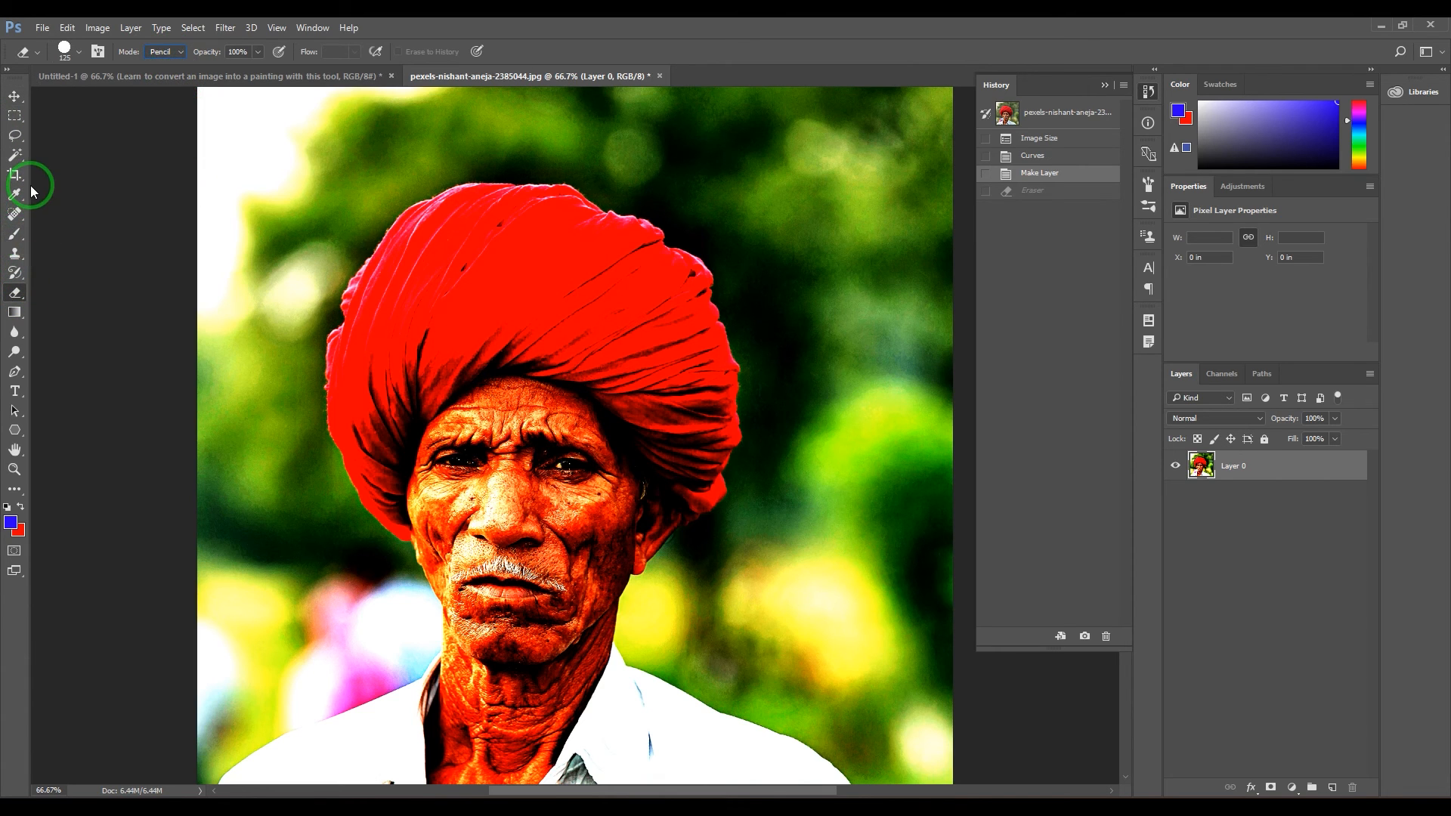
pyautogui.moveTo(16, 292)
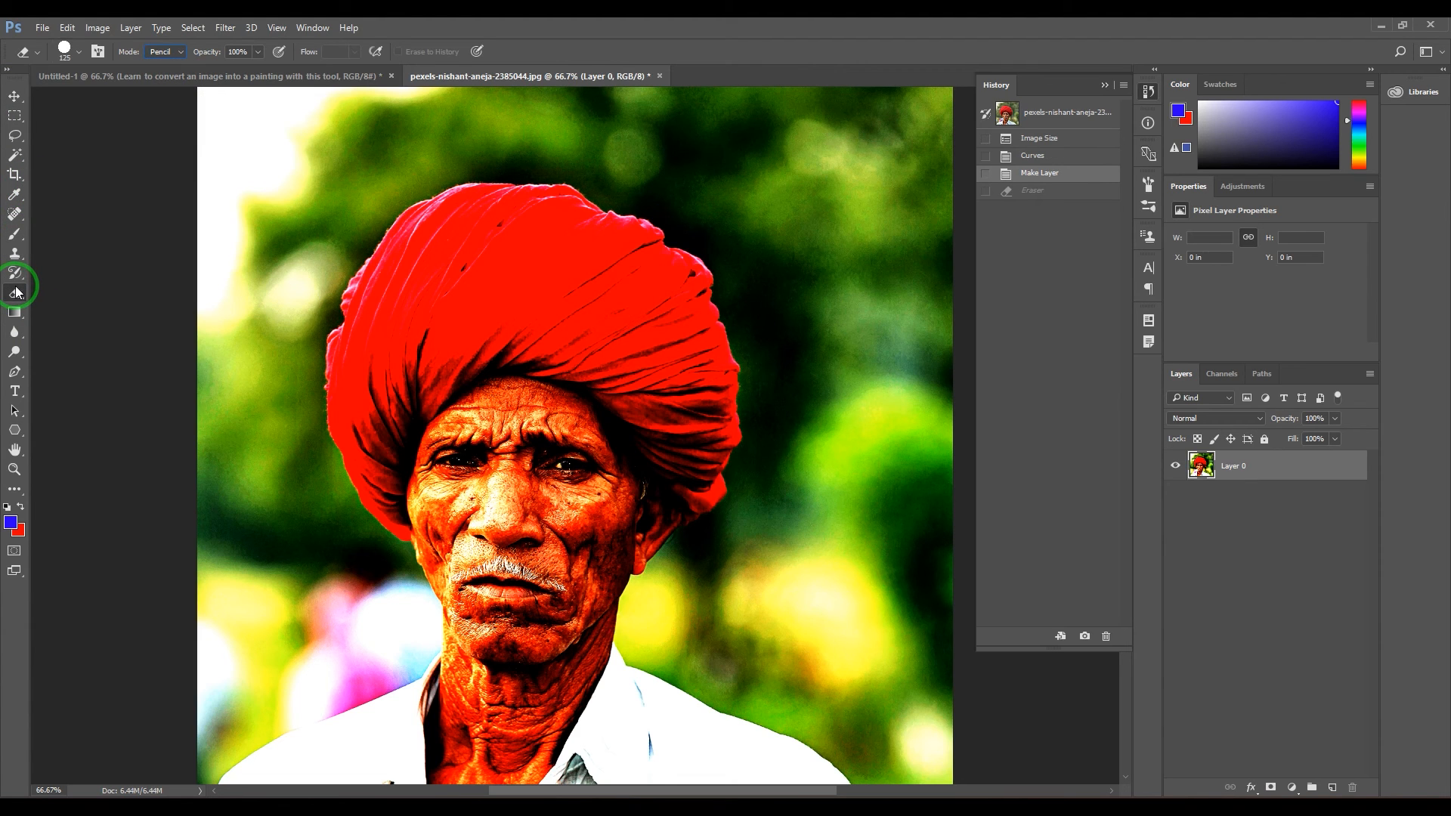
pyautogui.moveTo(104, 120)
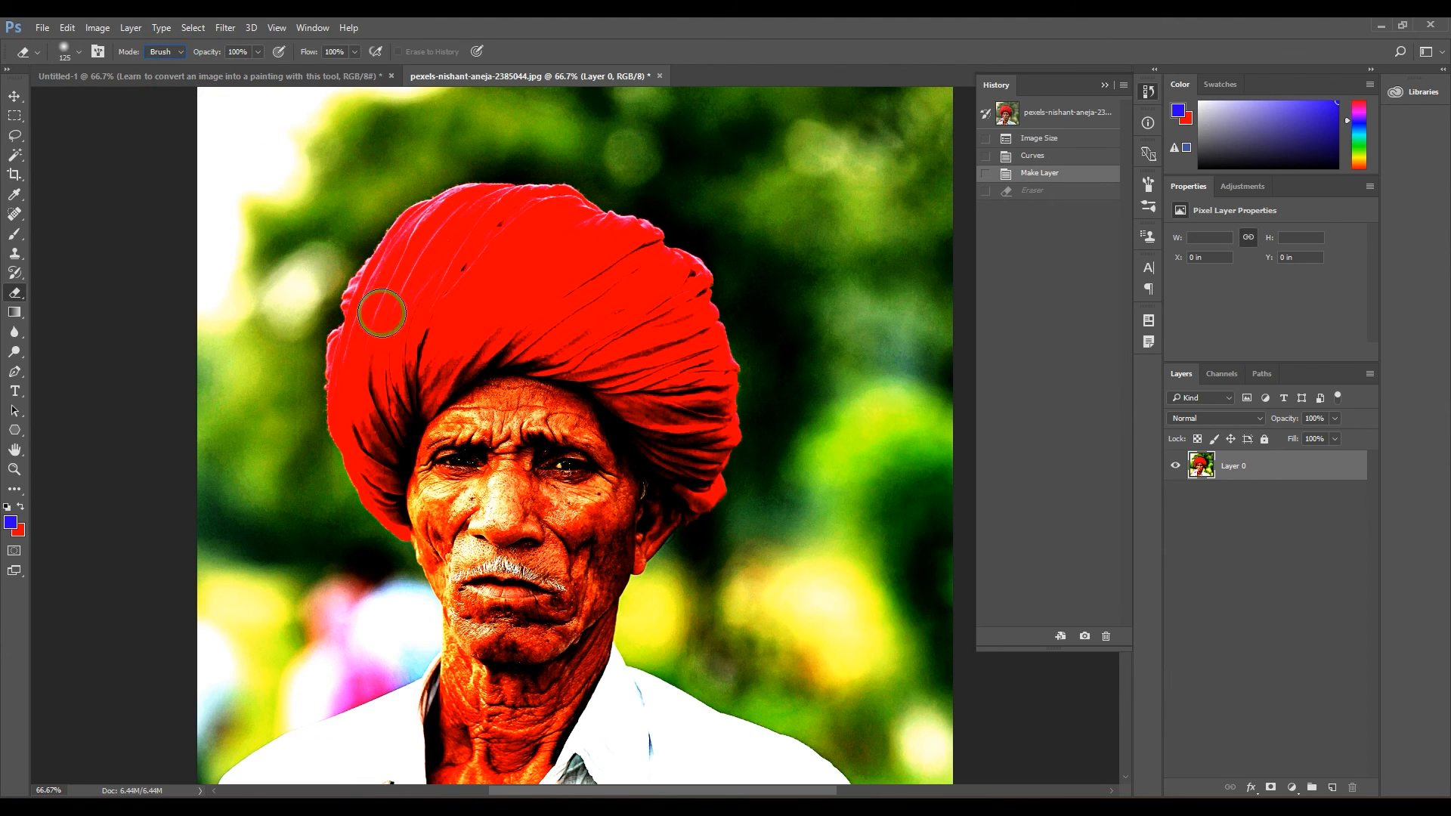
pyautogui.moveTo(426, 281)
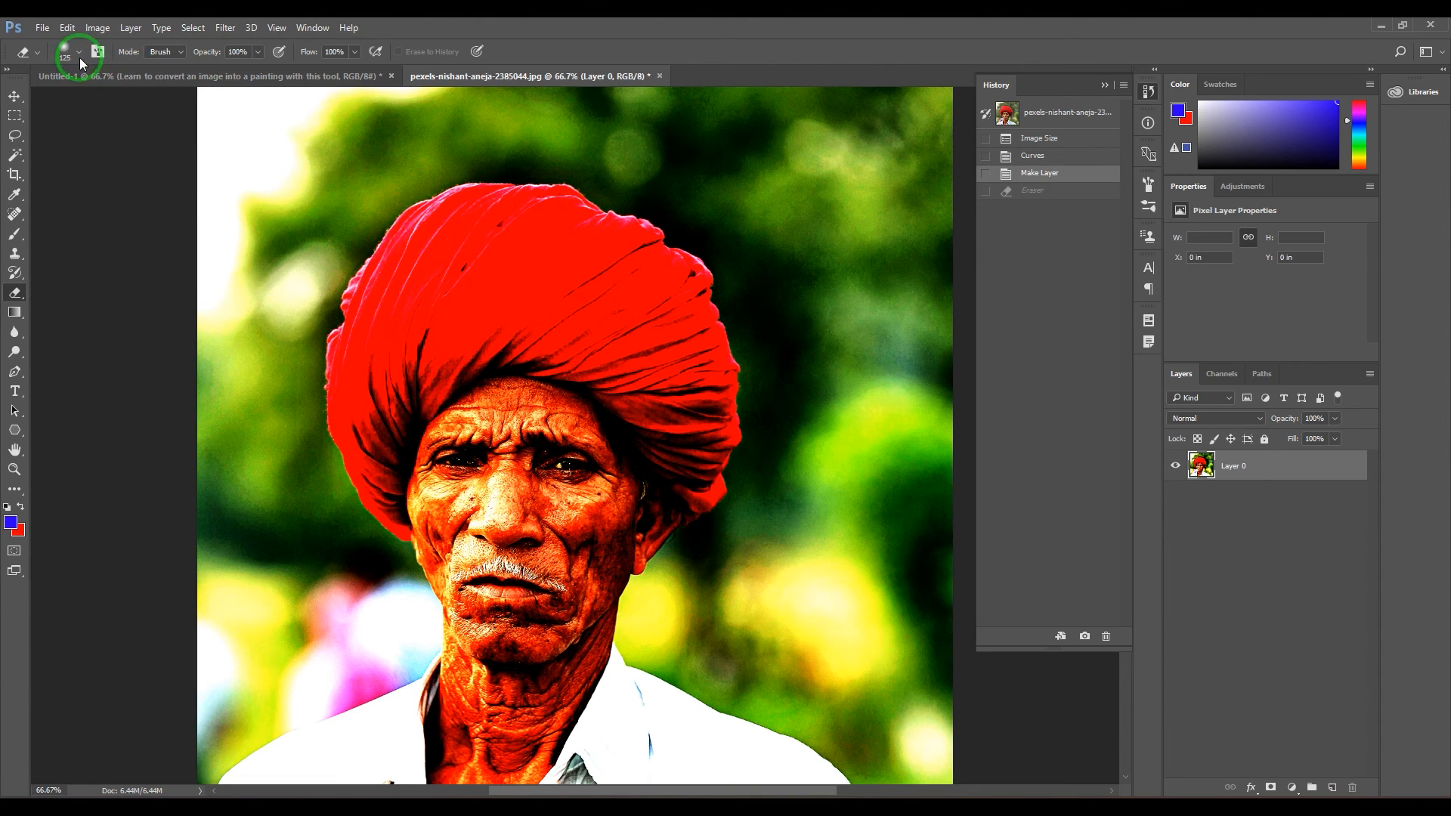
# Erase Brush and Pencil strokes down the turban at size 60, then zoom out to compare
pyautogui.click(79, 51)
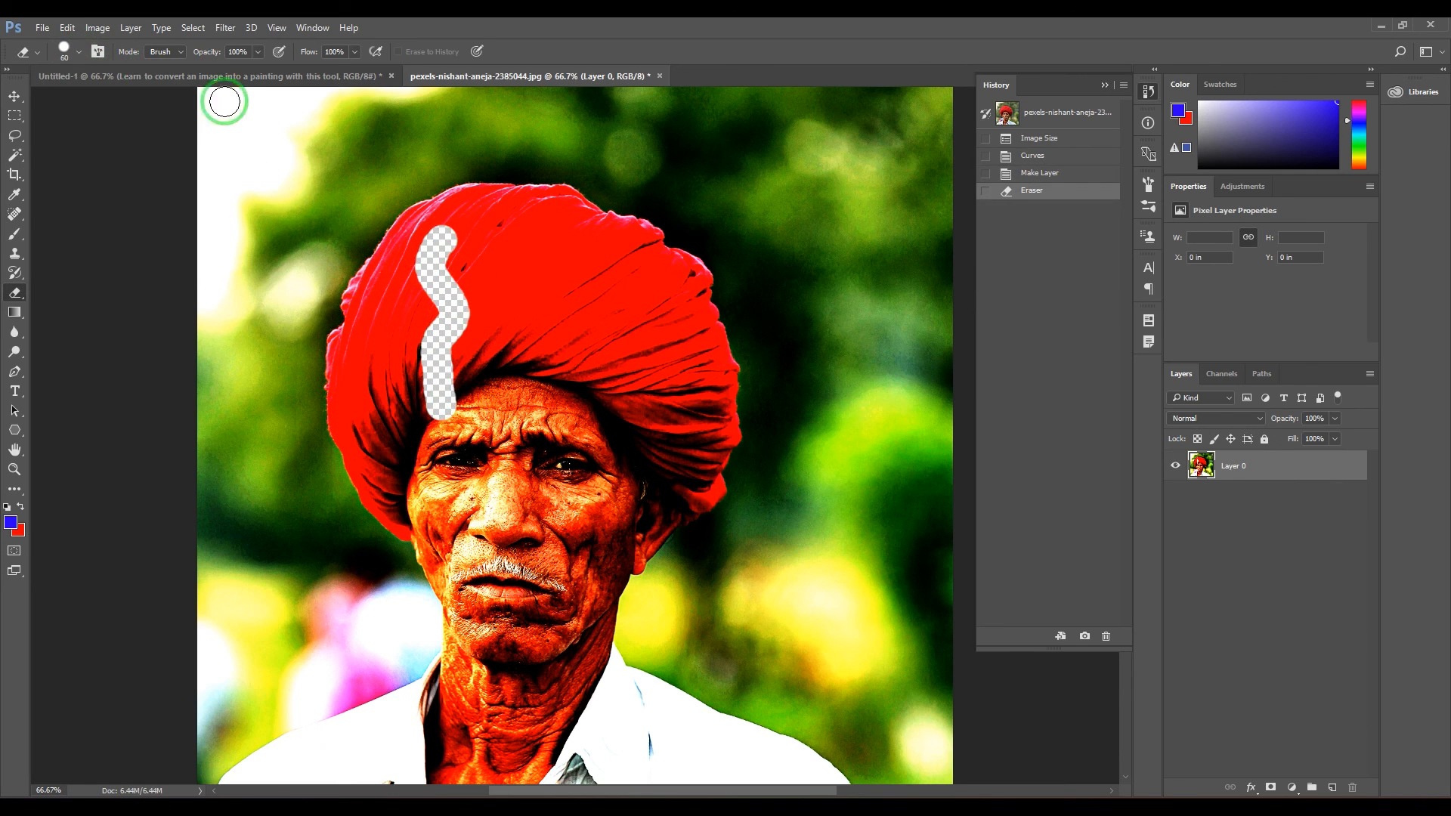
pyautogui.click(164, 51)
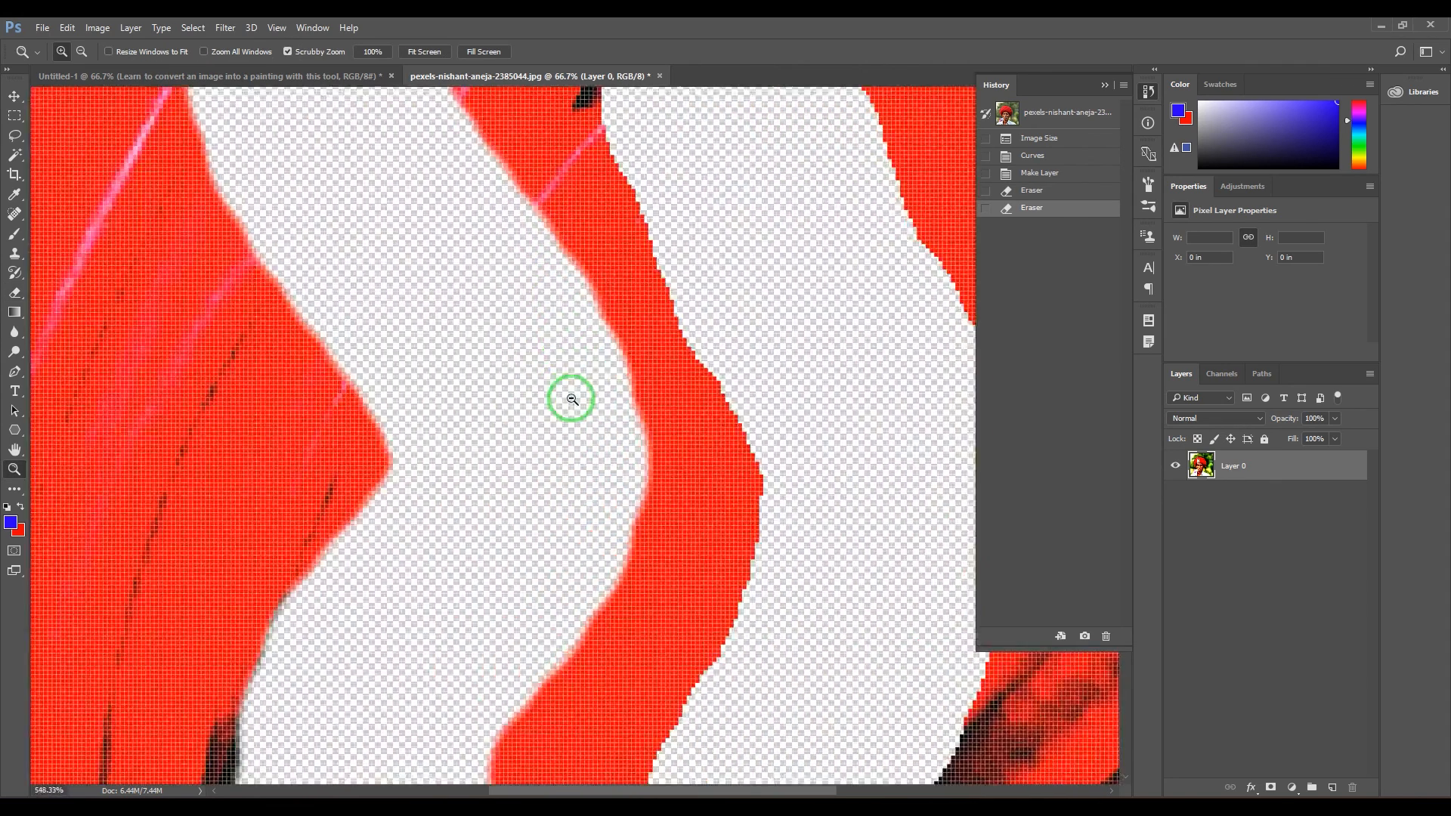
pyautogui.click(572, 399)
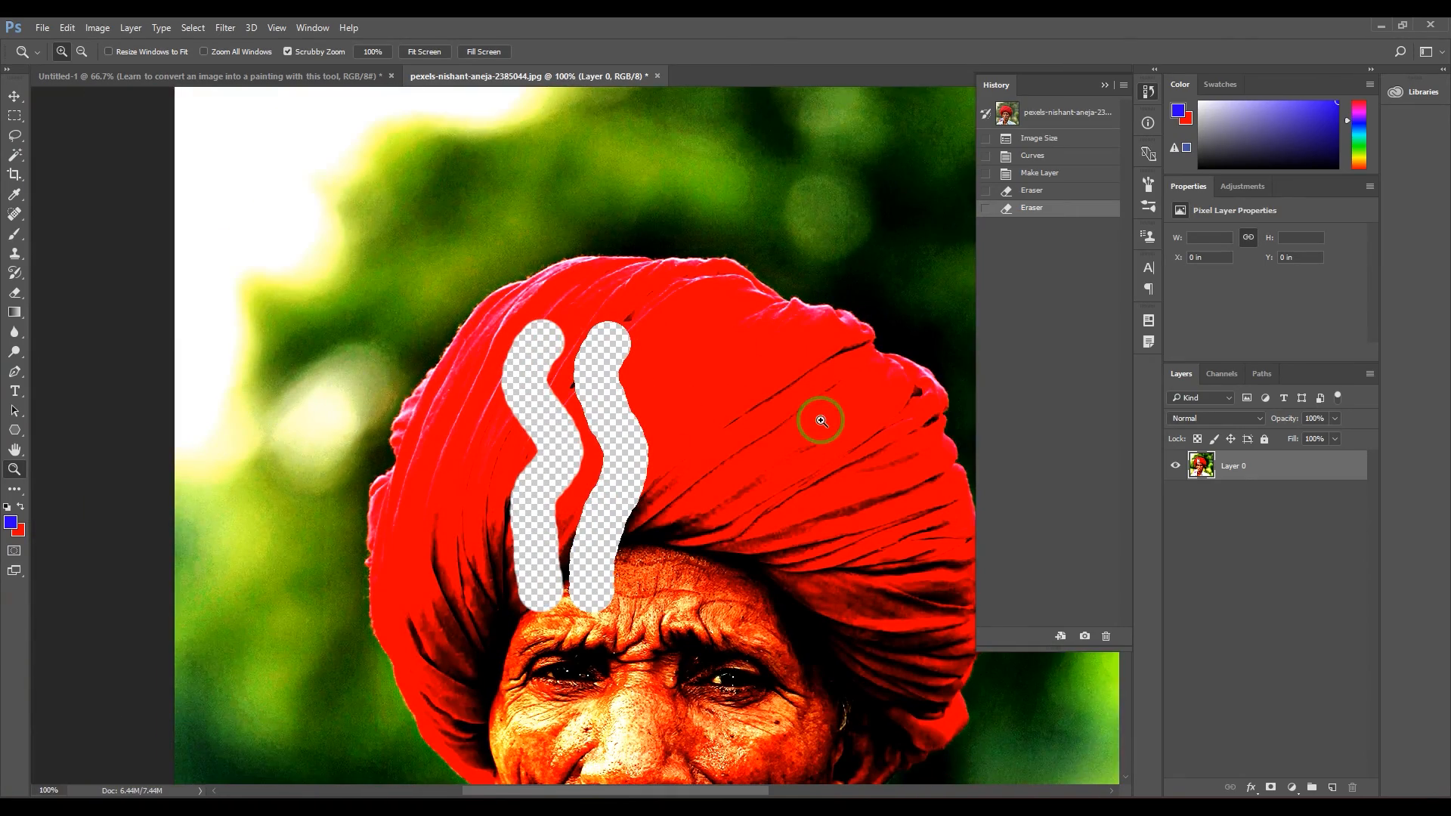
# Switch the Eraser to Block mode and erase square blocks from the turban
pyautogui.click(164, 51)
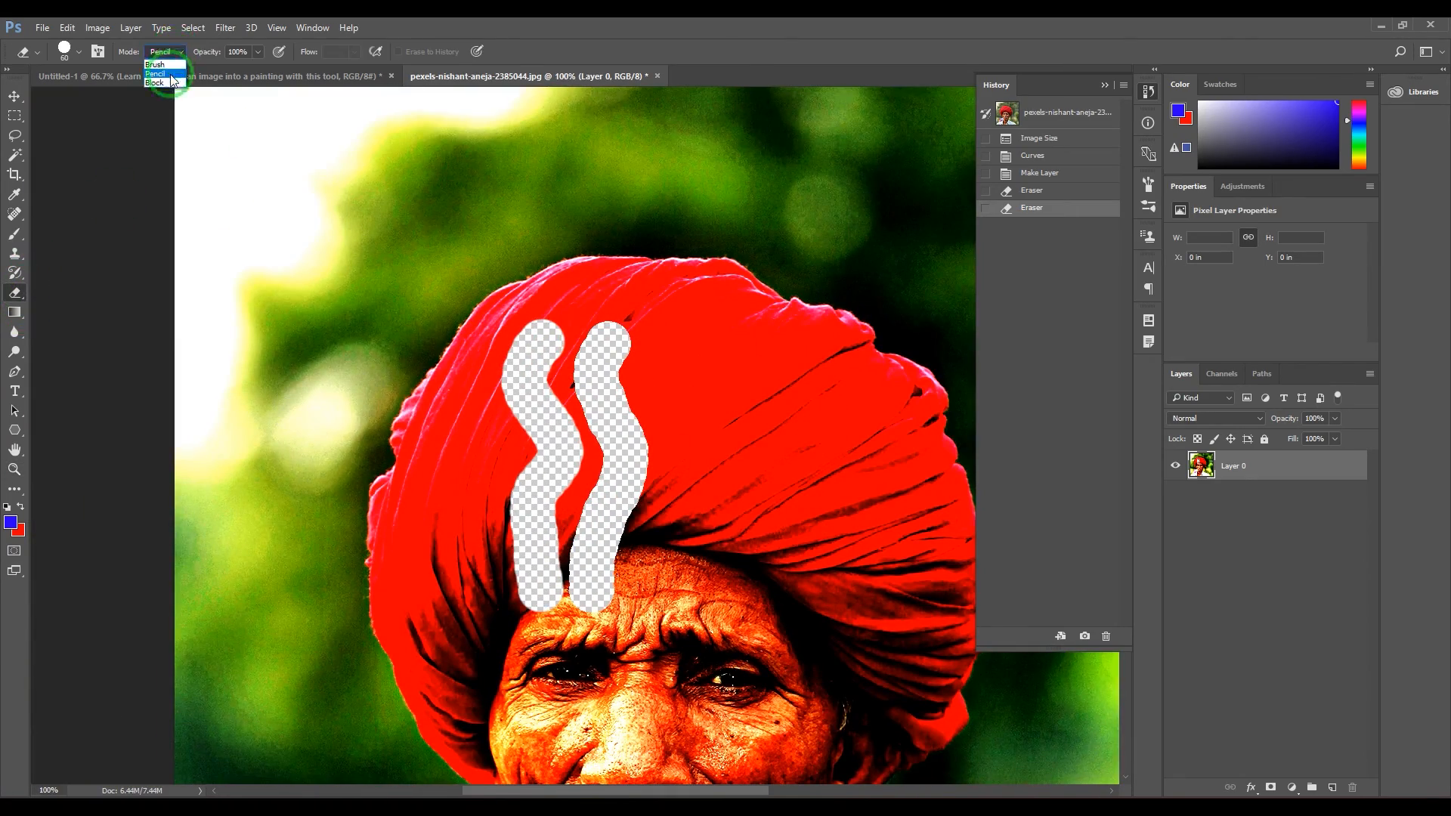
pyautogui.click(154, 83)
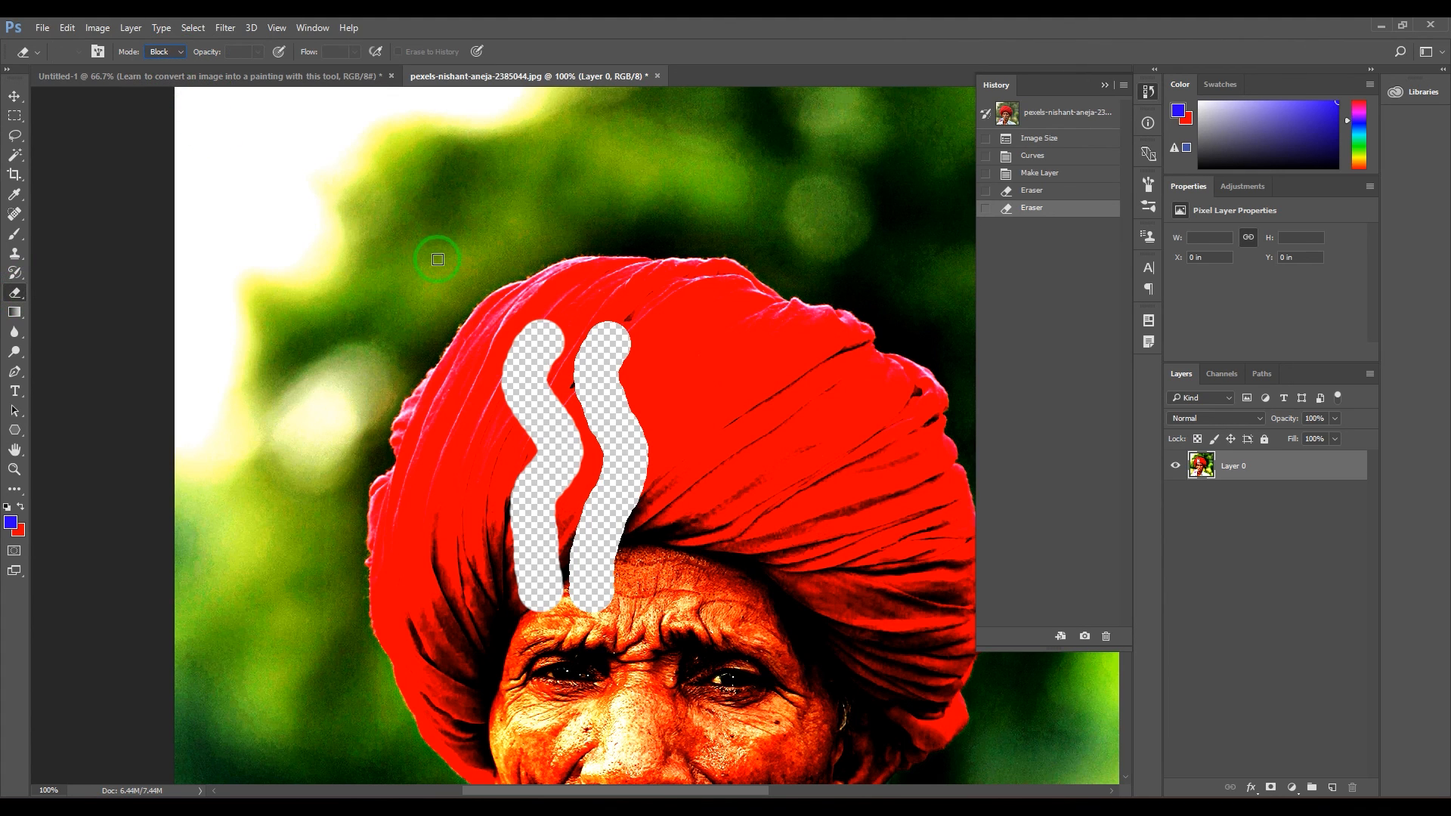
pyautogui.click(701, 380)
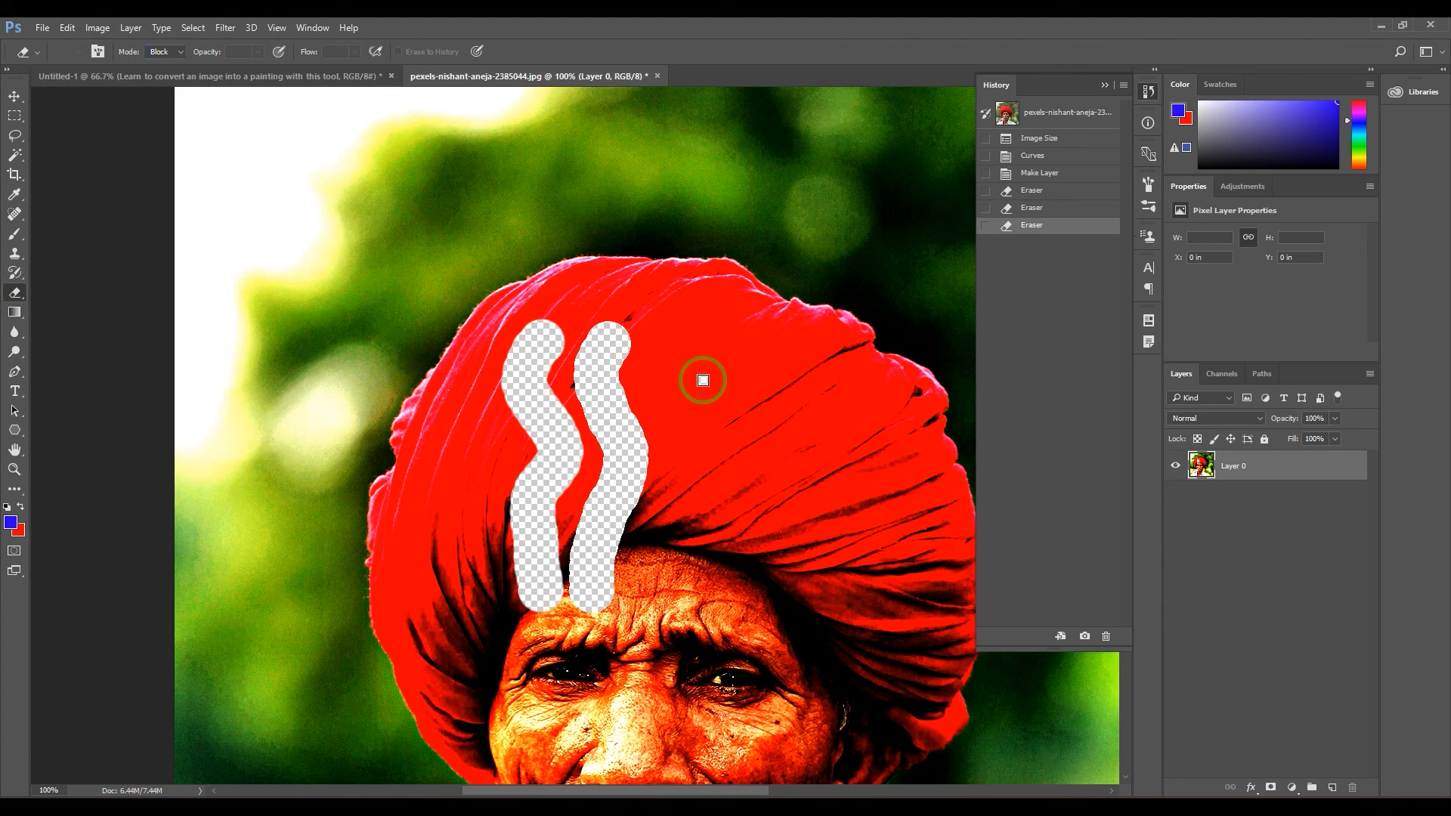
pyautogui.moveTo(702, 350)
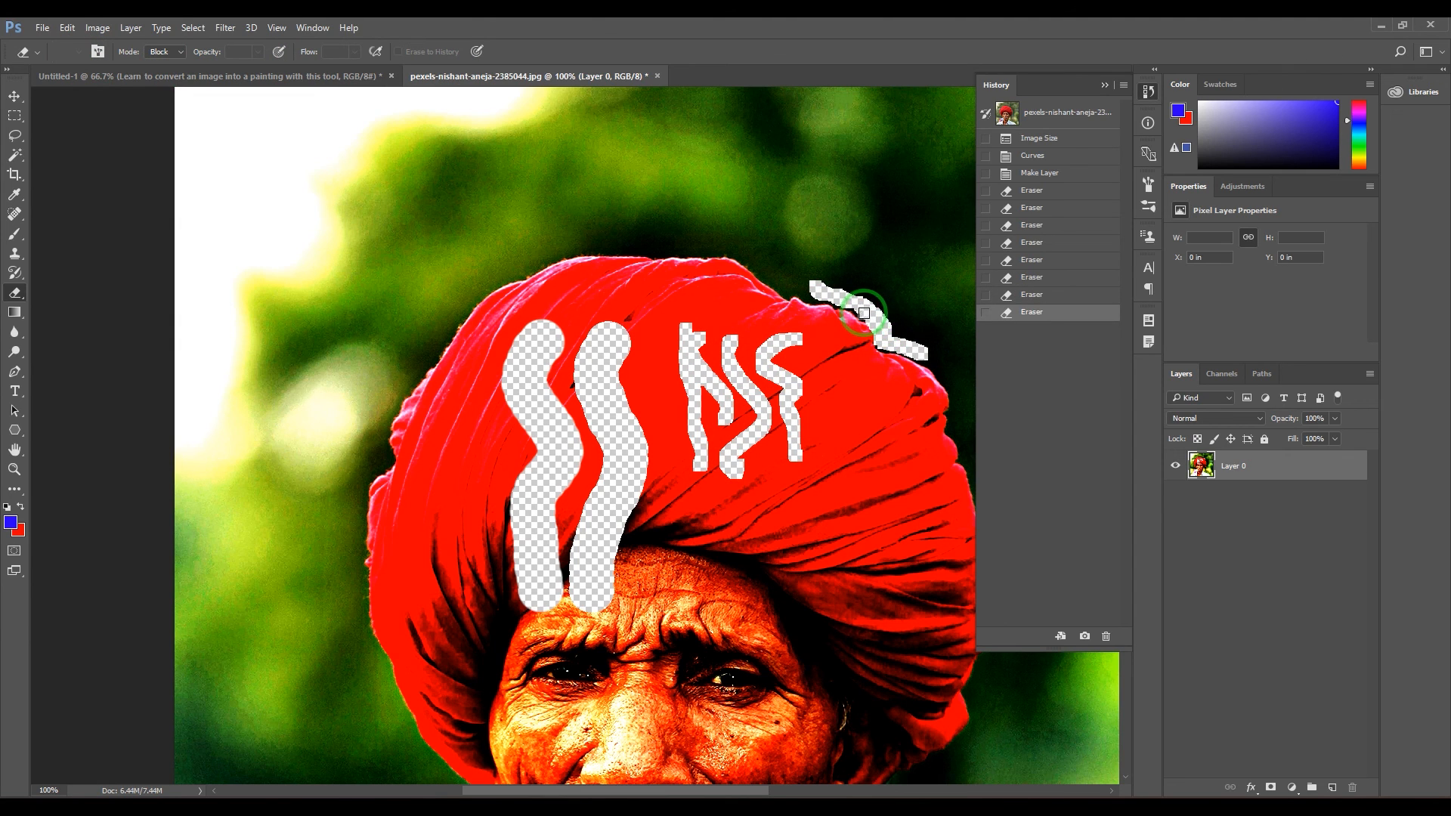
pyautogui.moveTo(841, 302)
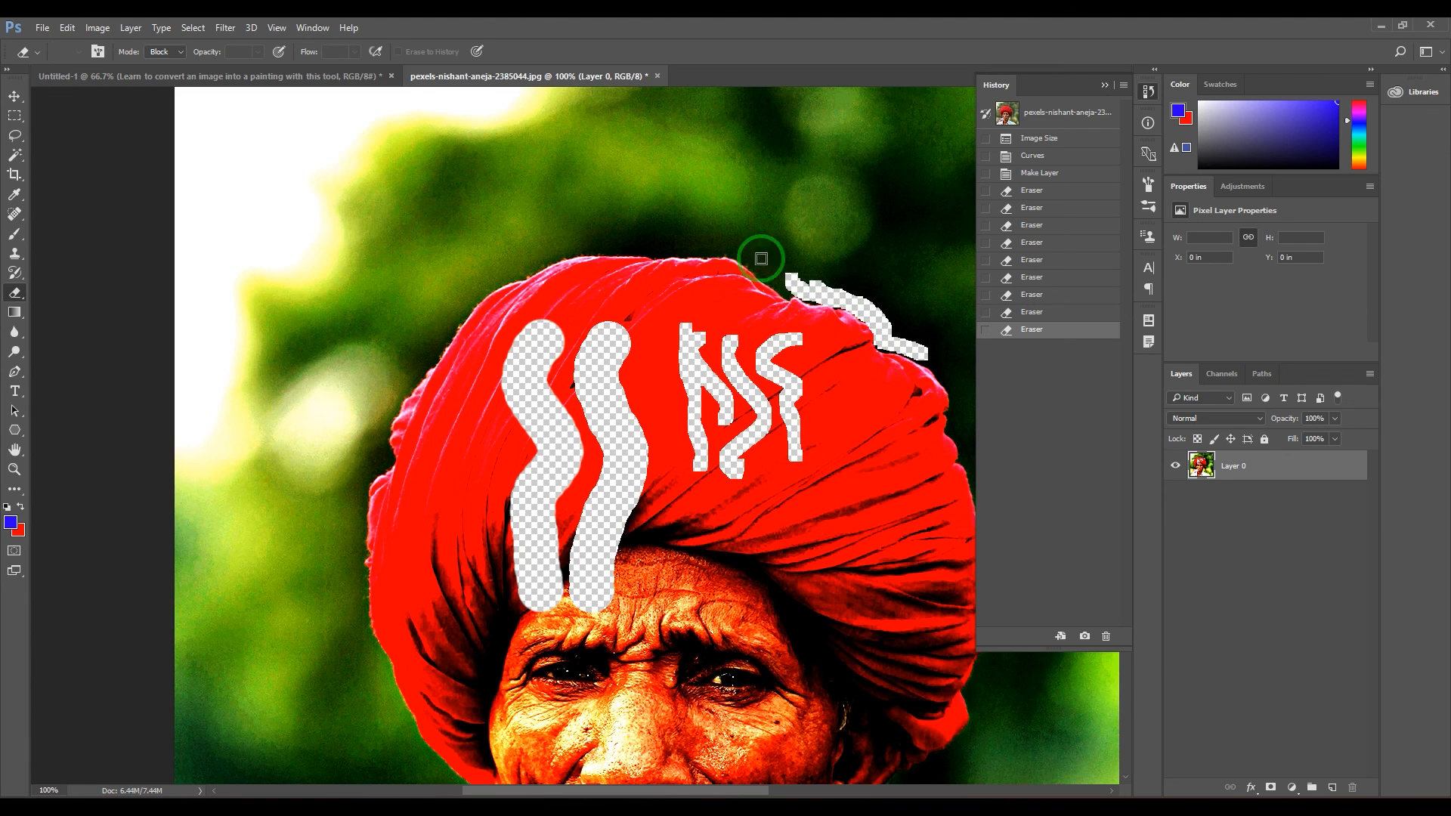
pyautogui.moveTo(482, 240)
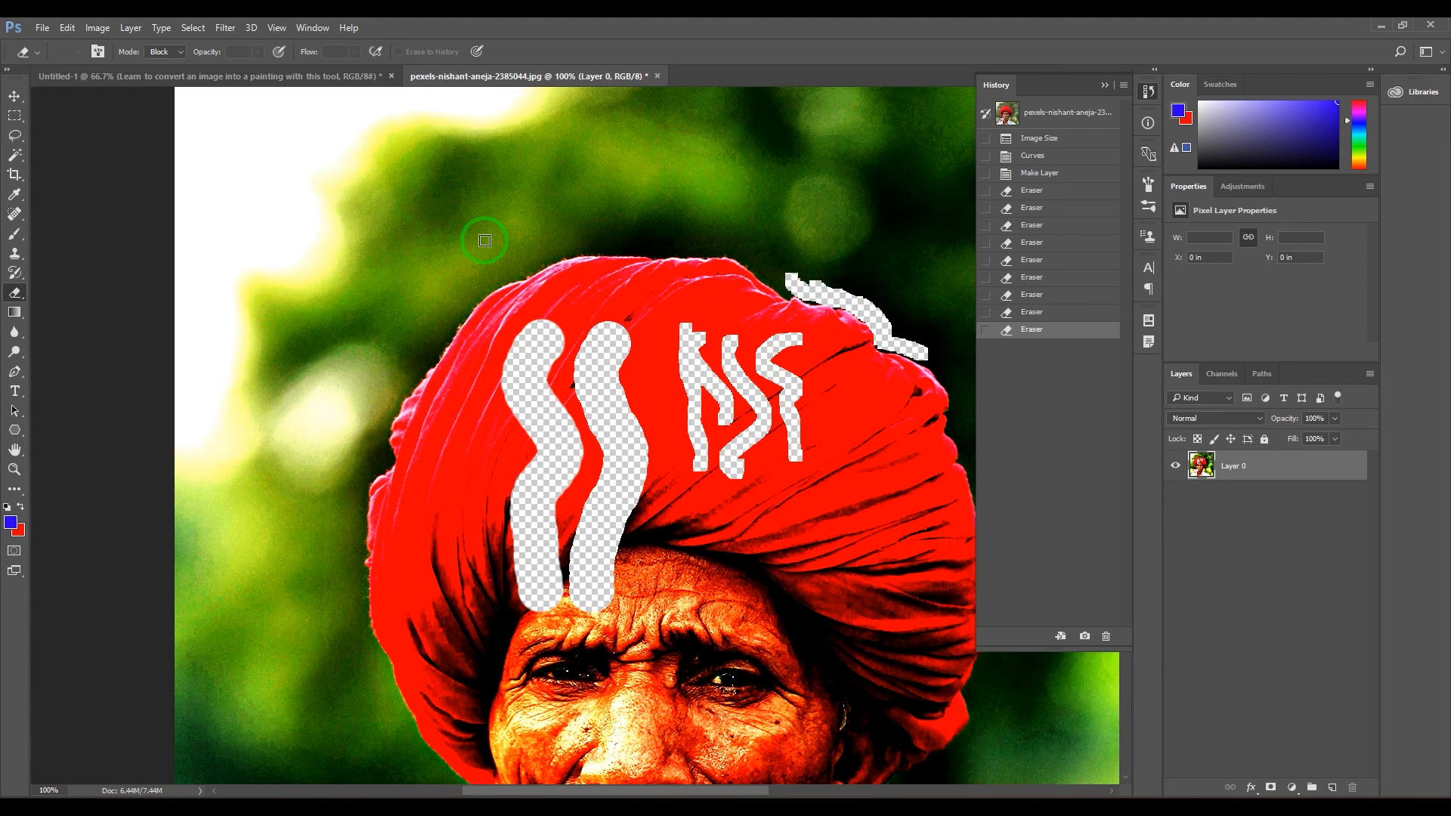
pyautogui.moveTo(345, 63)
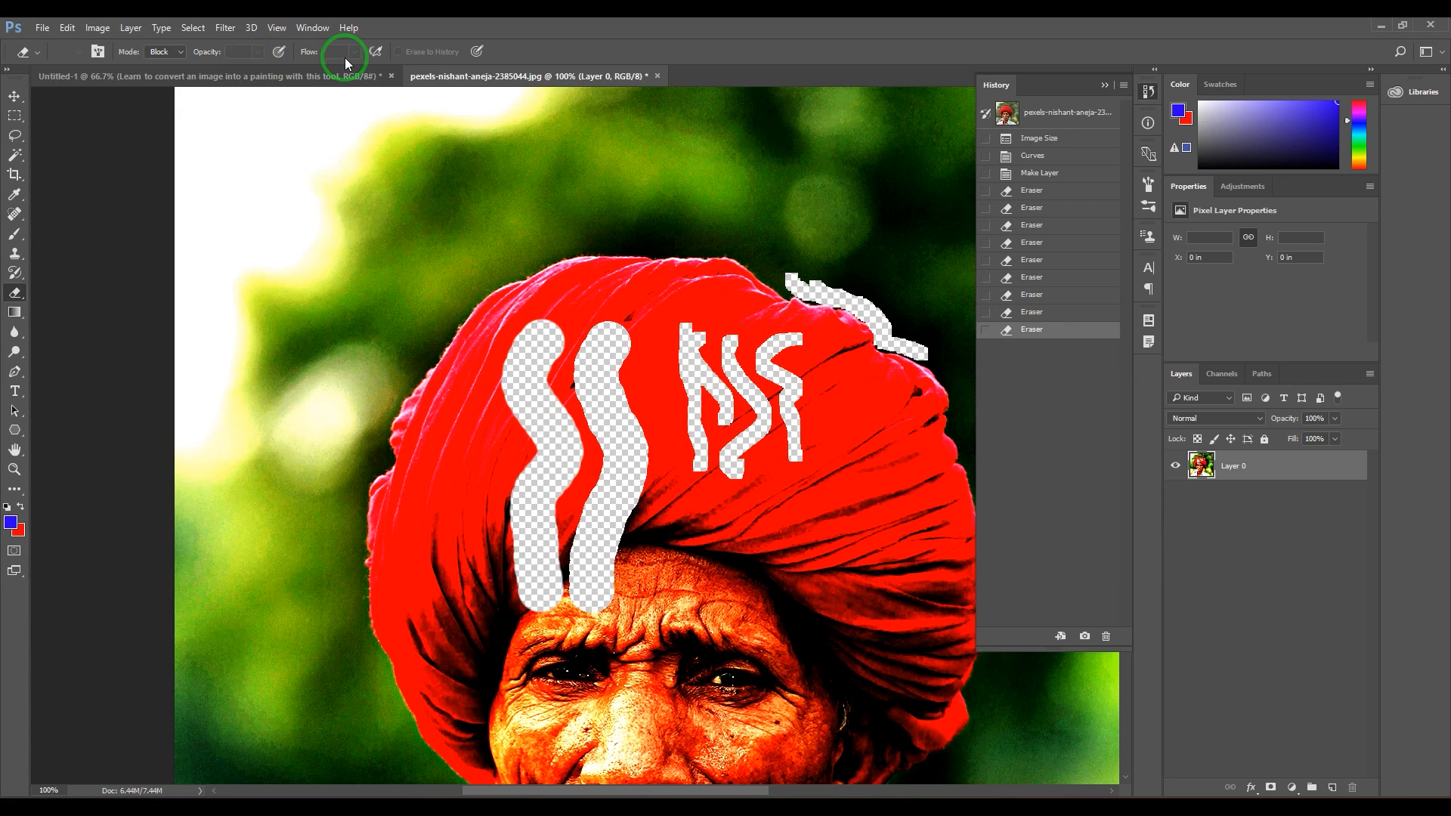
# Check and close the brush preset picker, then set Eraser mode back to Brush
pyautogui.click(165, 51)
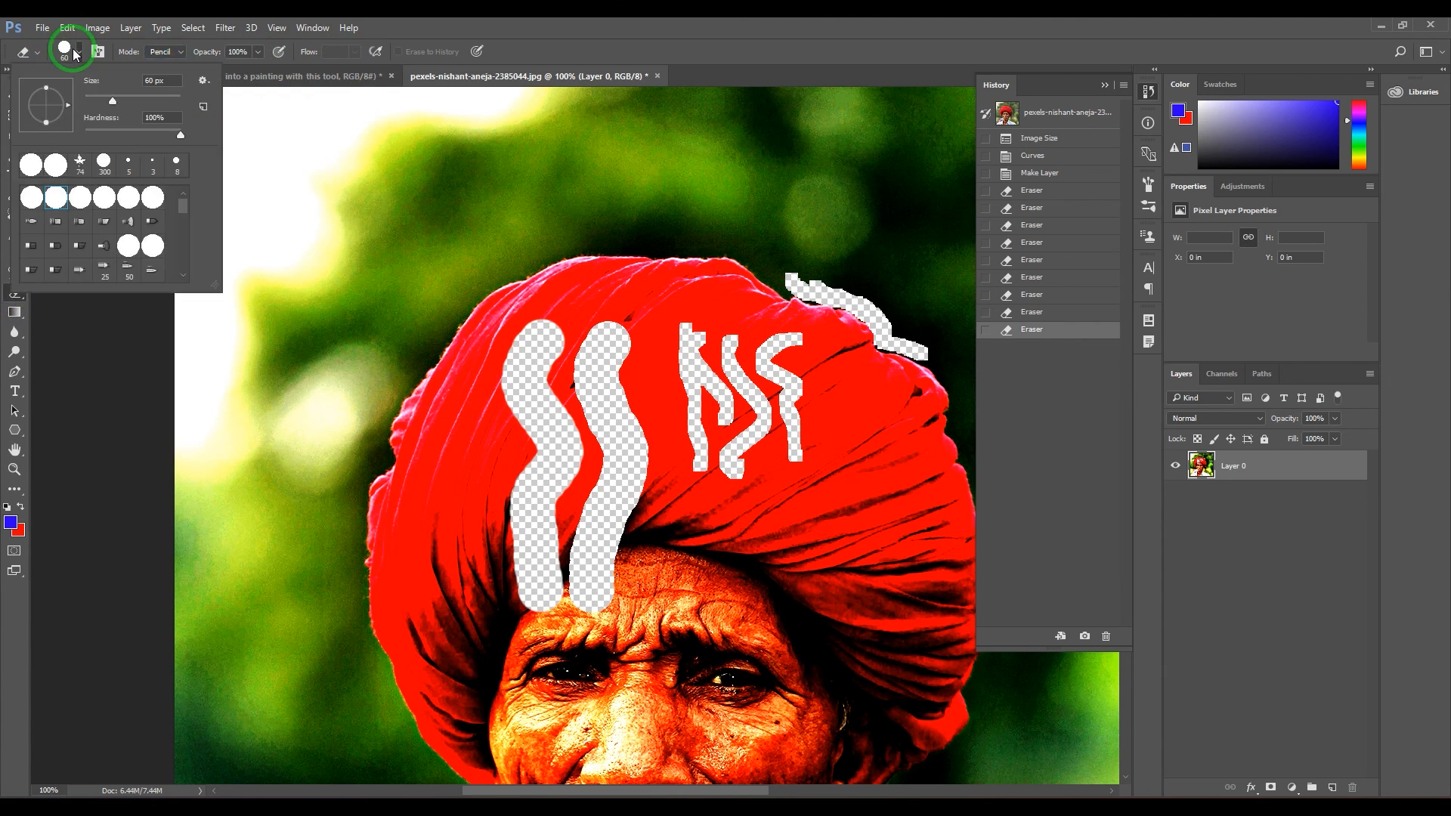
pyautogui.click(97, 51)
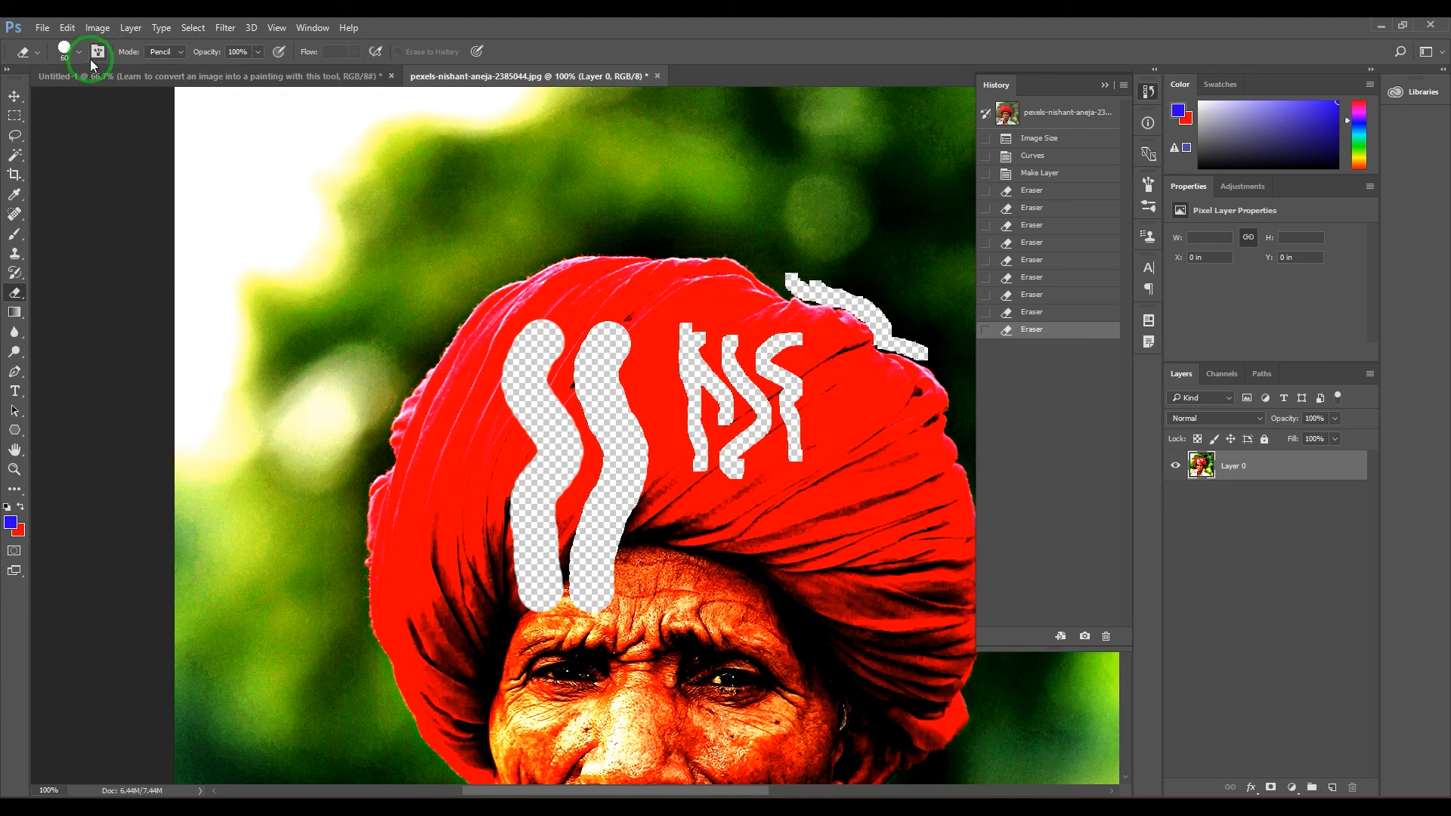
pyautogui.click(177, 50)
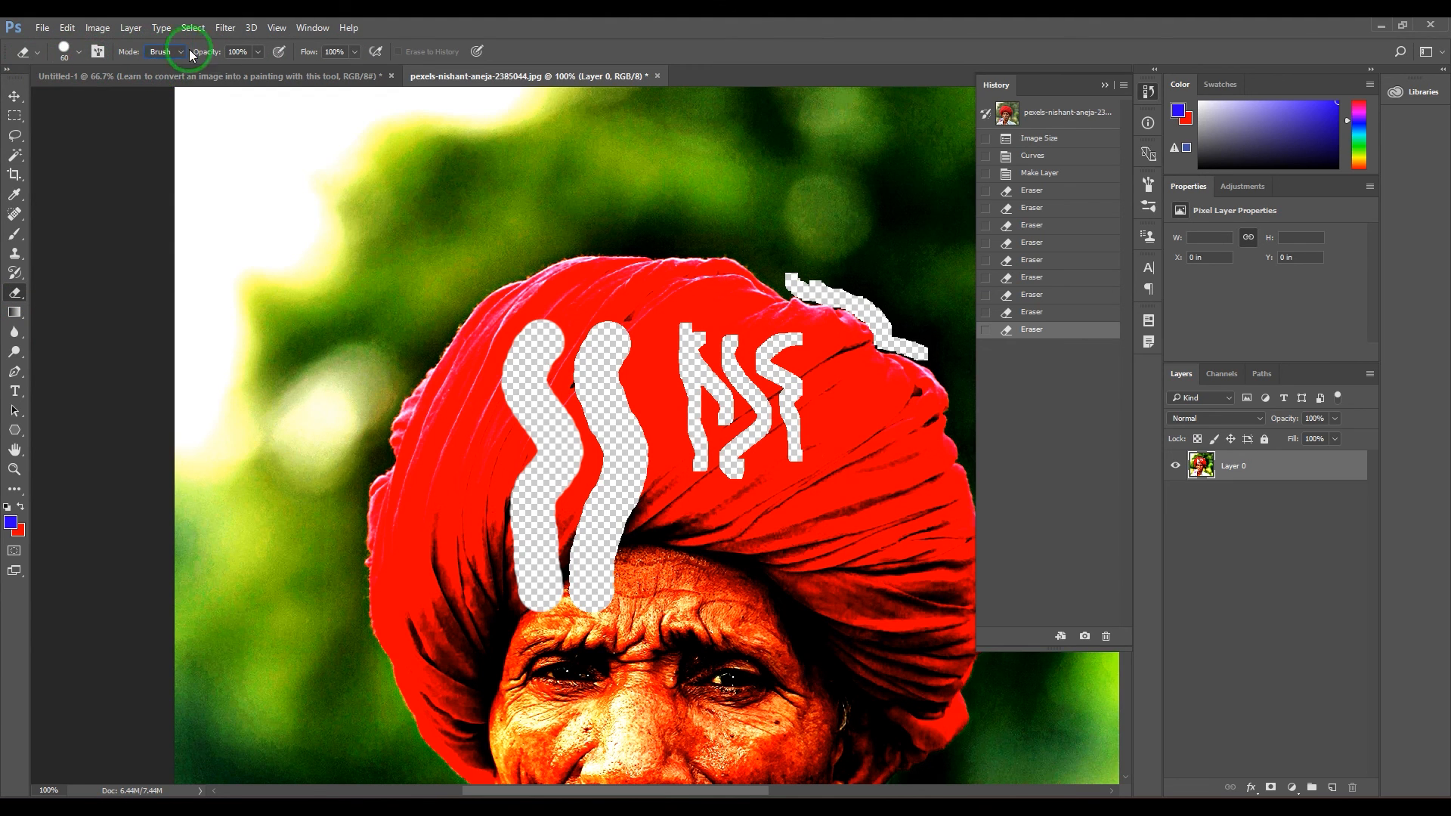
pyautogui.moveTo(334, 66)
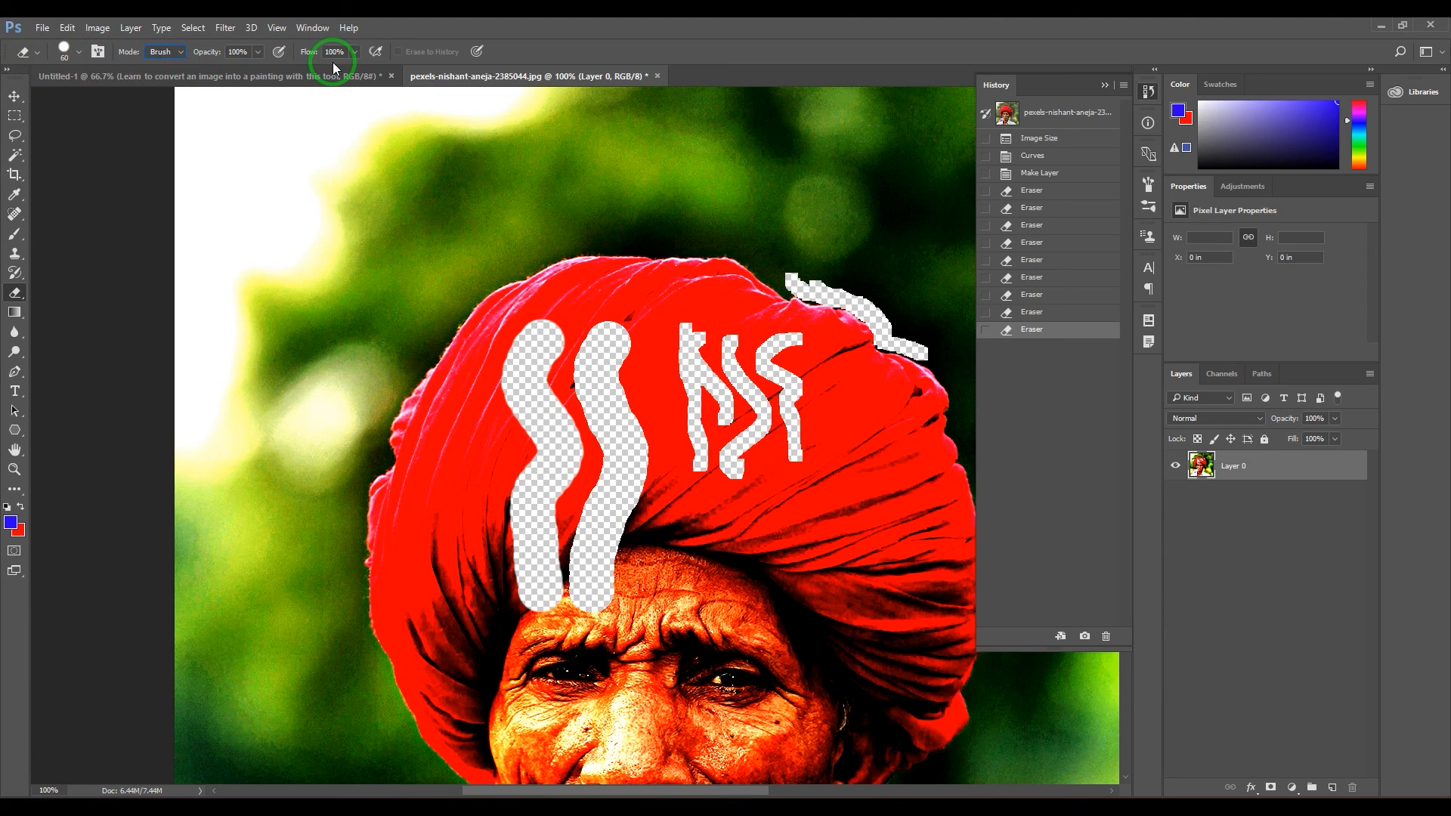
pyautogui.moveTo(808, 255)
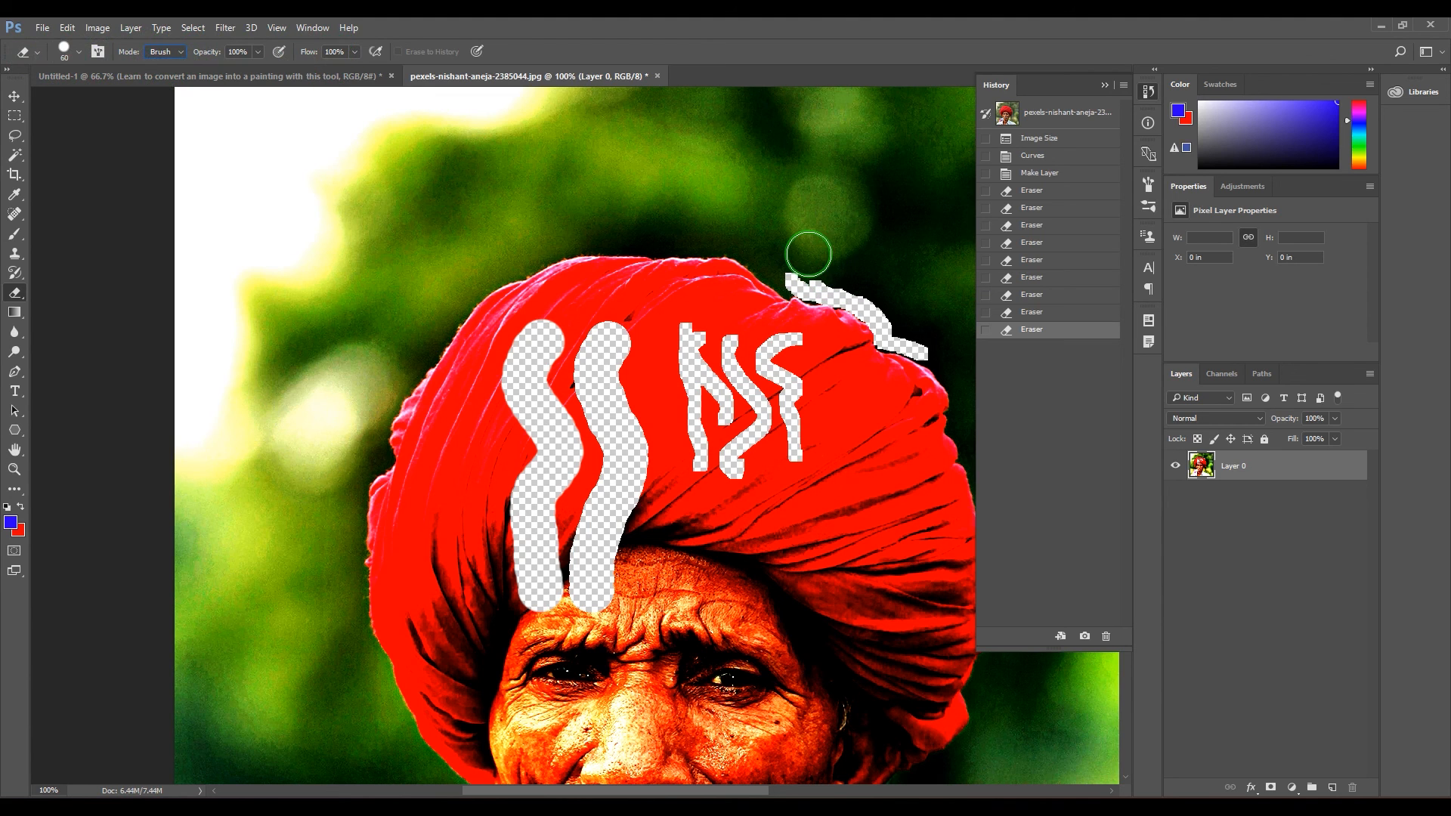